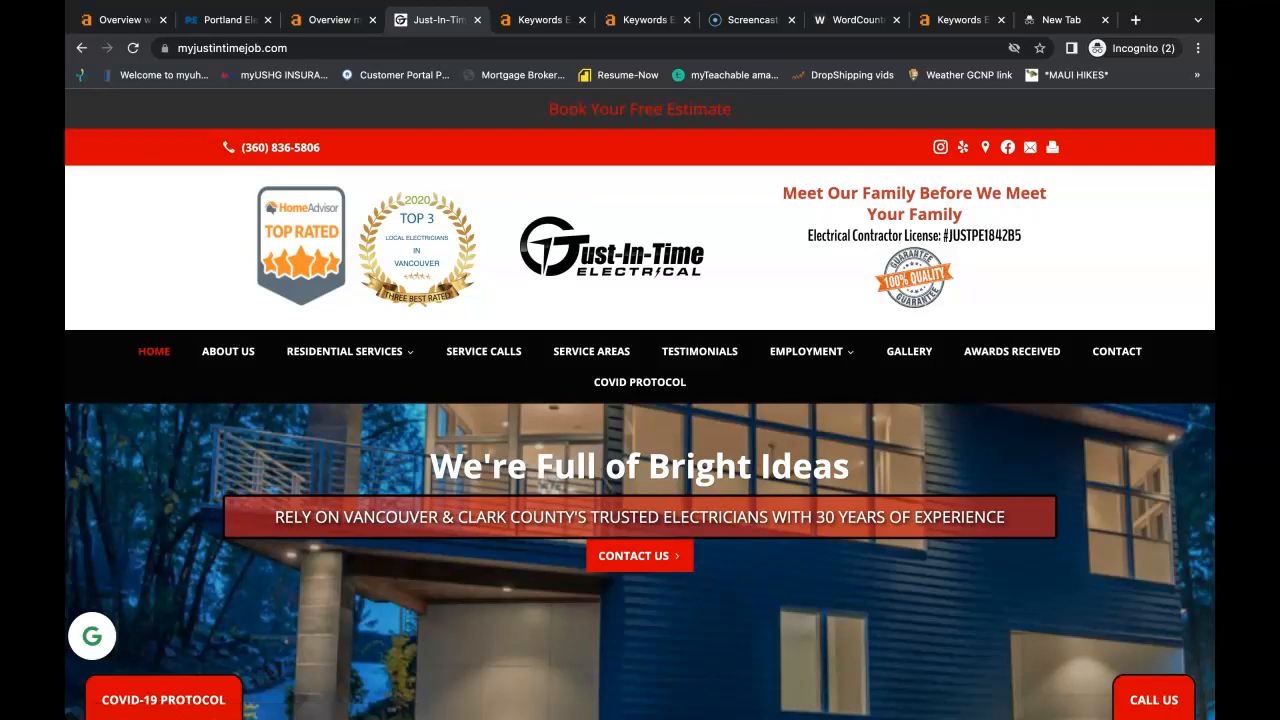
Scroll through the Just-In-Time Electrical homepage.
scroll("down", 3)
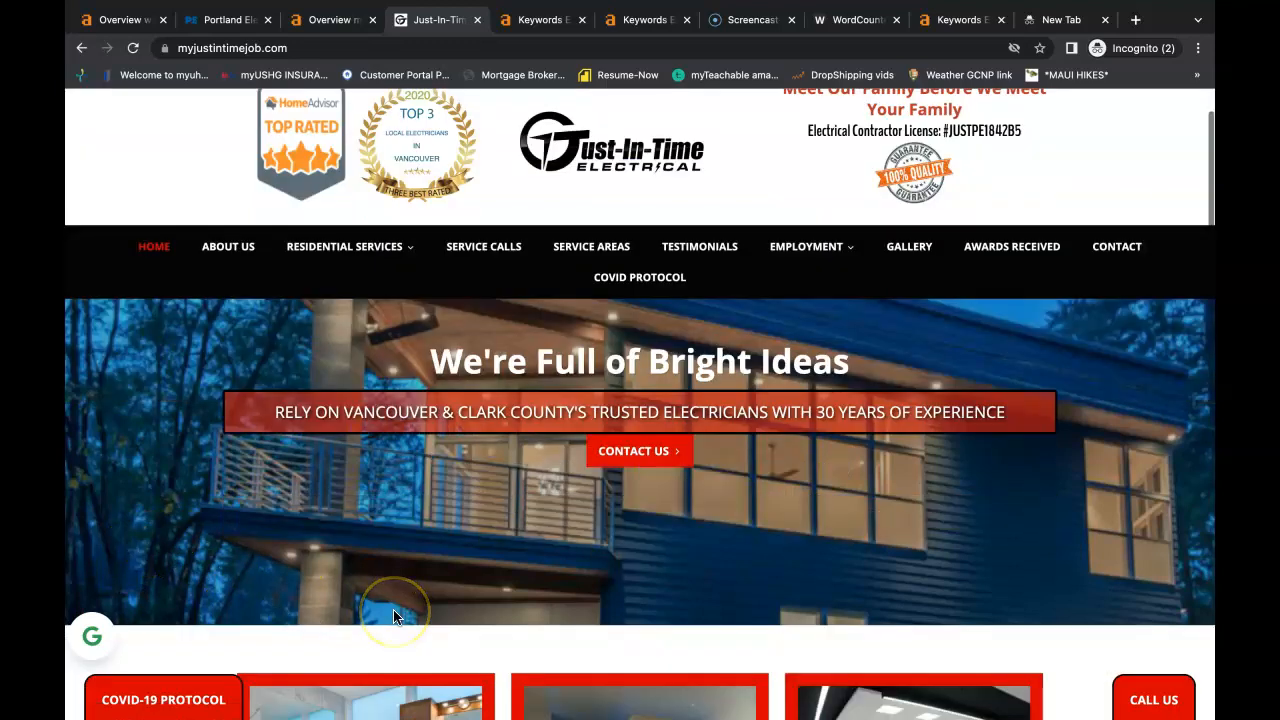
scroll("down", 3)
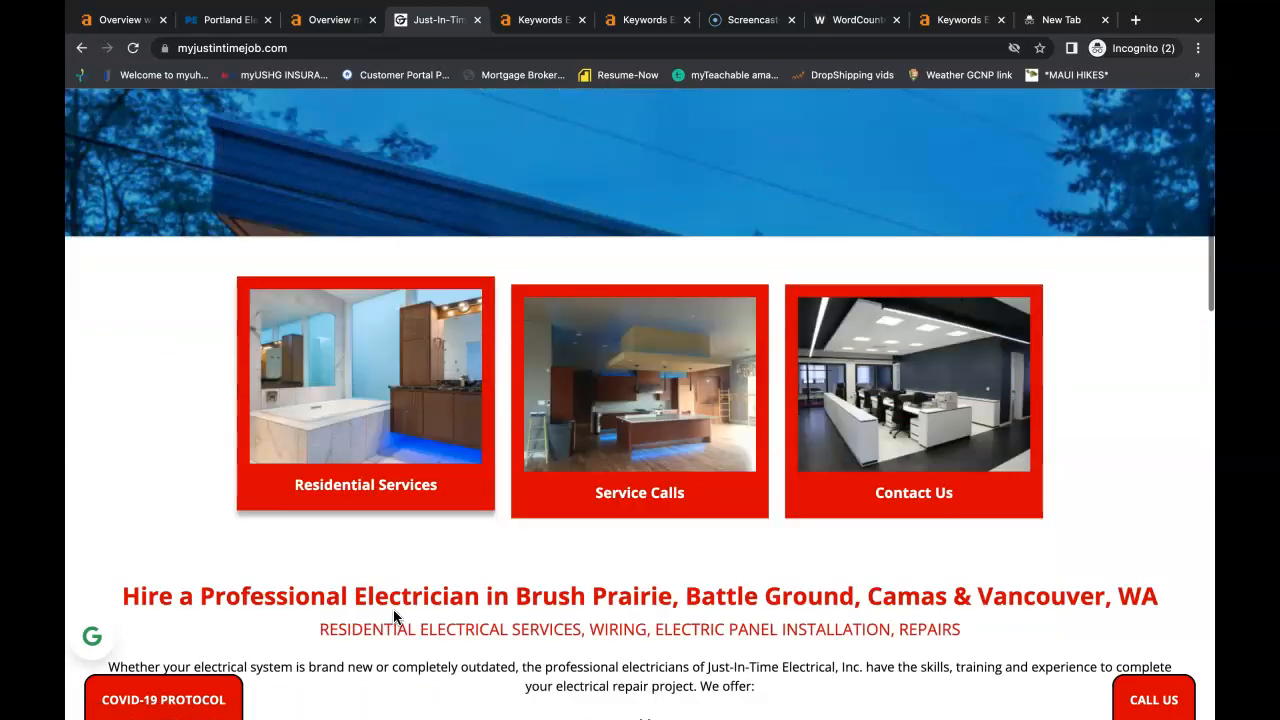
scroll("down", 3)
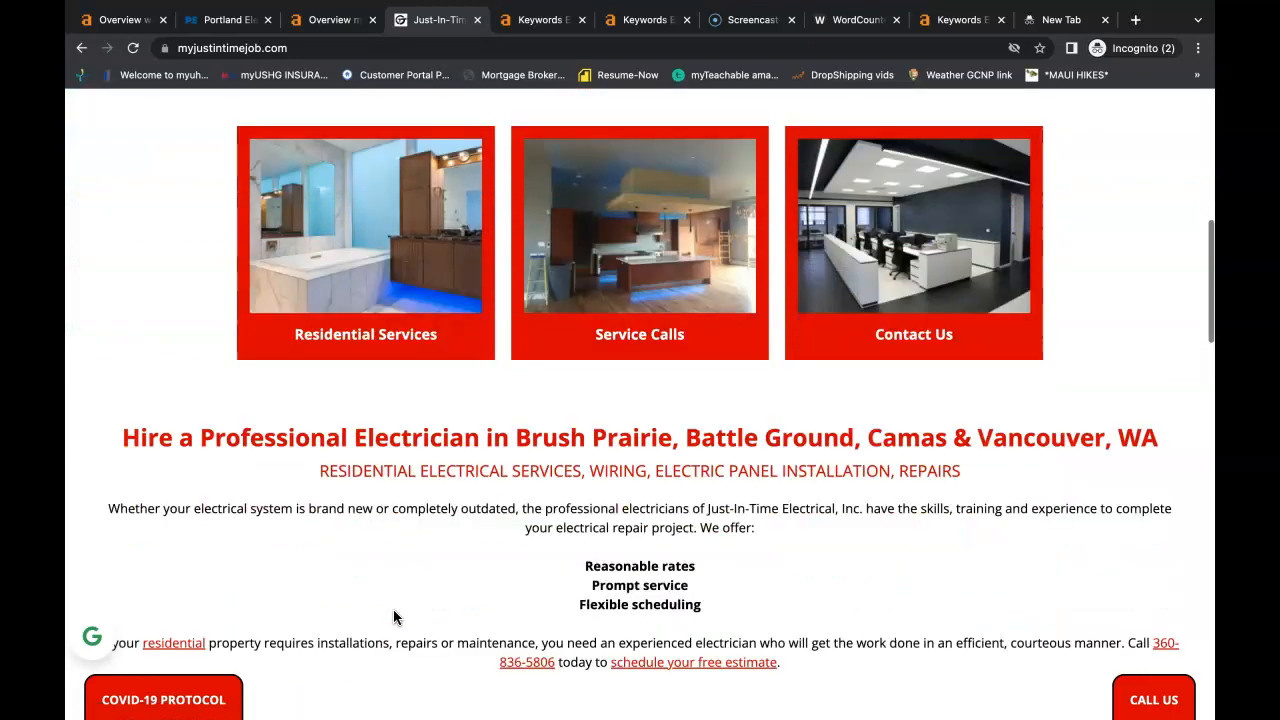
scroll("down", 3)
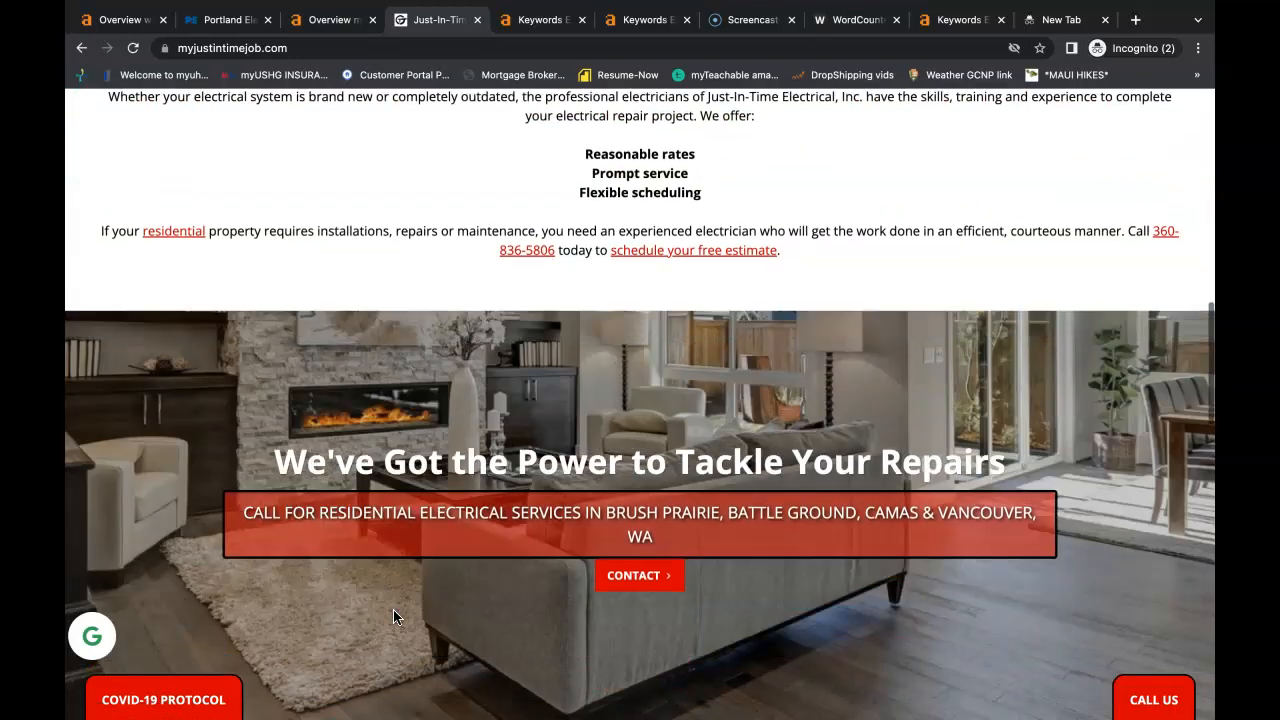
scroll("down", 3)
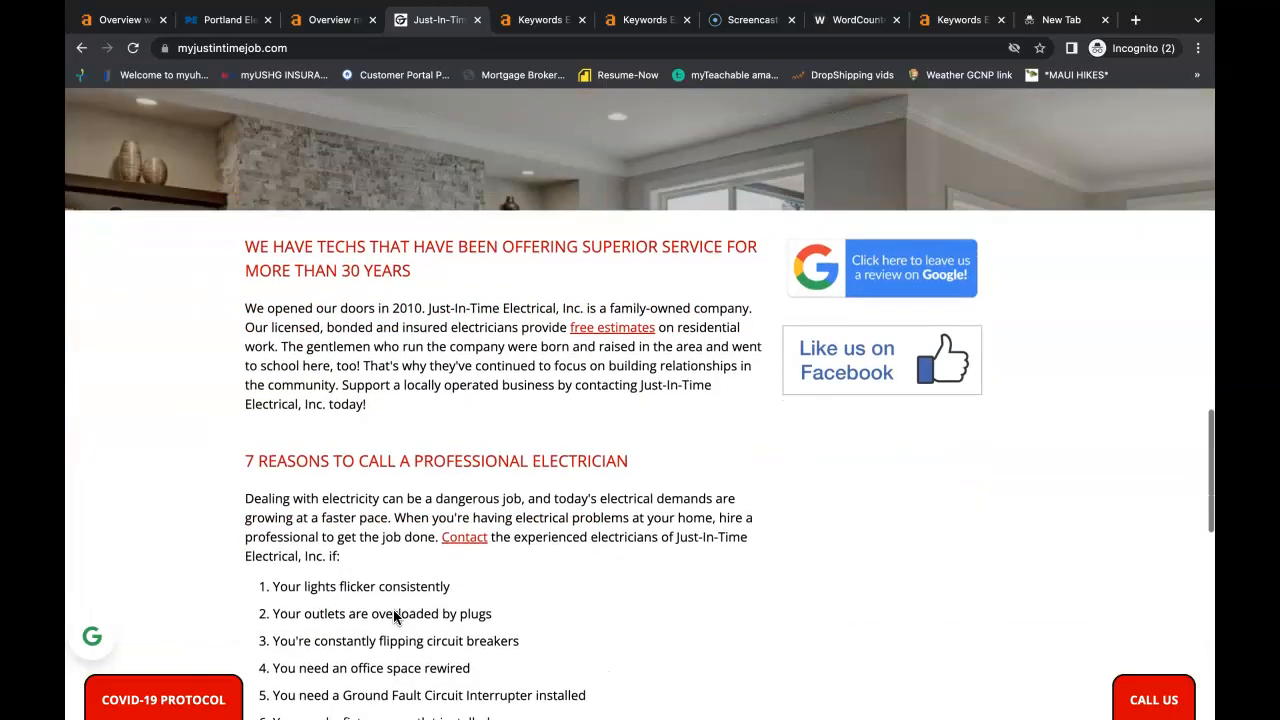
scroll("down", 3)
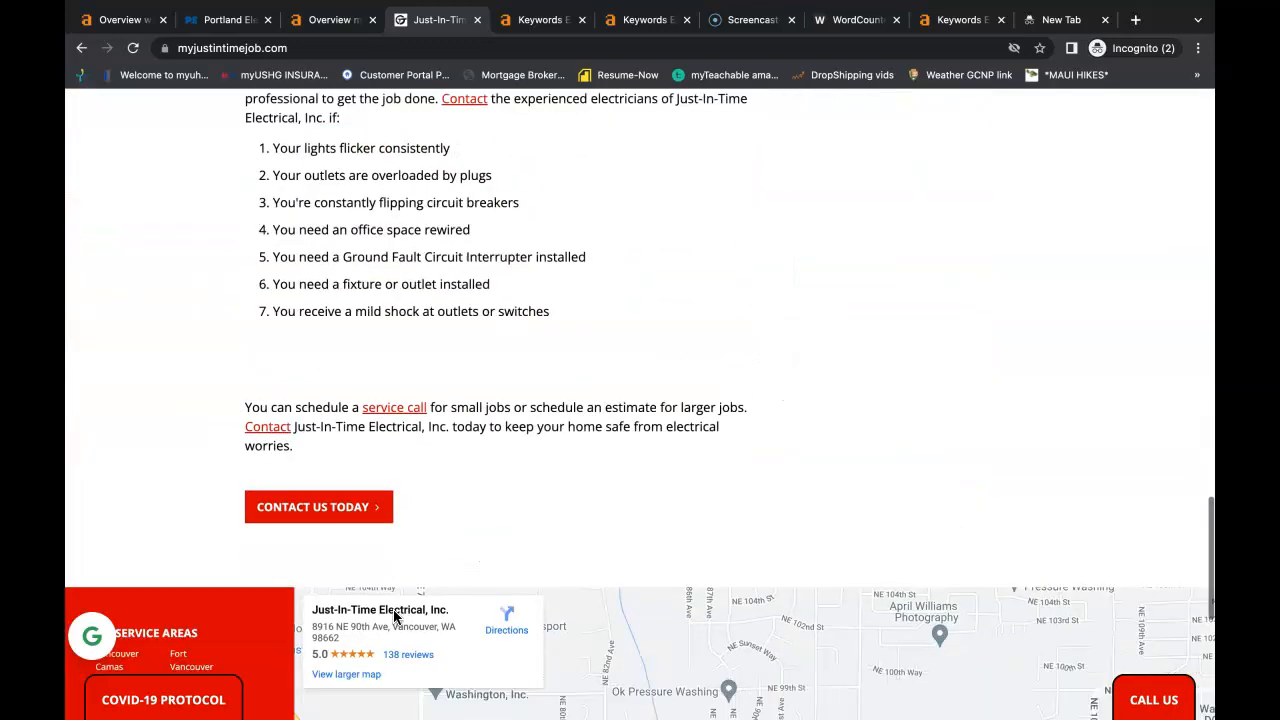
scroll("down", 3)
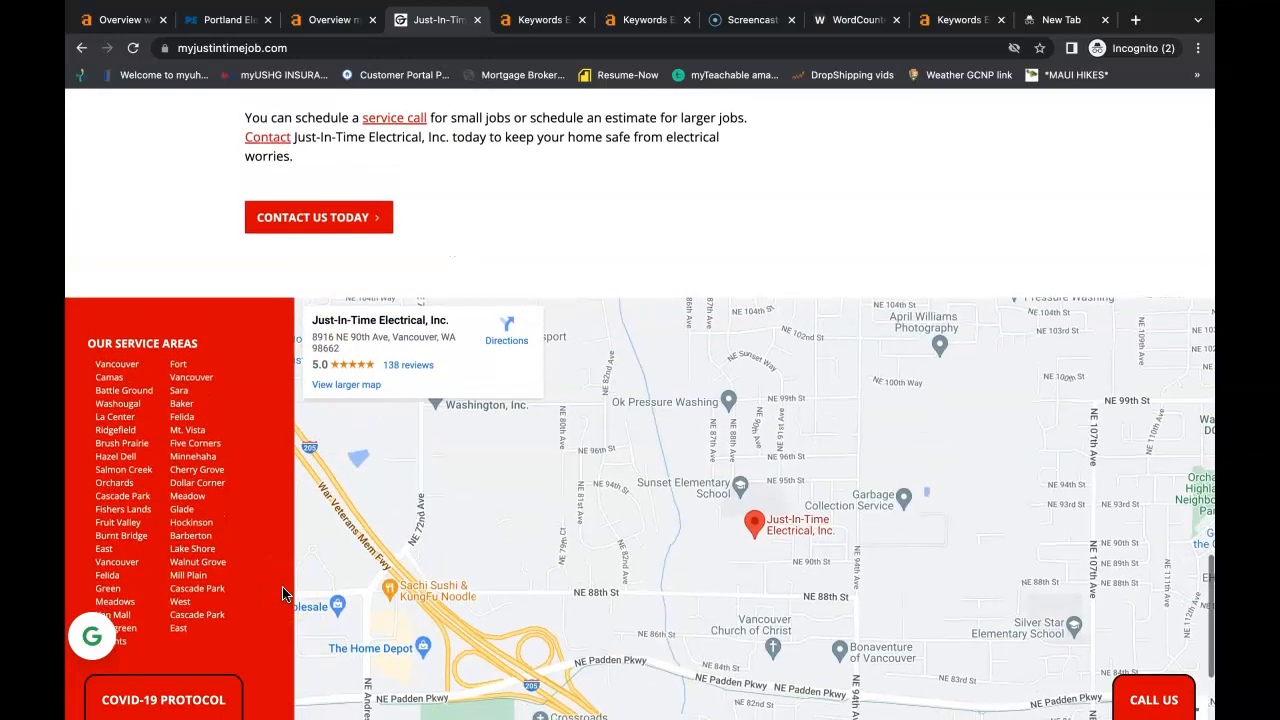
scroll("up", 3)
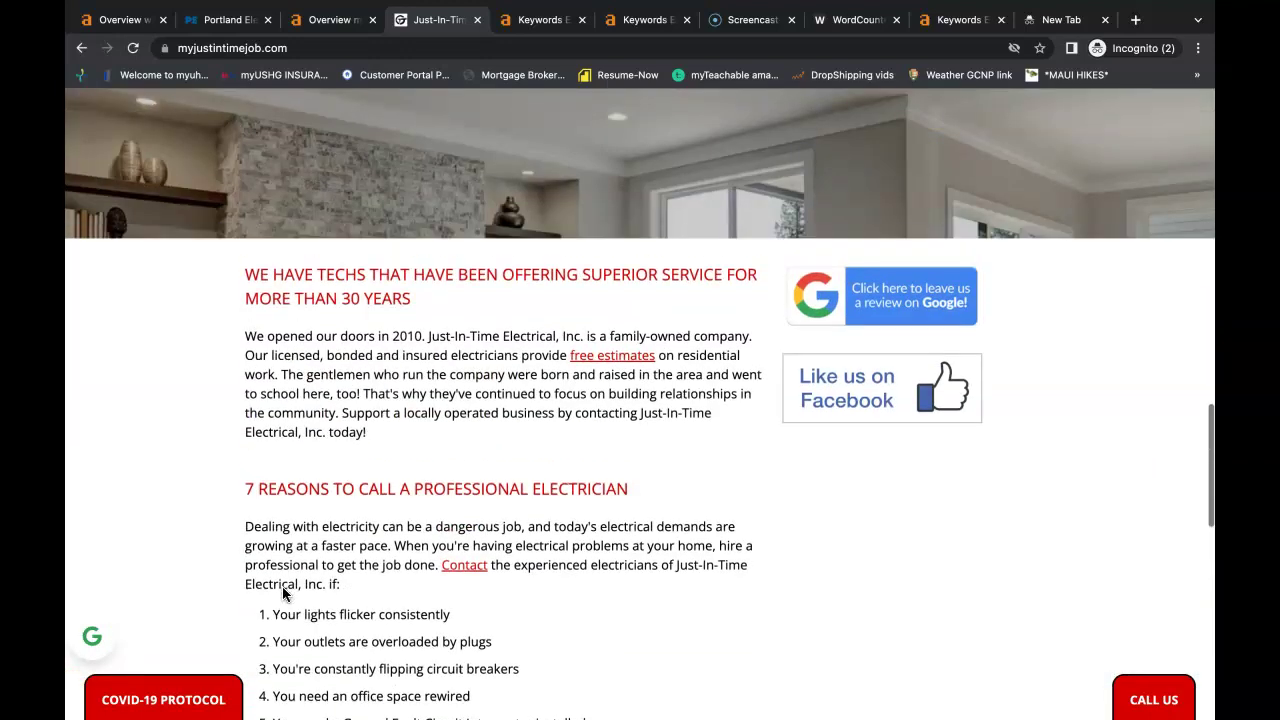
scroll("up", 3)
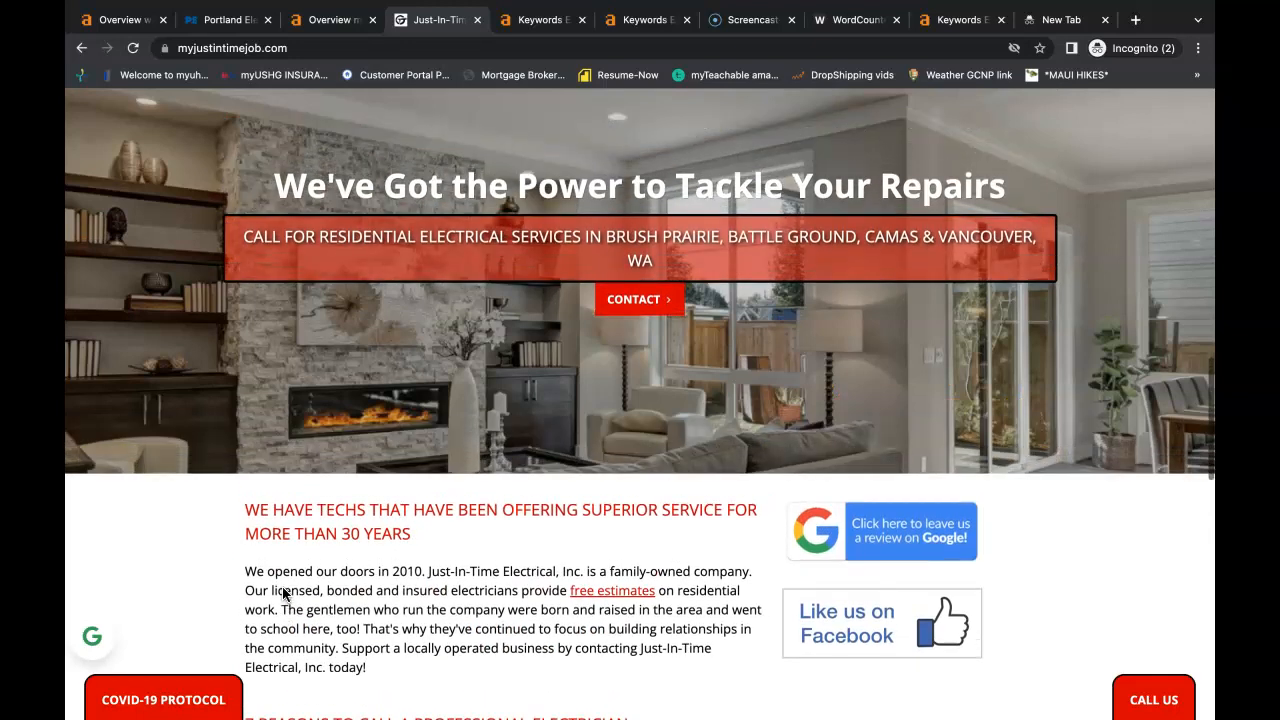
scroll("down", 3)
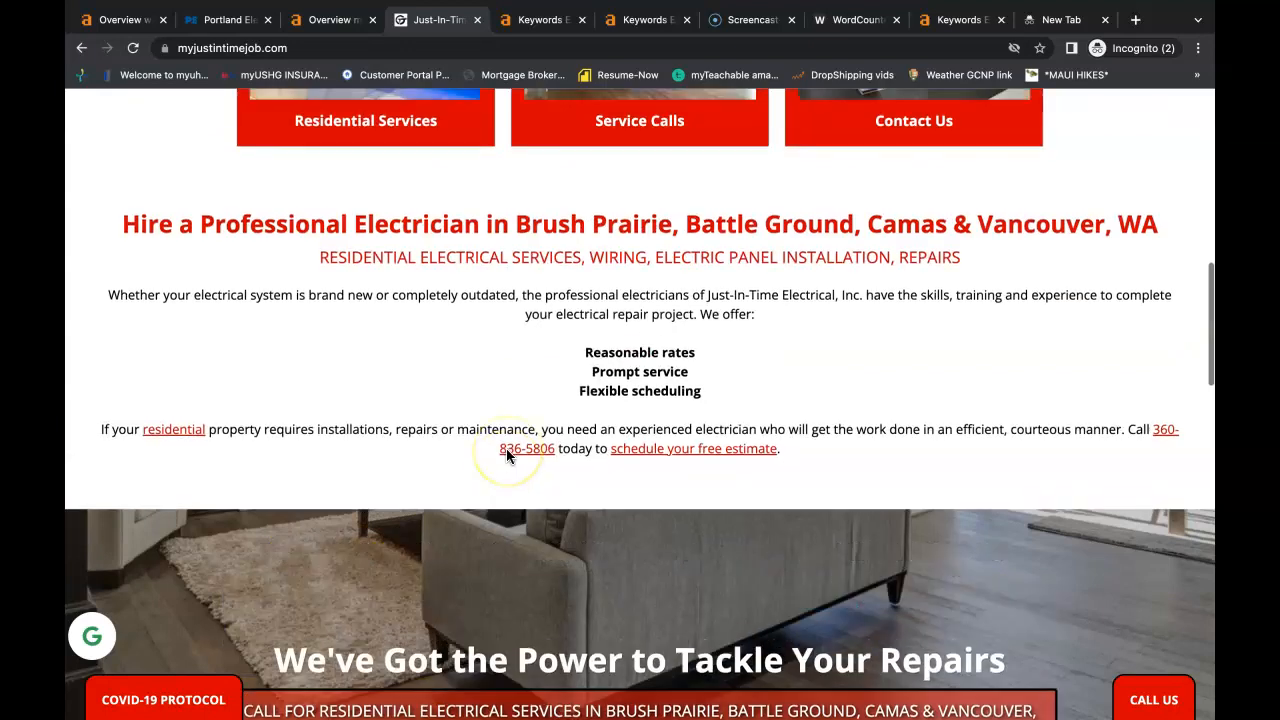
scroll("up", 3)
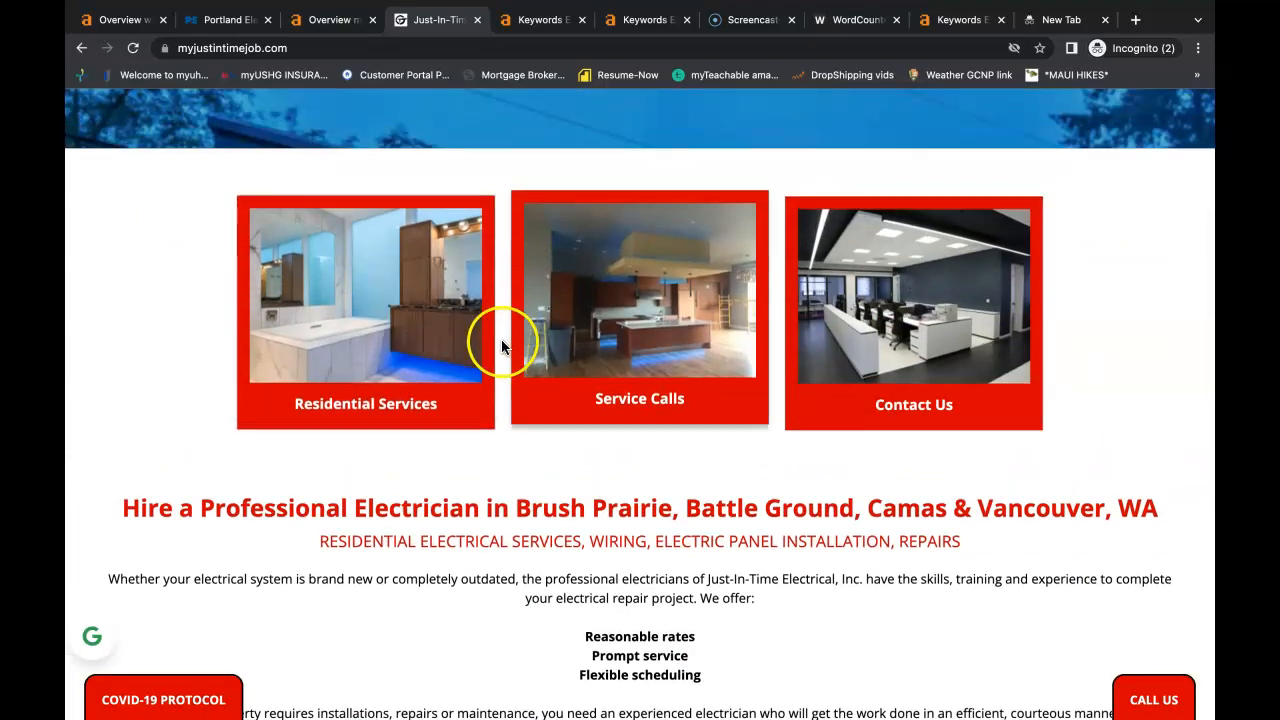
scroll("up", 3)
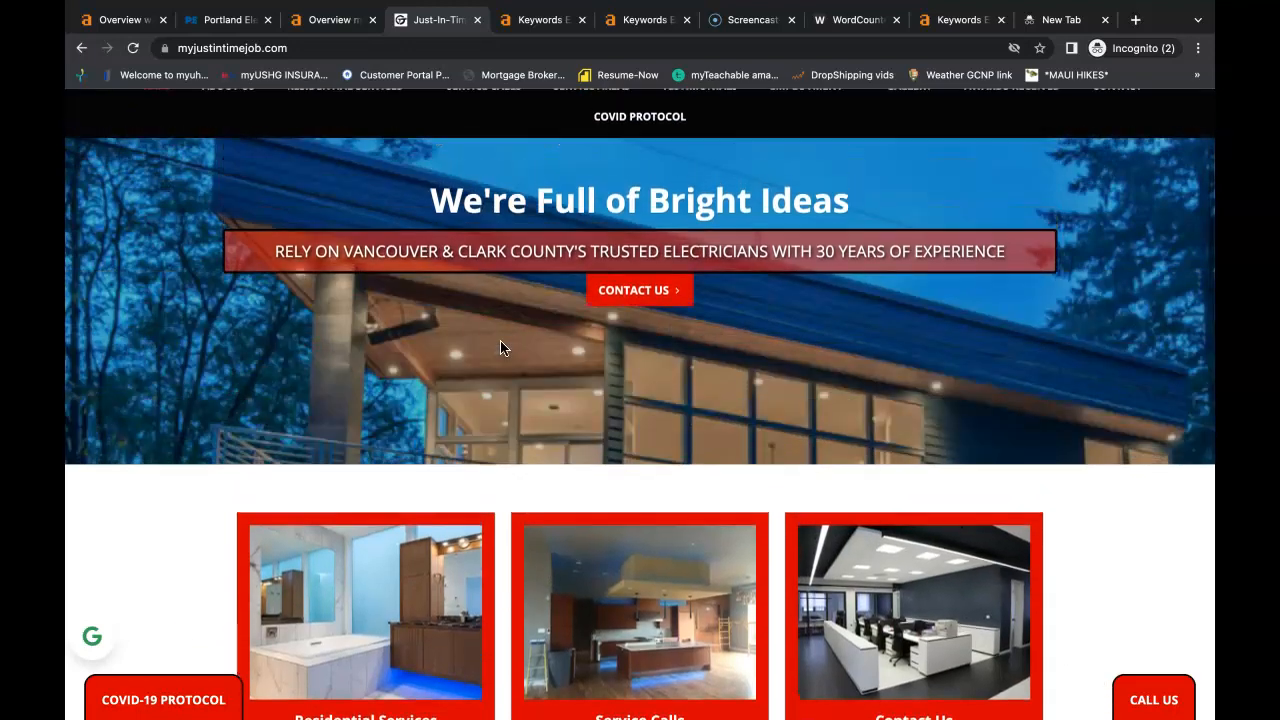
scroll("up", 3)
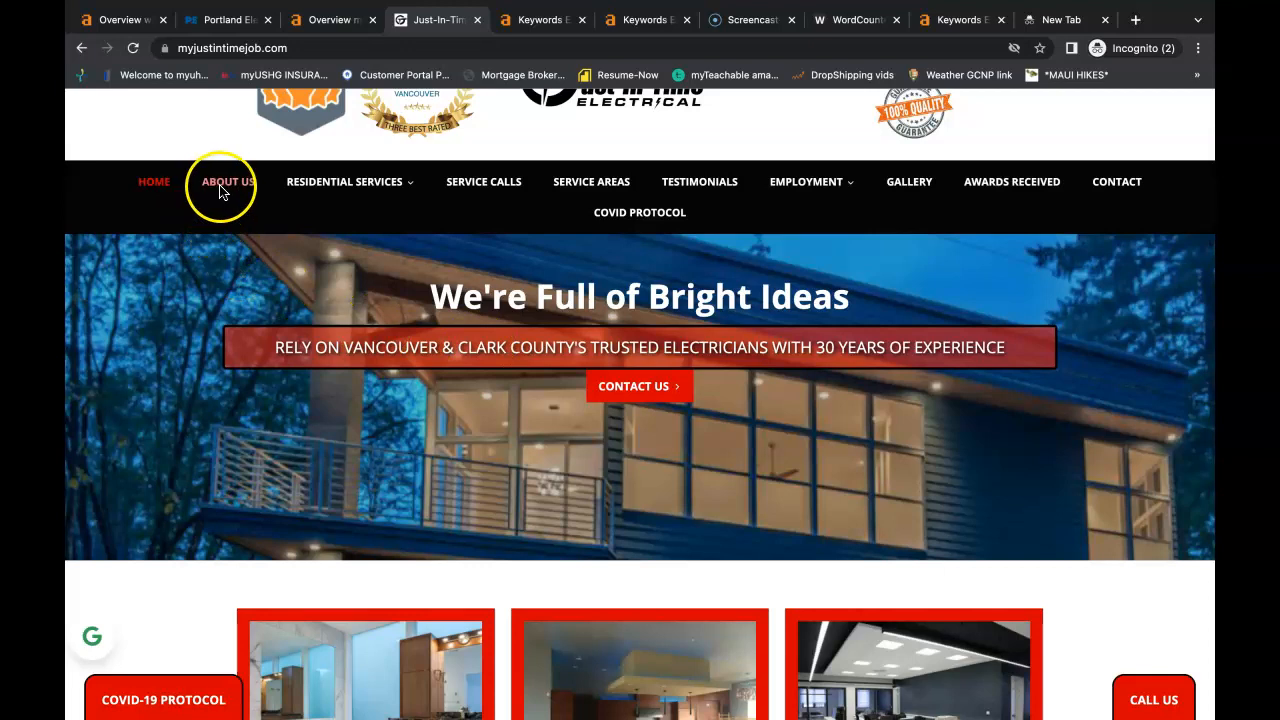
Read the company's About Us page, then return to the home page.
left_click(227, 181)
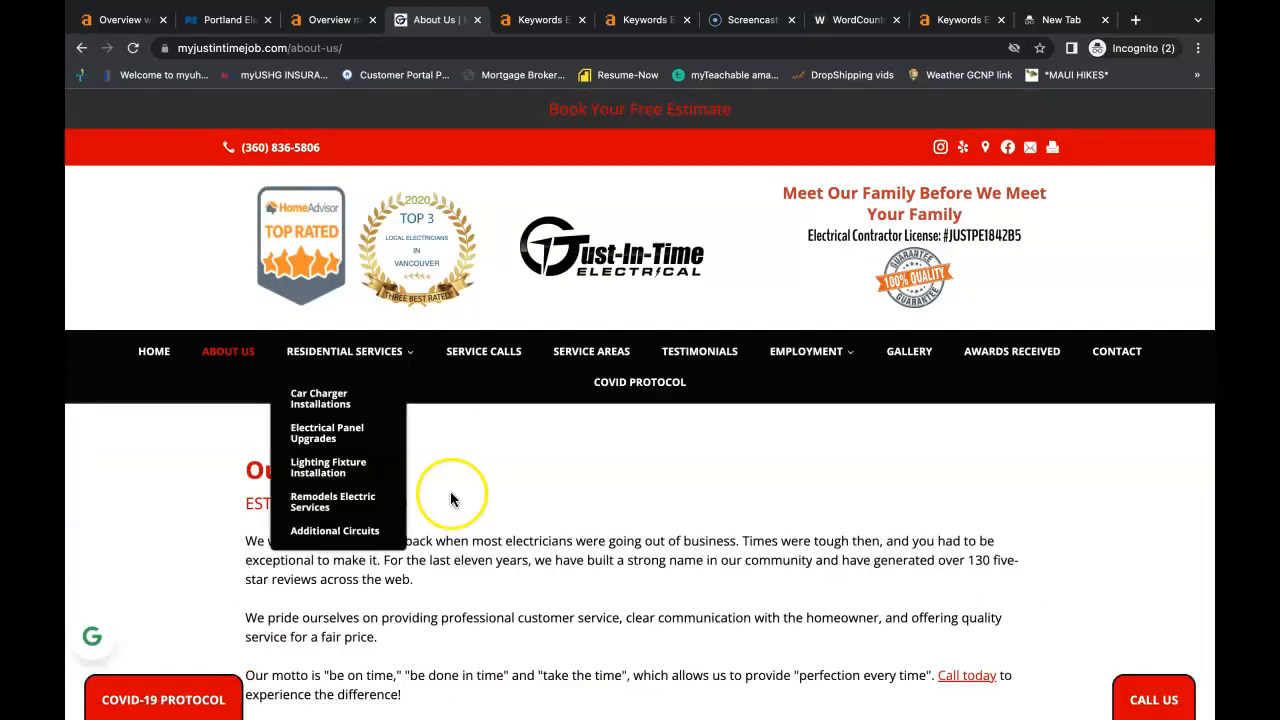
scroll("down", 3)
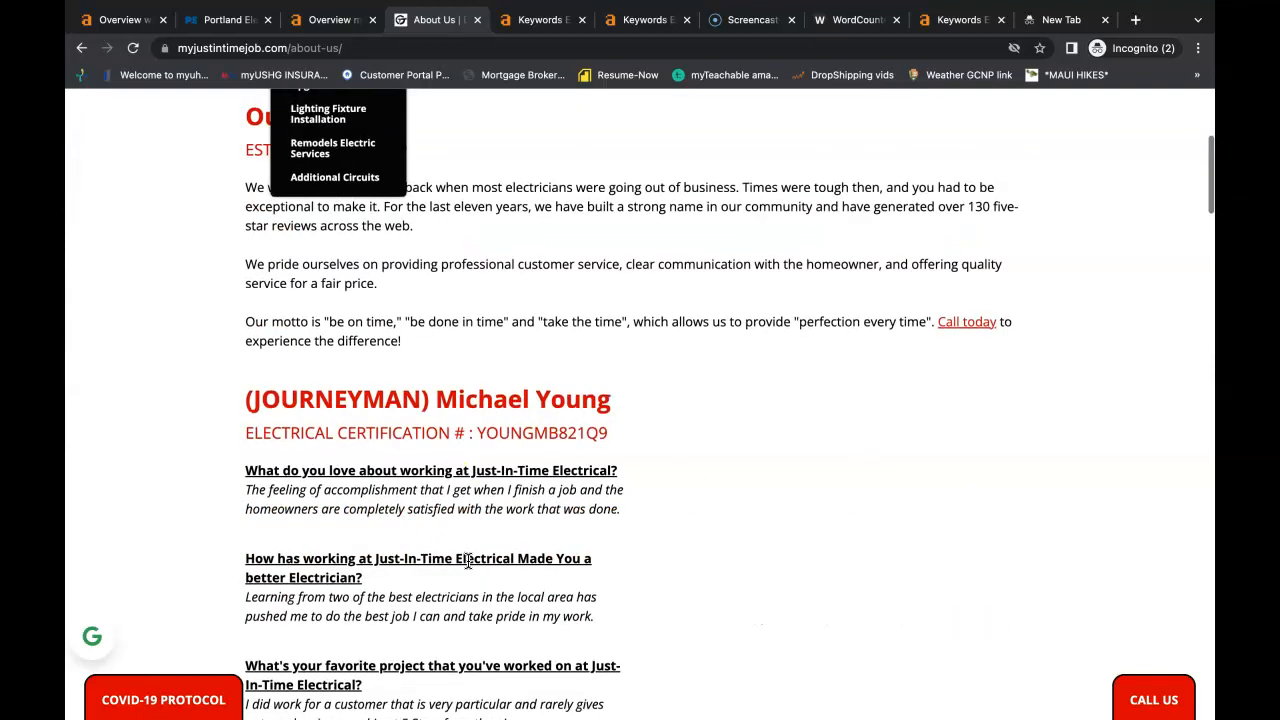
scroll("down", 3)
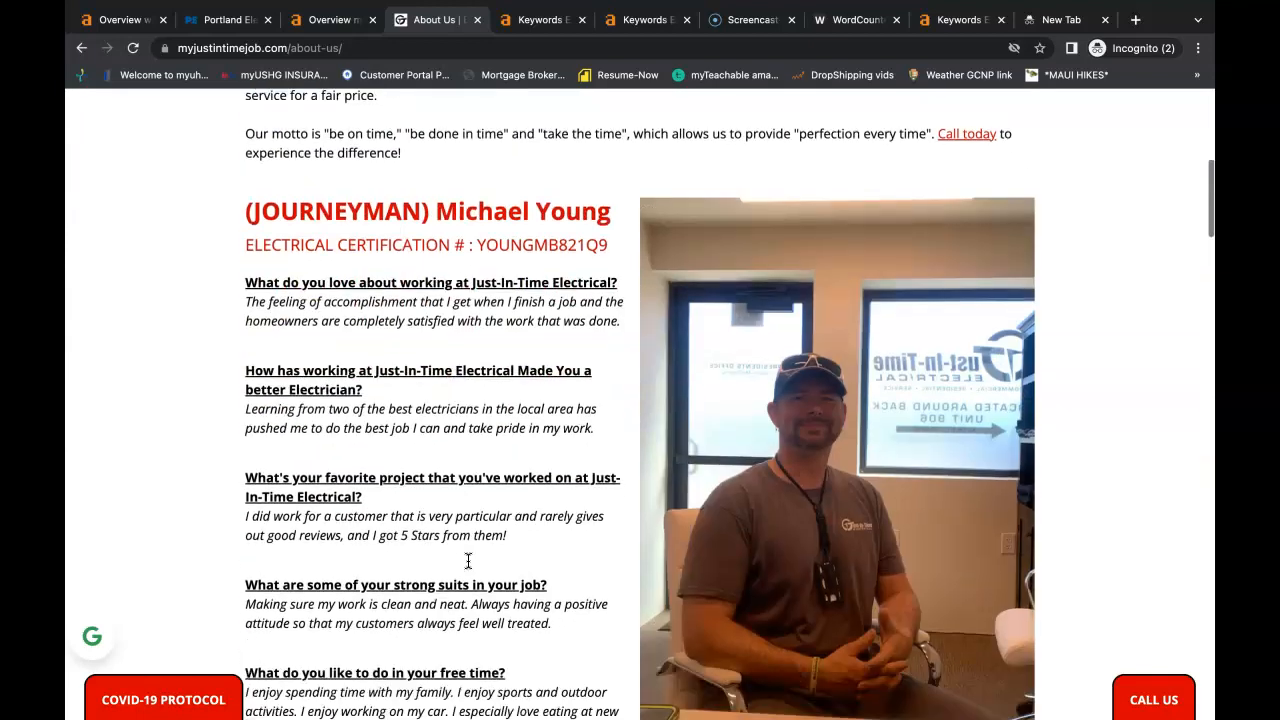
scroll("down", 3)
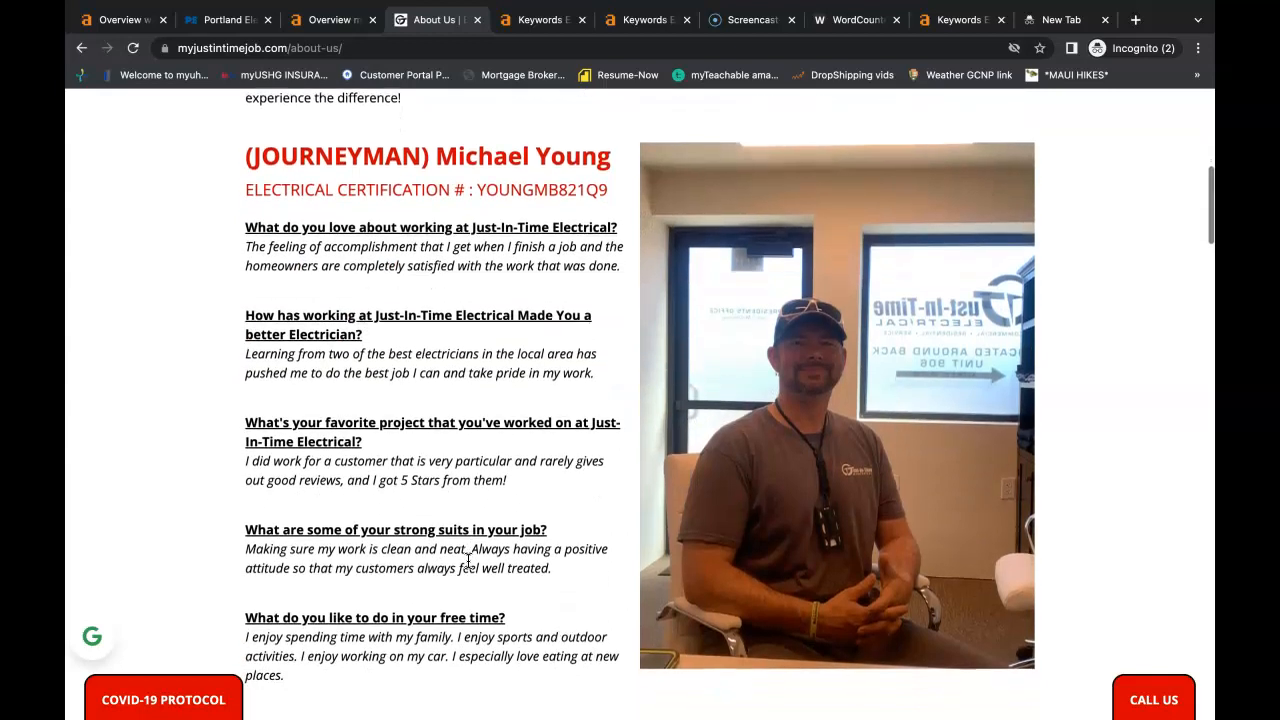
scroll("down", 3)
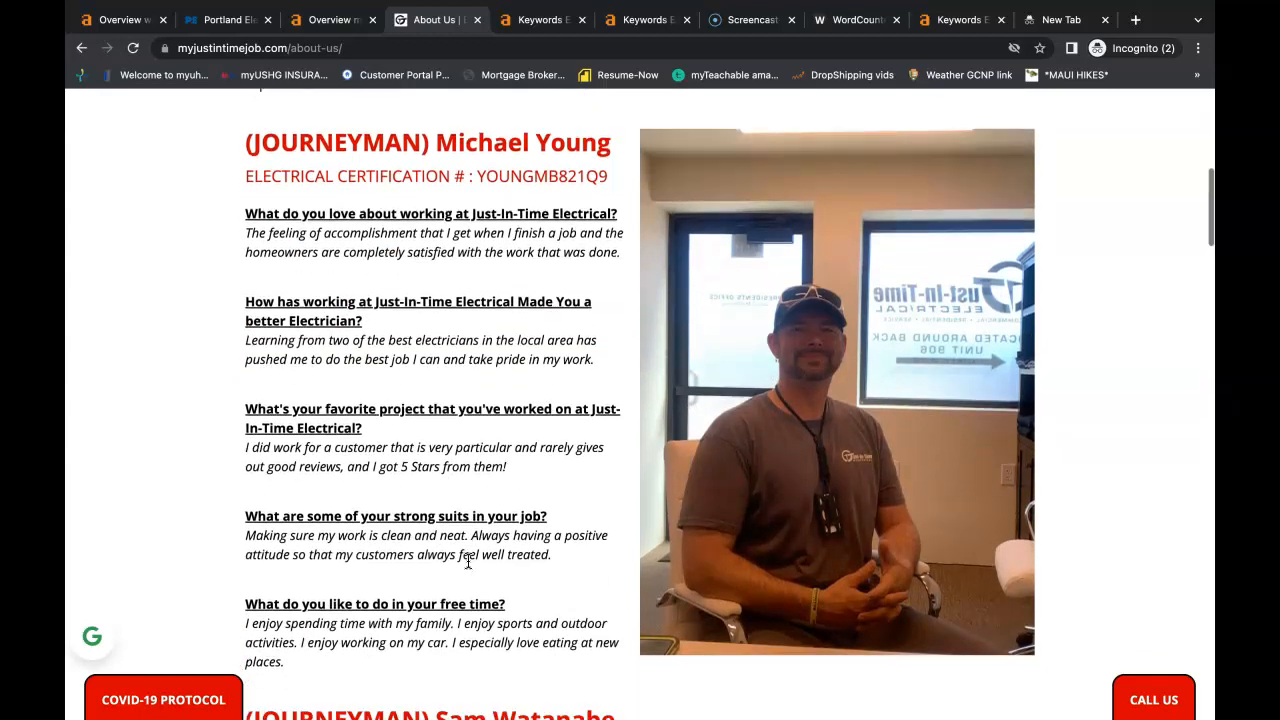
scroll("down", 3)
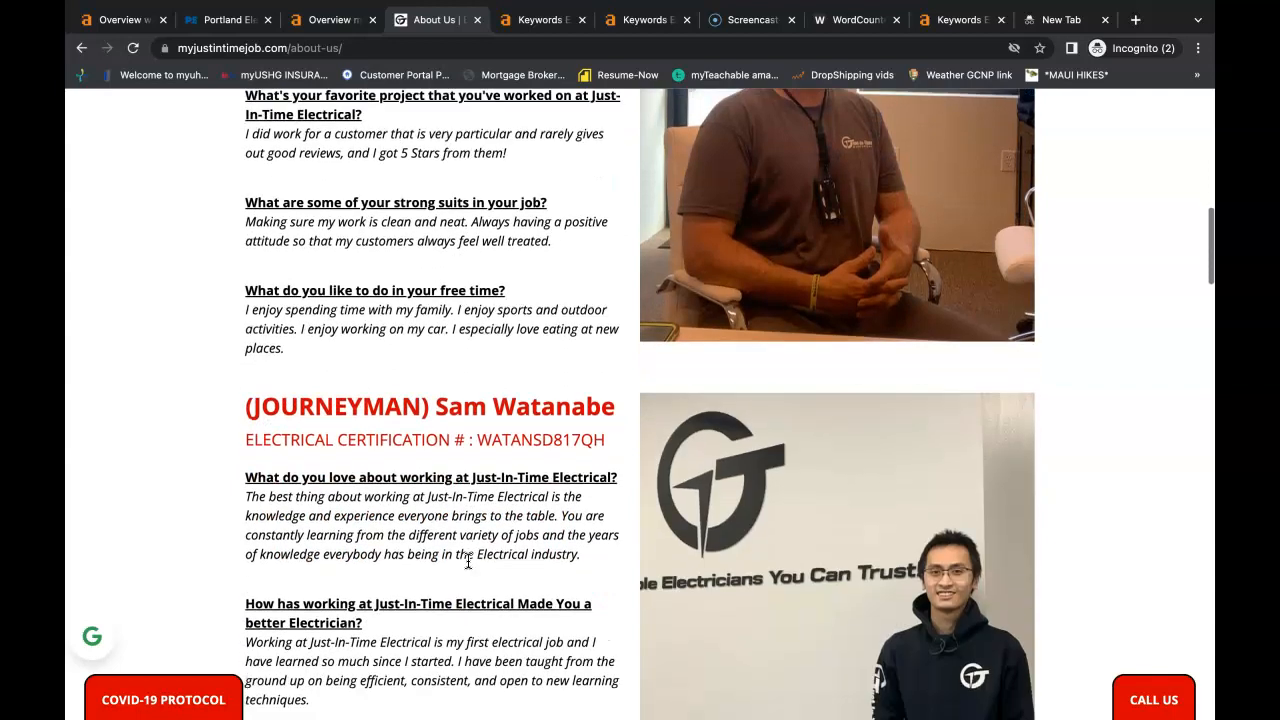
scroll("down", 3)
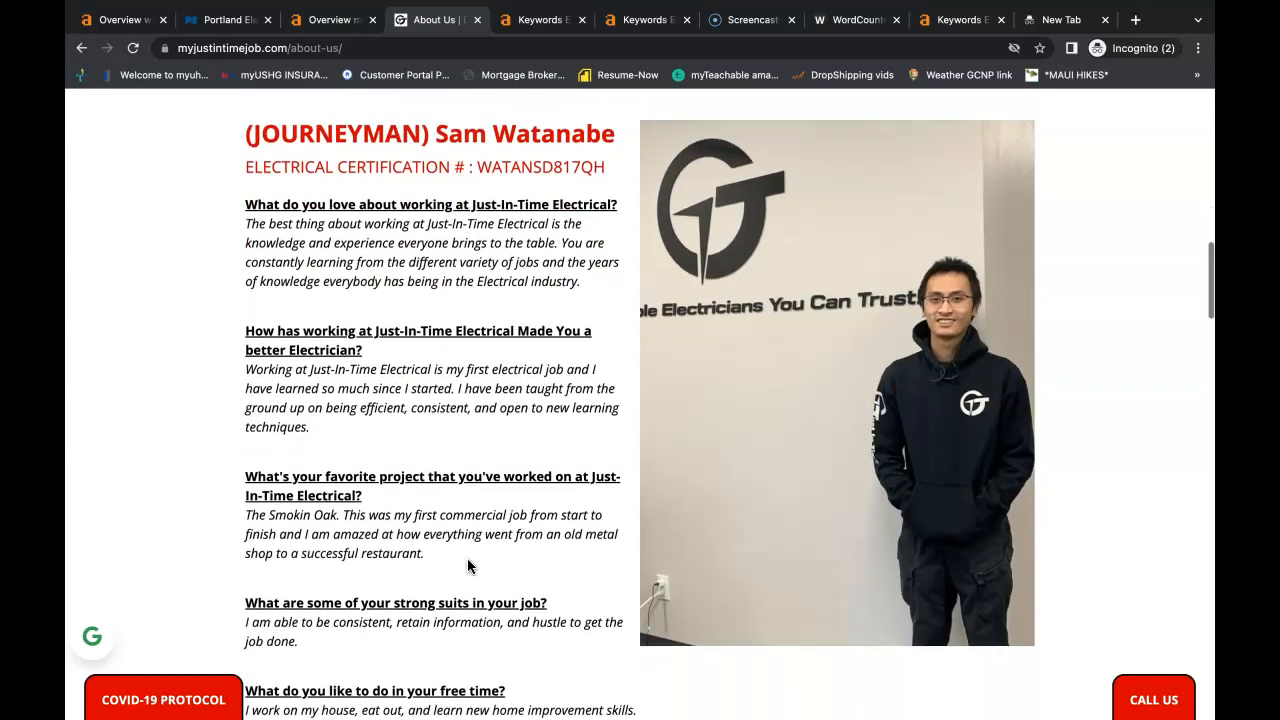
scroll("down", 3)
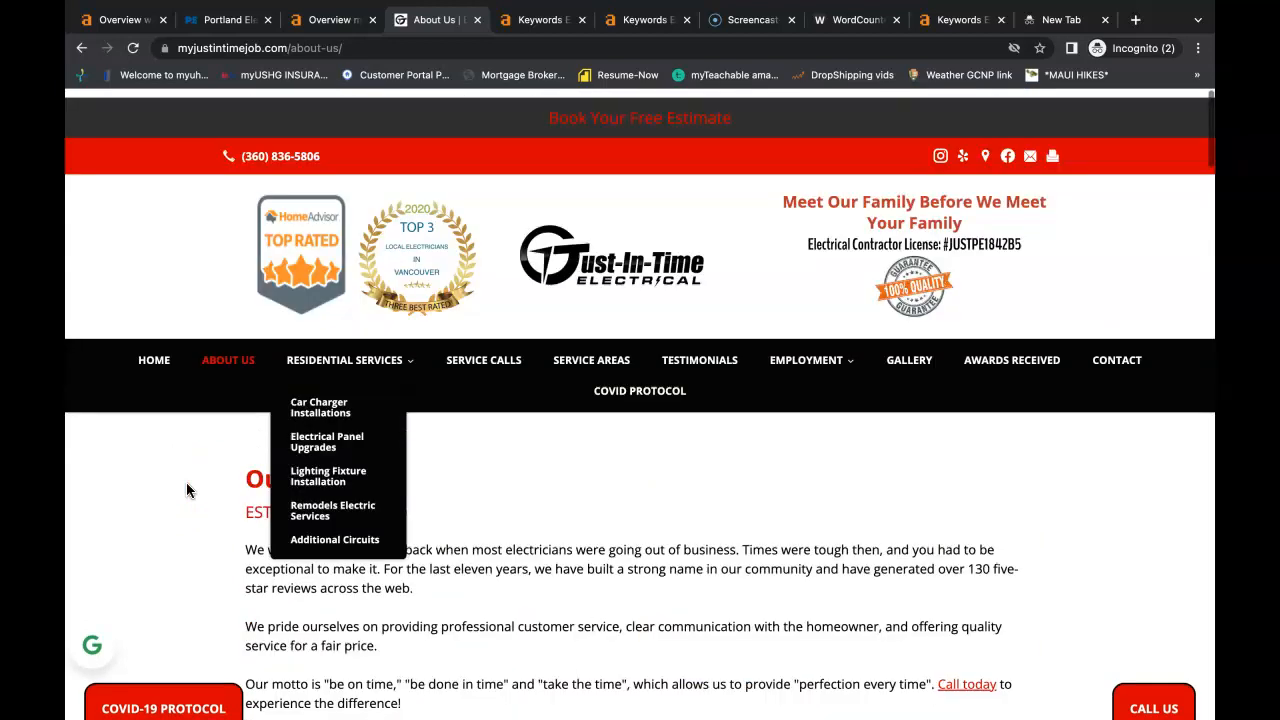
left_click(153, 360)
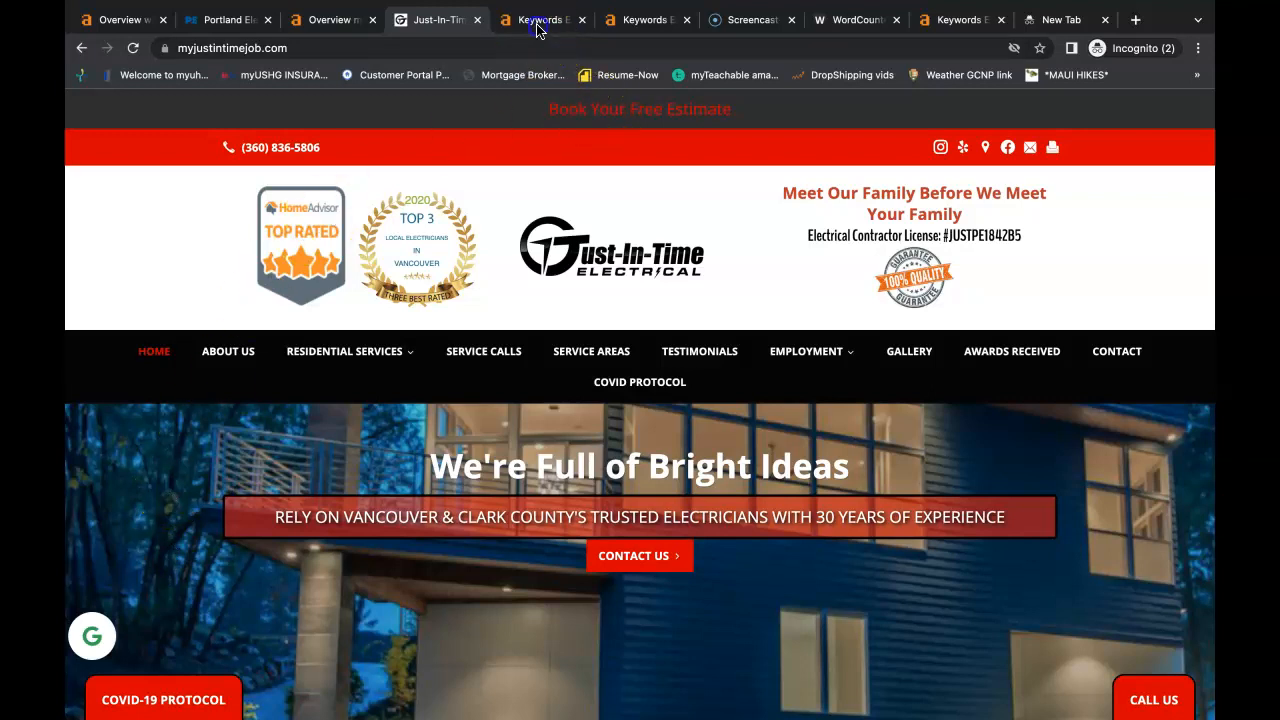
Review the Ahrefs keyword ideas for 'electrician vancouver', then return to the site.
left_click(540, 19)
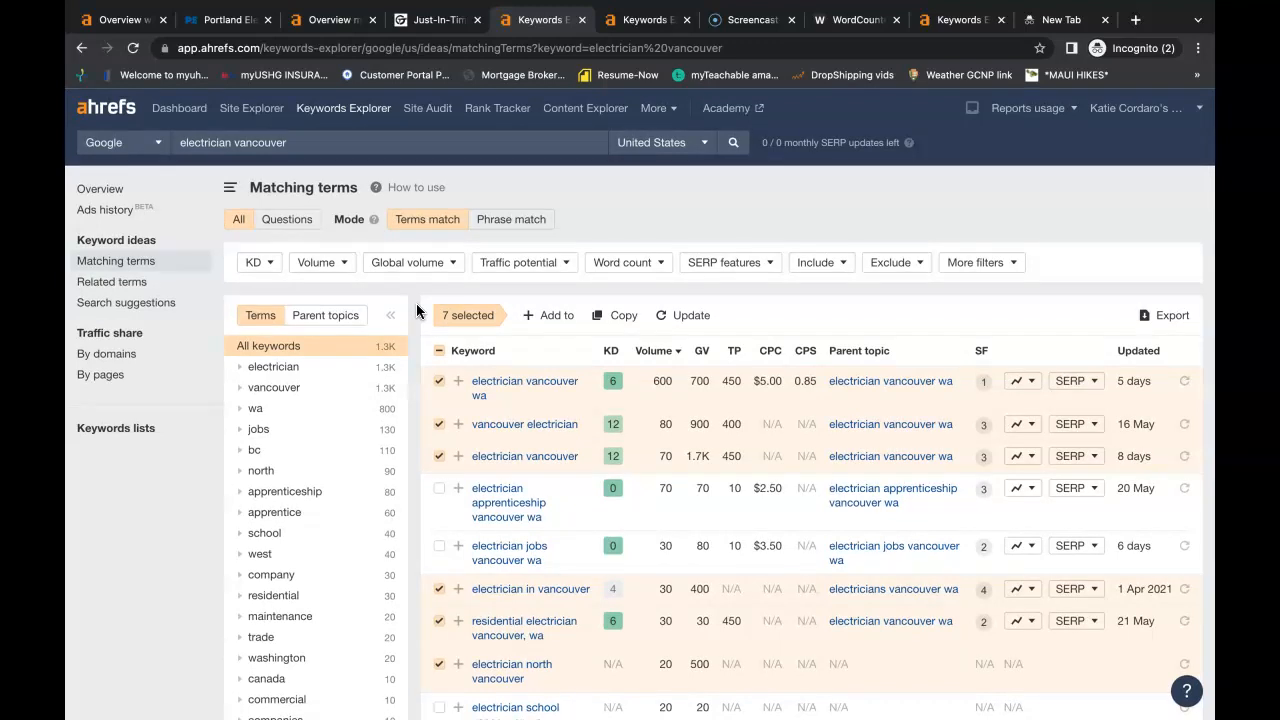
scroll("down", 3)
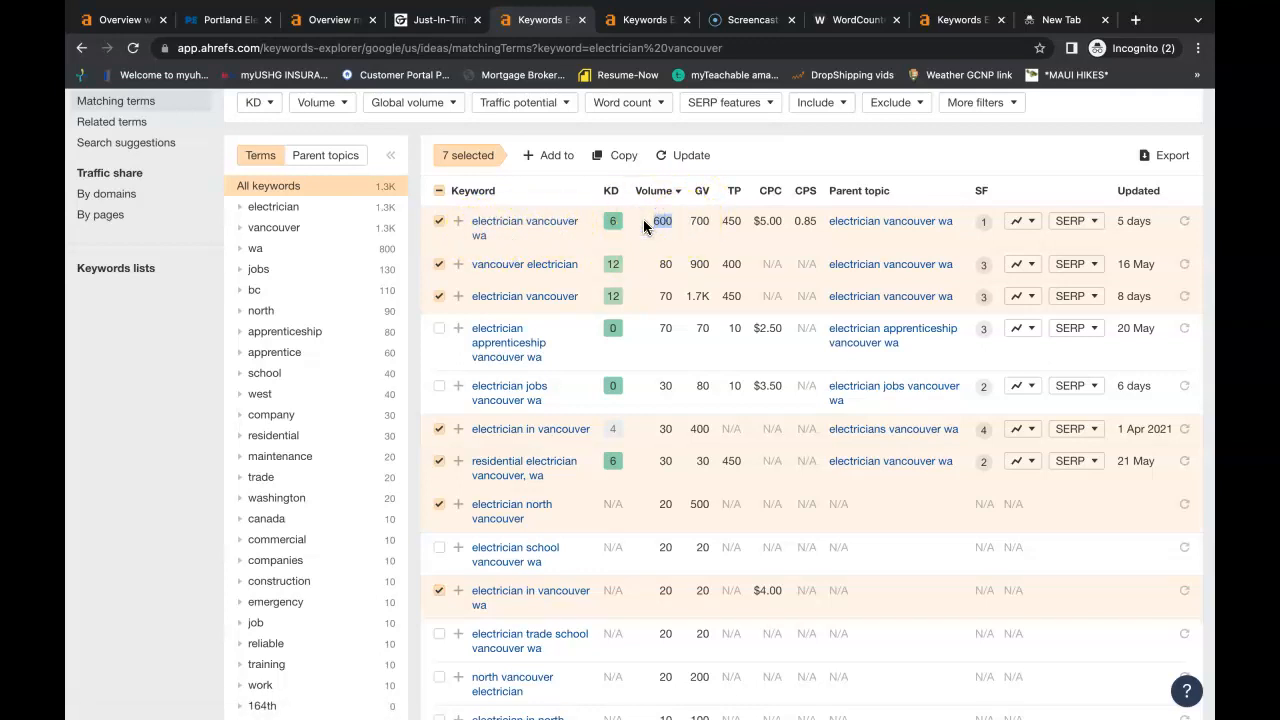
scroll("down", 3)
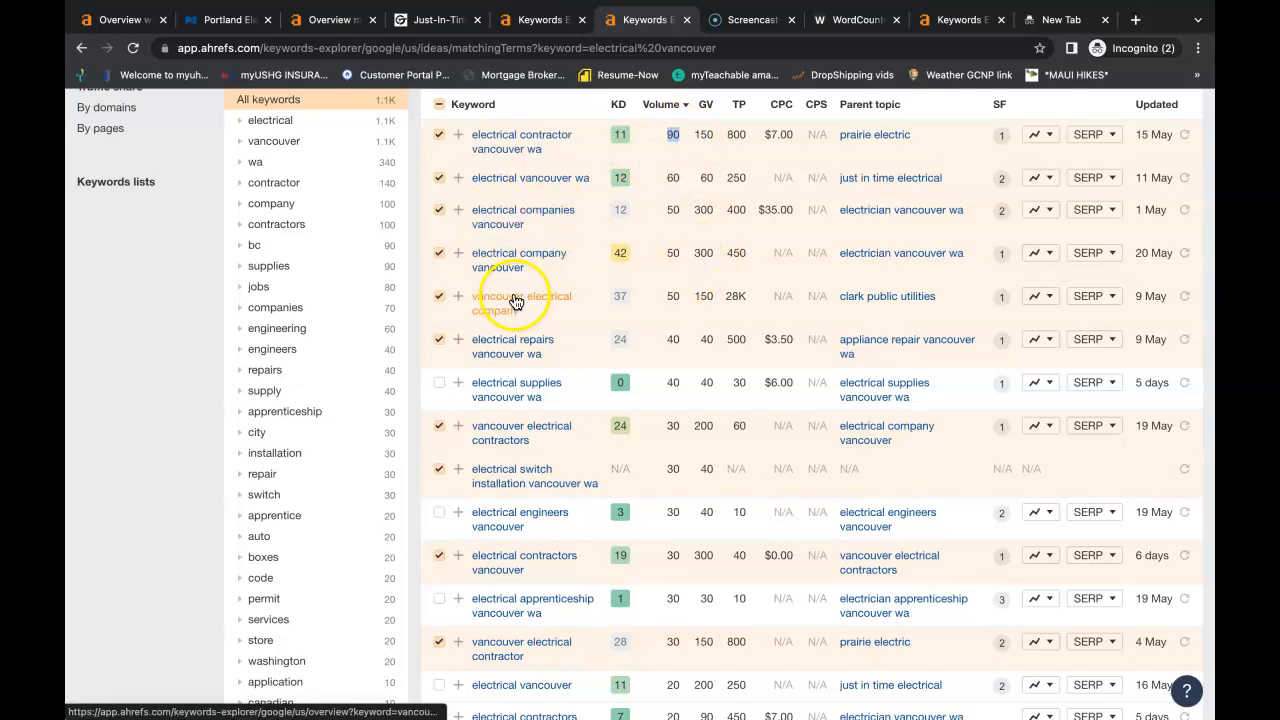
mouse_move(548, 476)
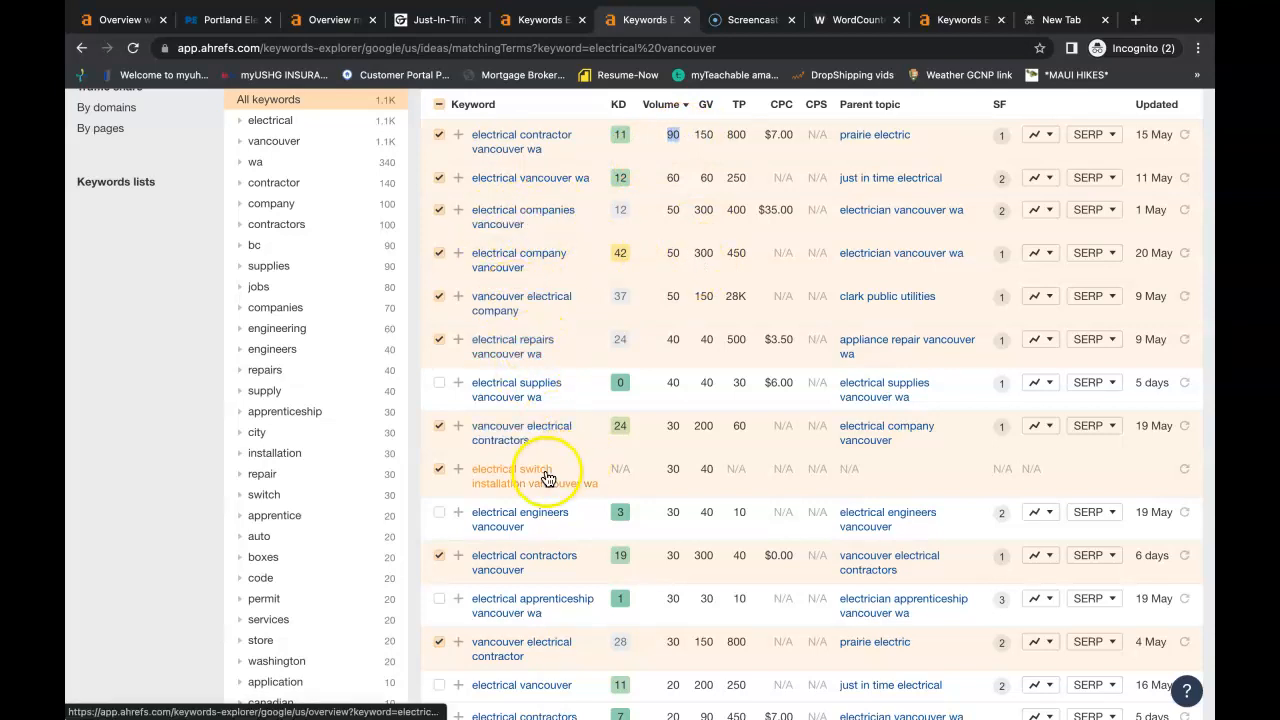
mouse_move(618, 487)
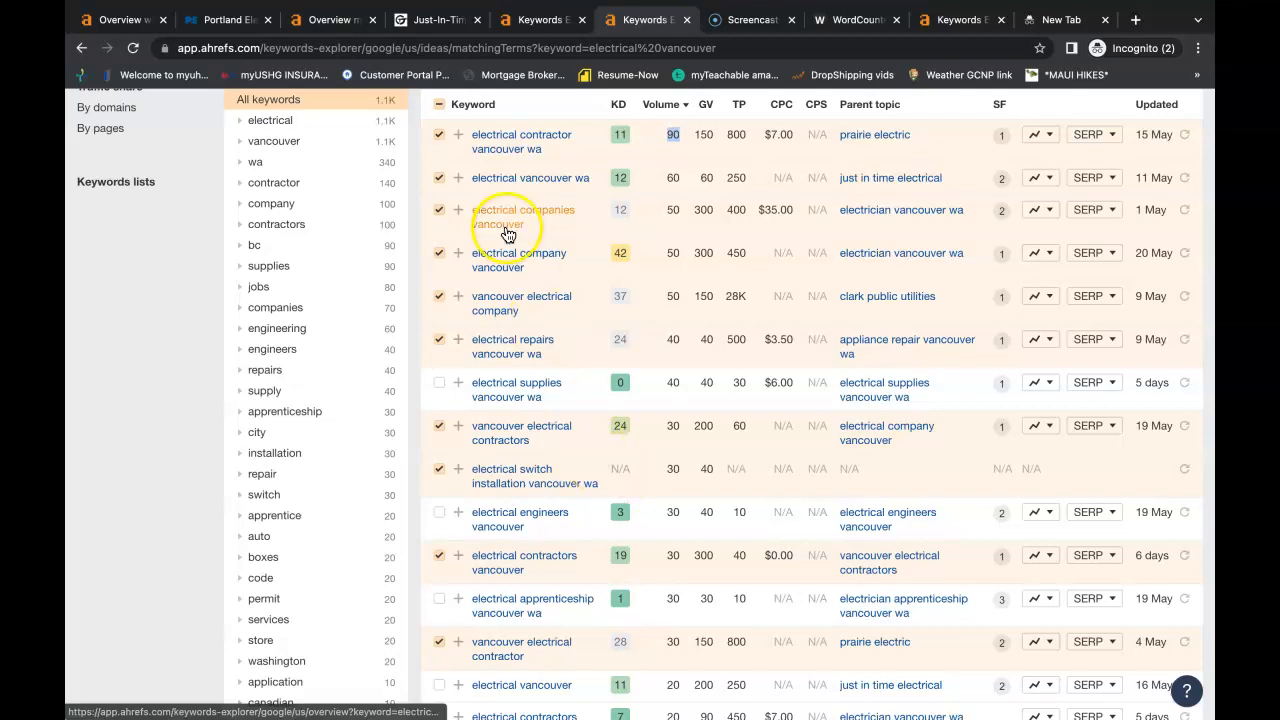
left_click(437, 19)
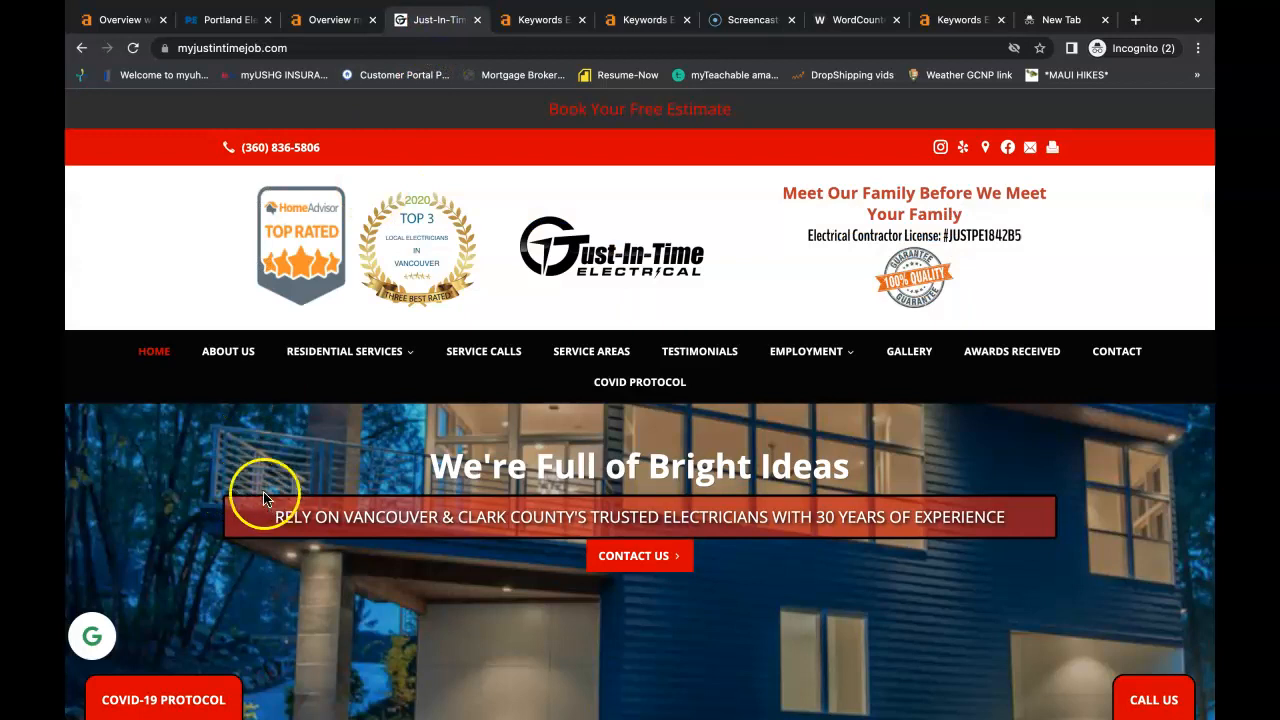
right_click(379, 498)
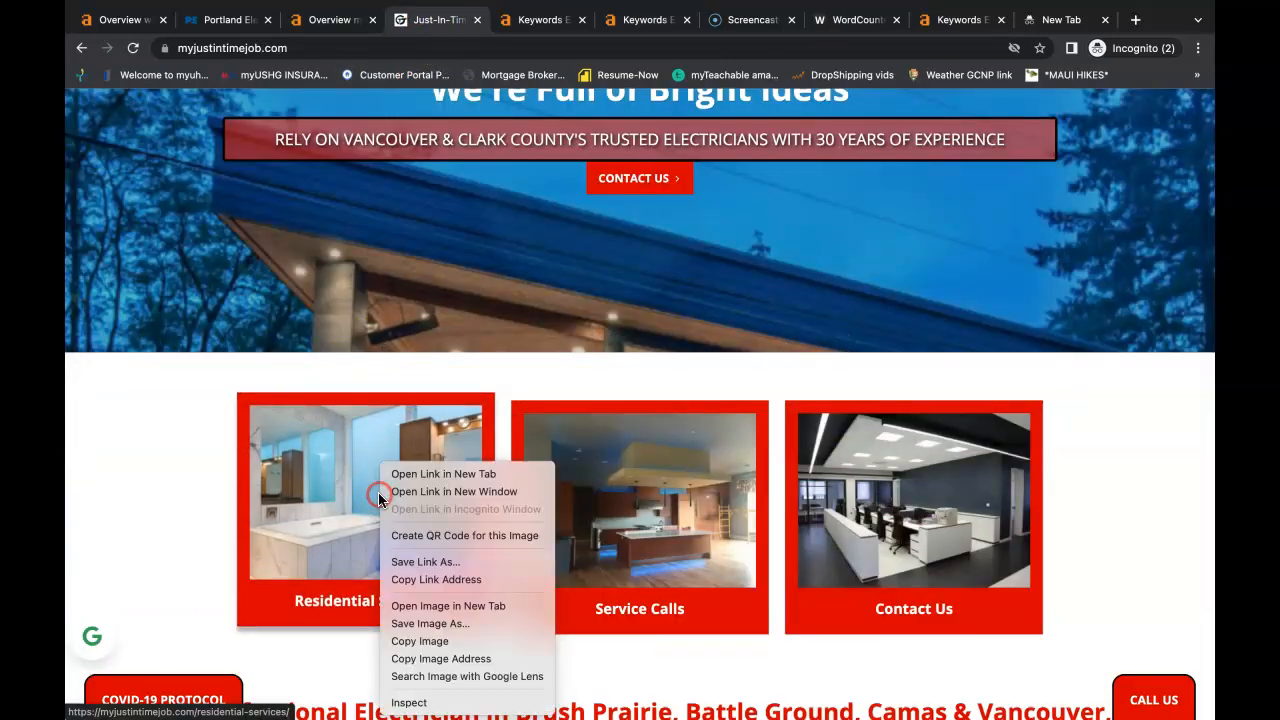
left_click(424, 560)
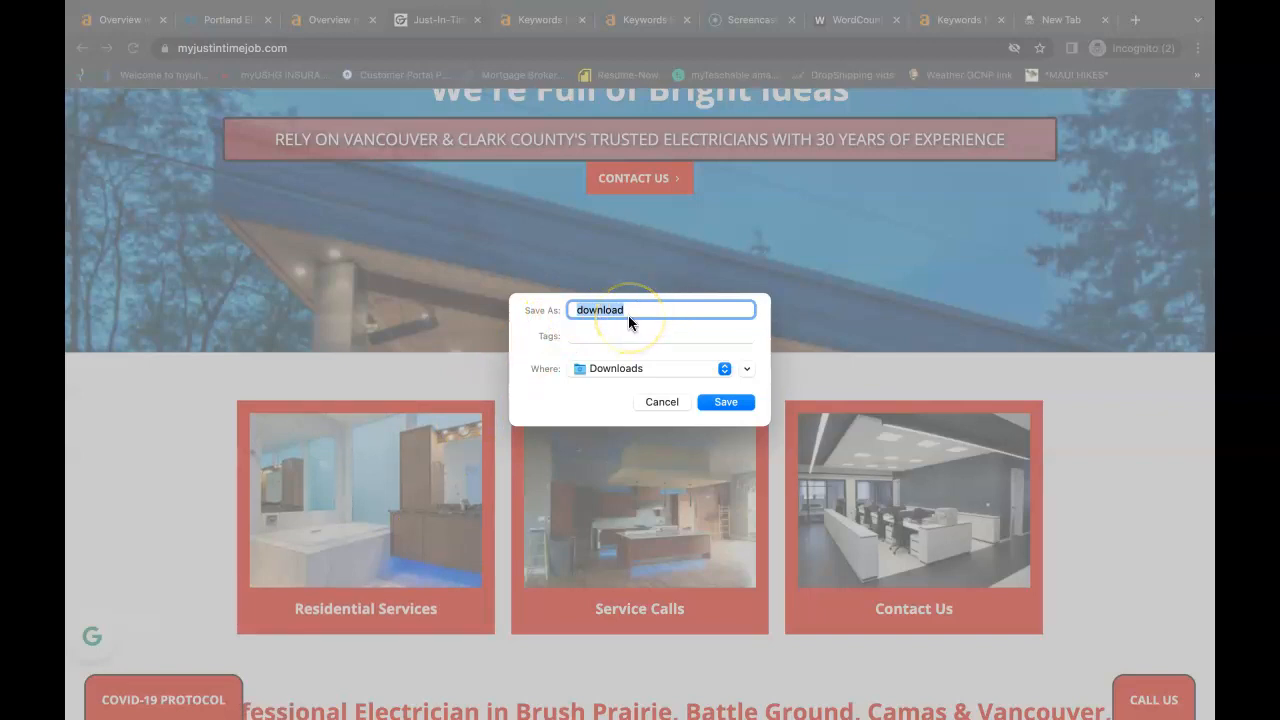
mouse_move(499, 394)
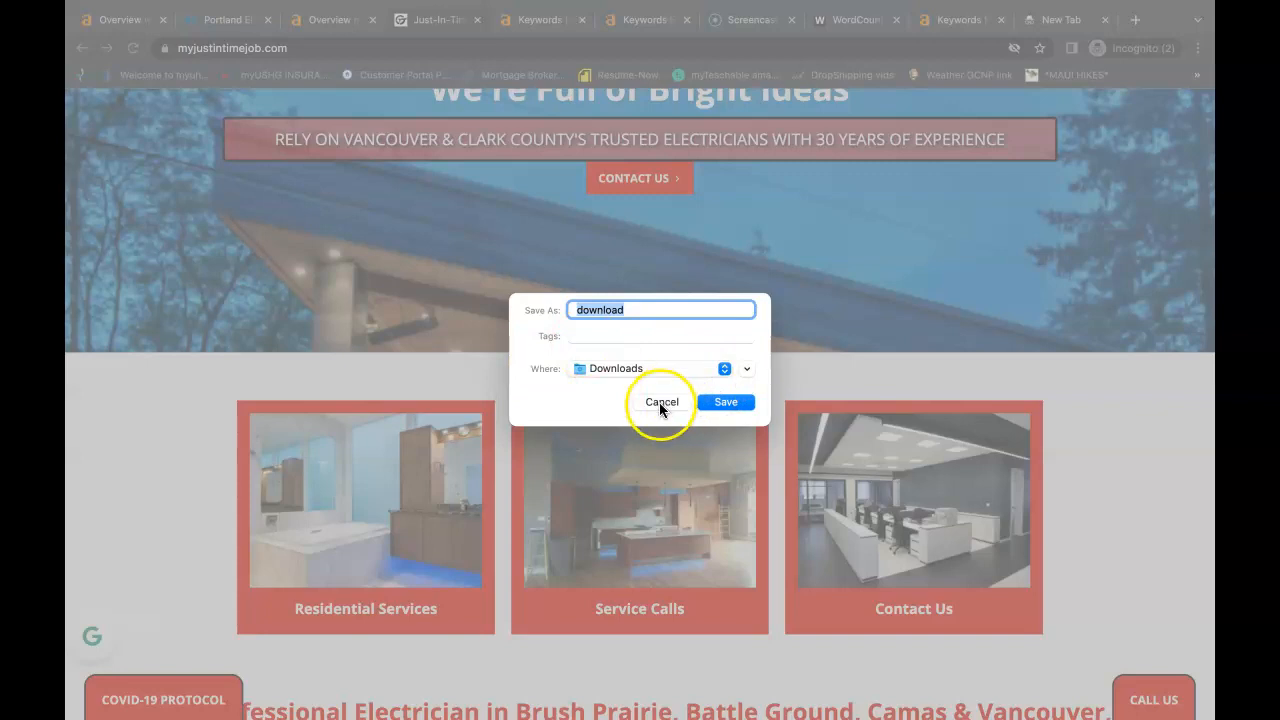
left_click(661, 402)
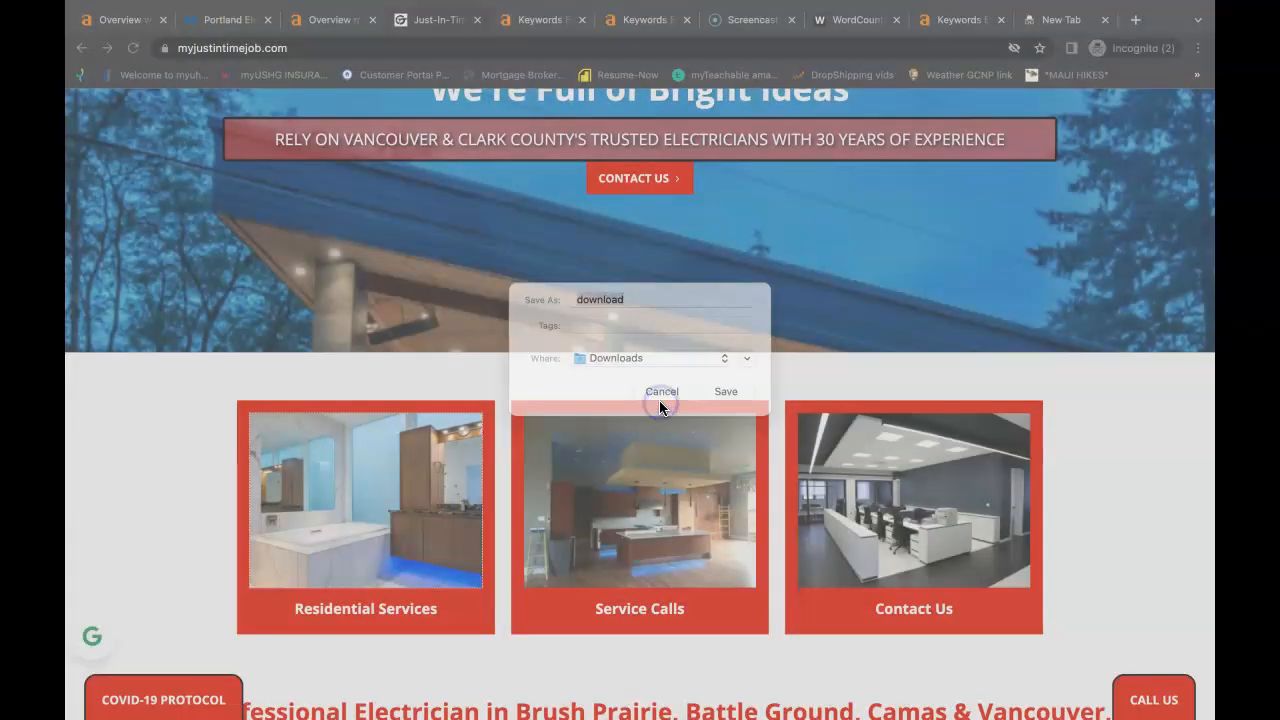
left_click(662, 392)
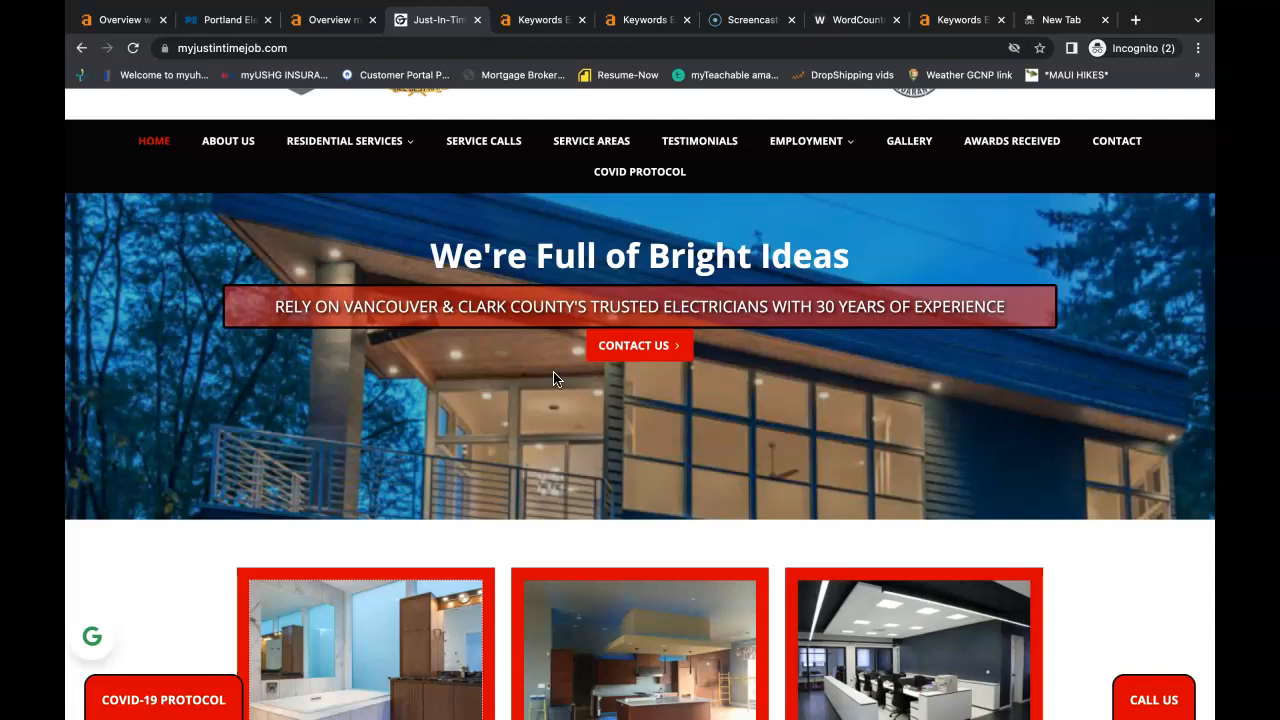
Browse the Residential Car Charger Installations page, then return to the Ahrefs overview.
left_click(345, 140)
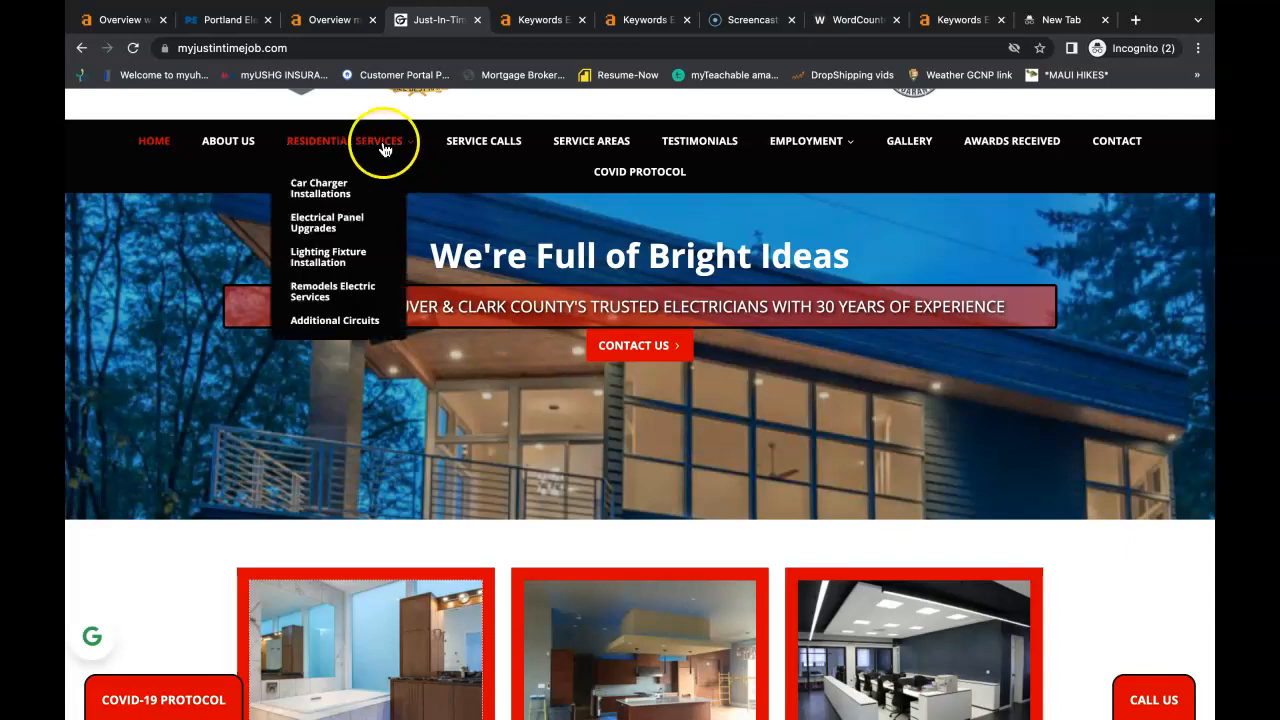
left_click(319, 188)
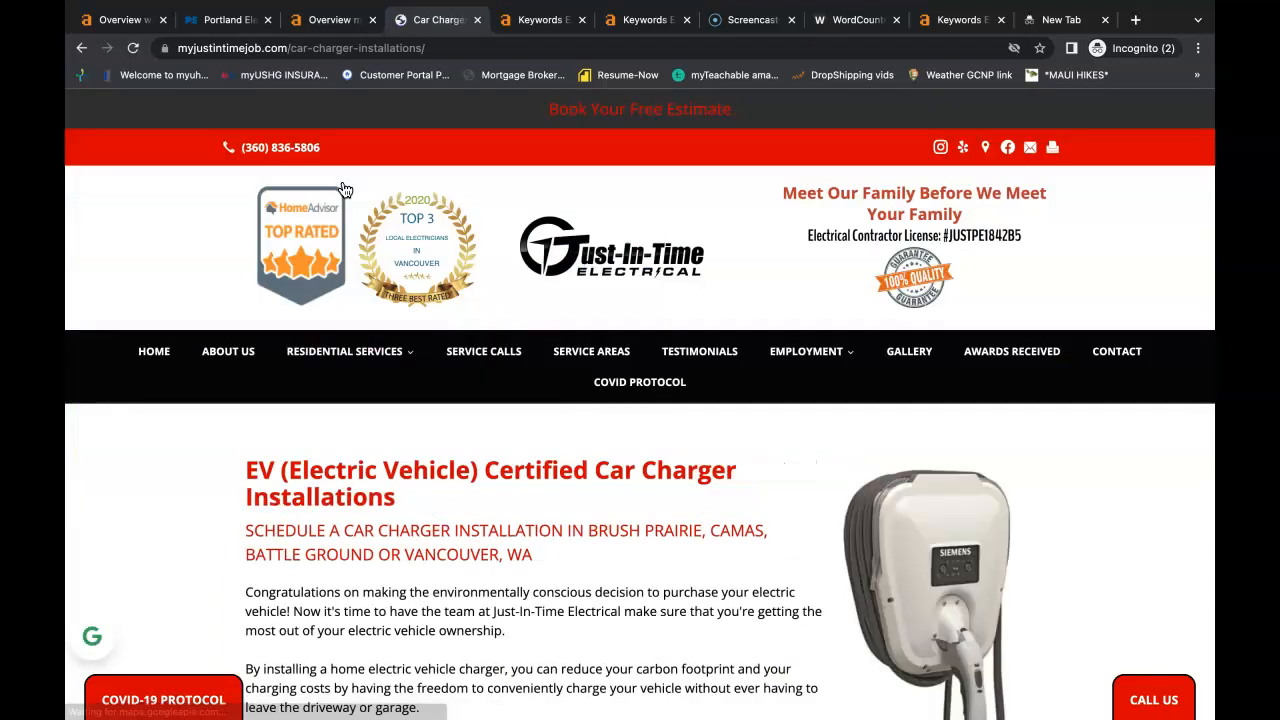
scroll("down", 3)
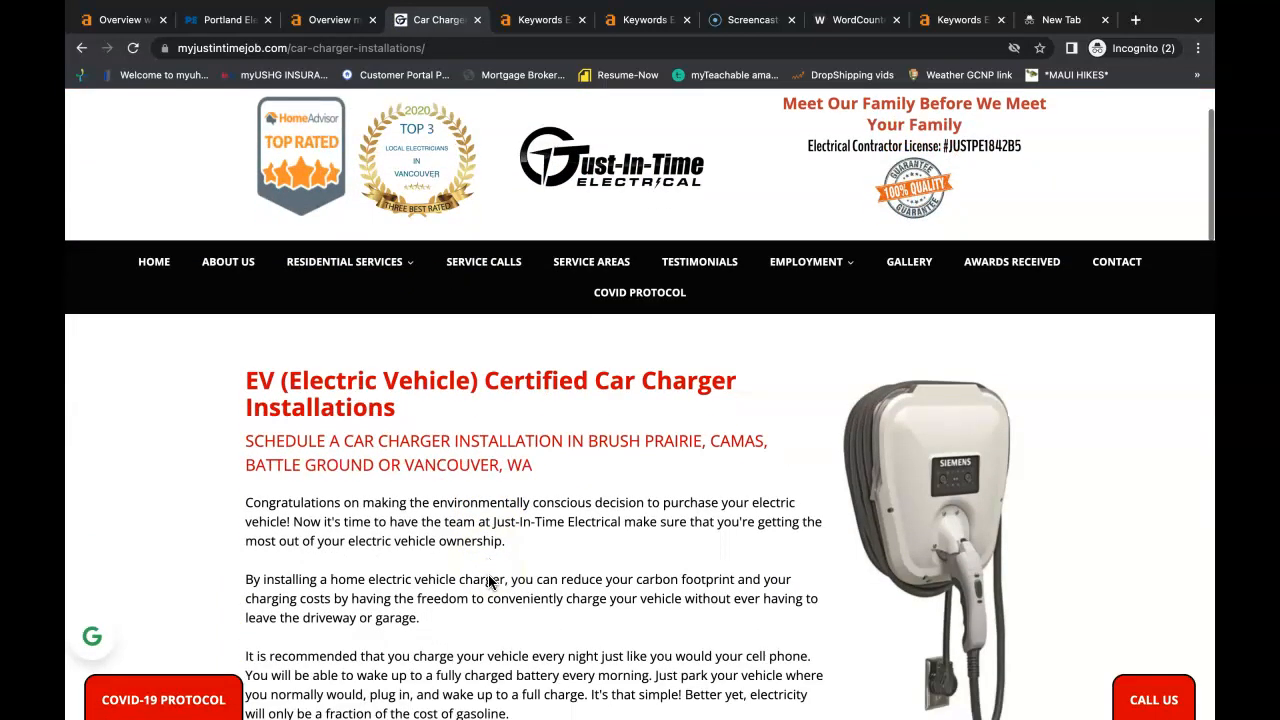
scroll("down", 3)
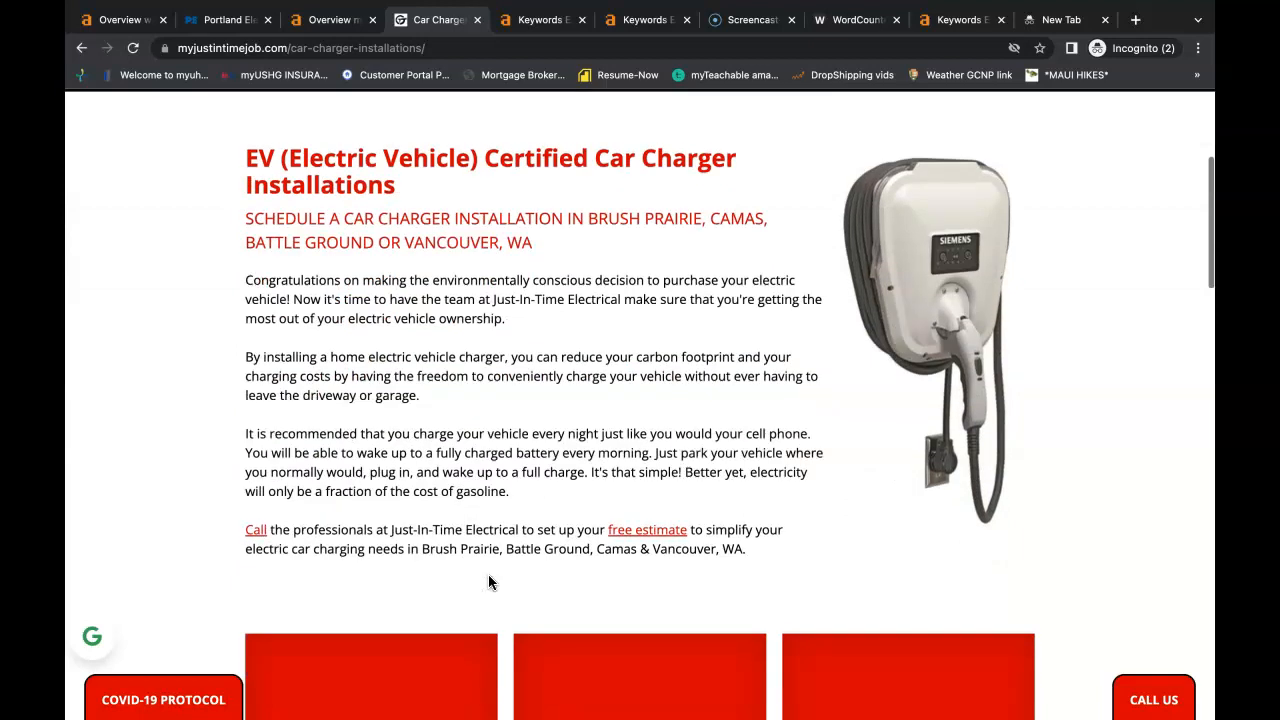
scroll("down", 3)
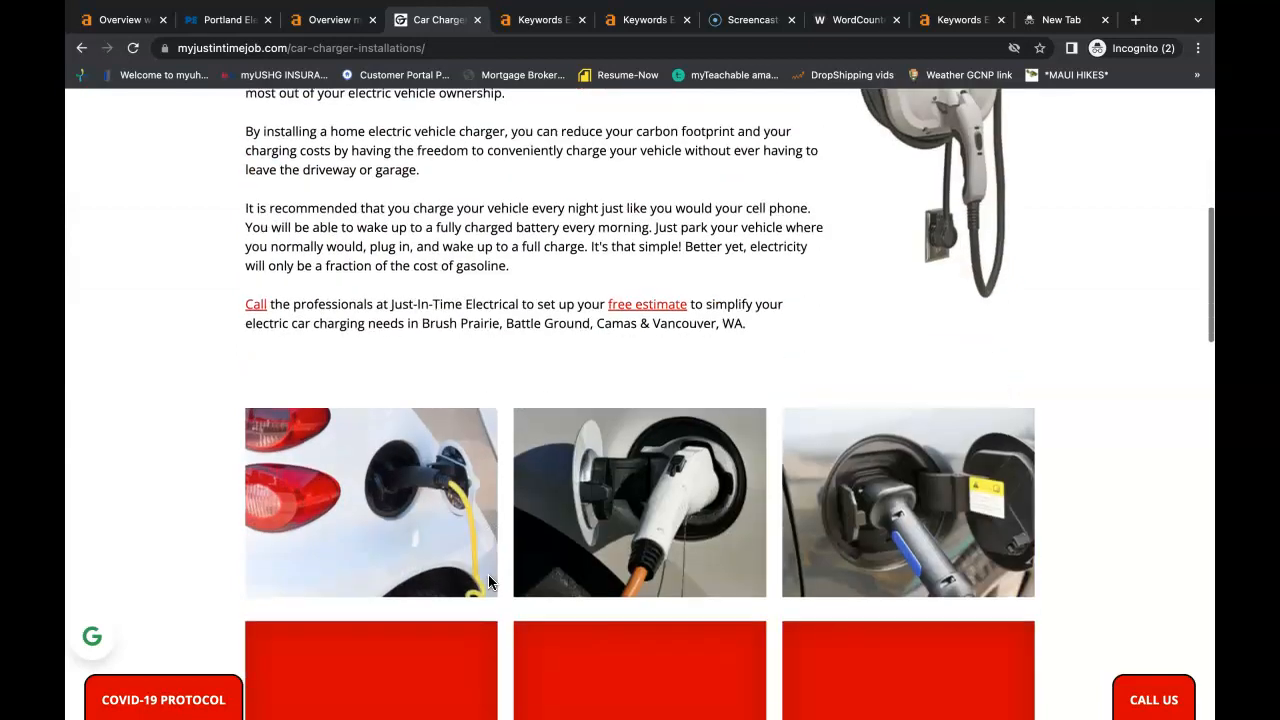
scroll("down", 3)
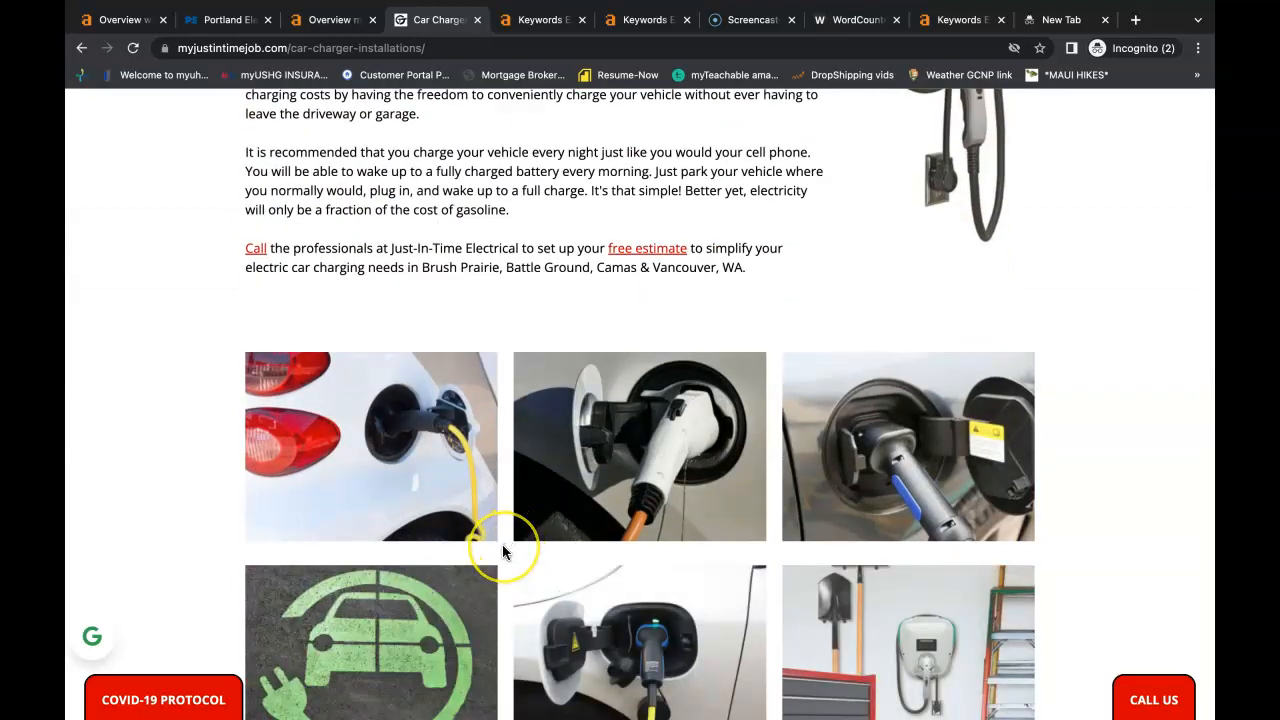
scroll("down", 3)
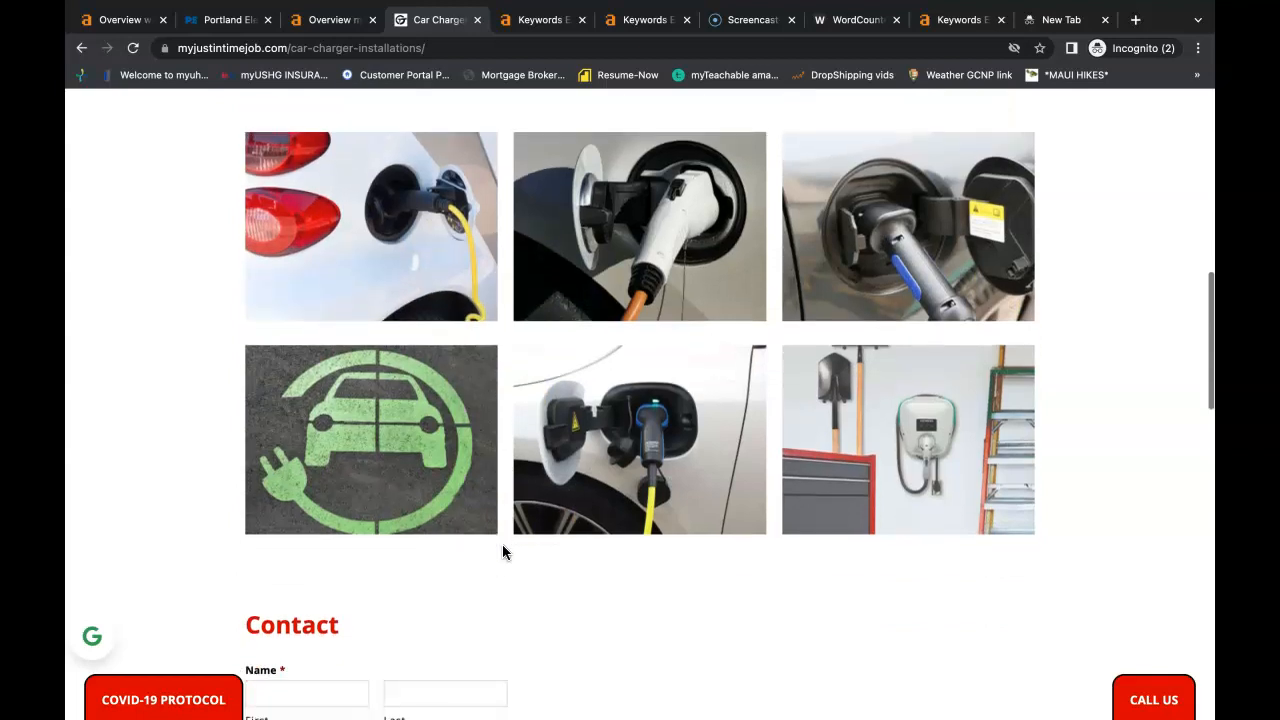
scroll("down", 3)
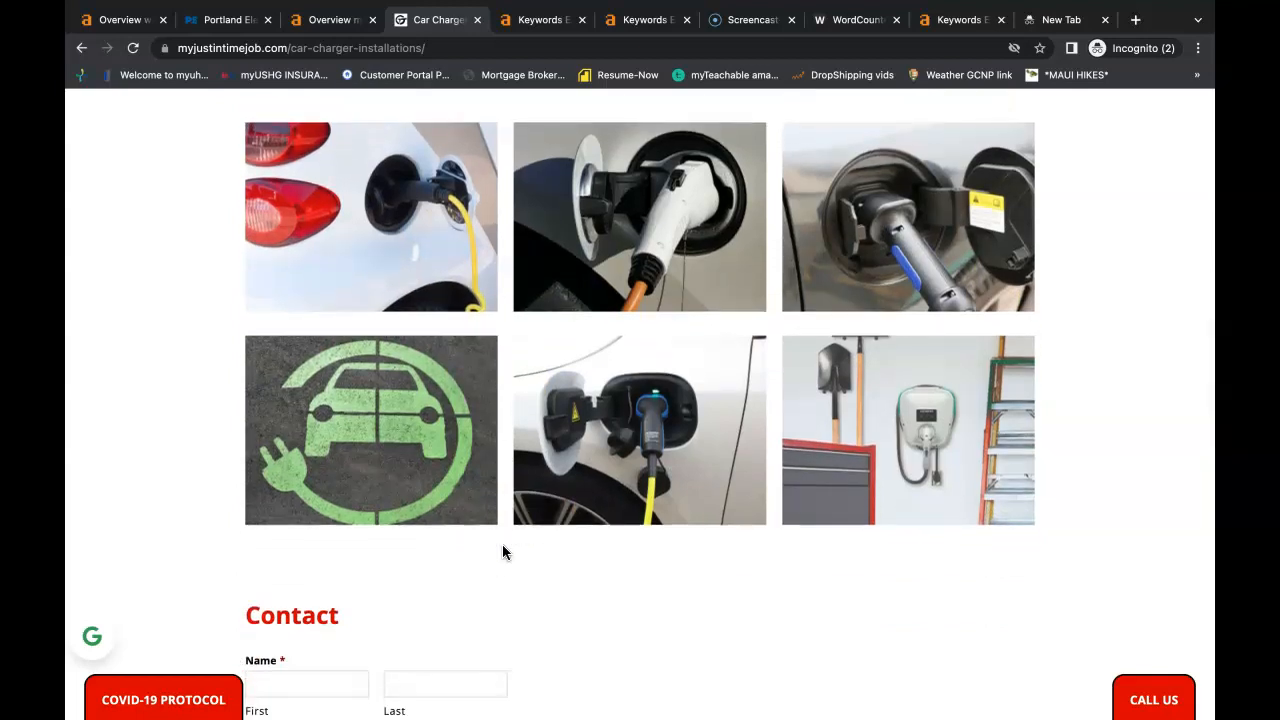
scroll("down", 3)
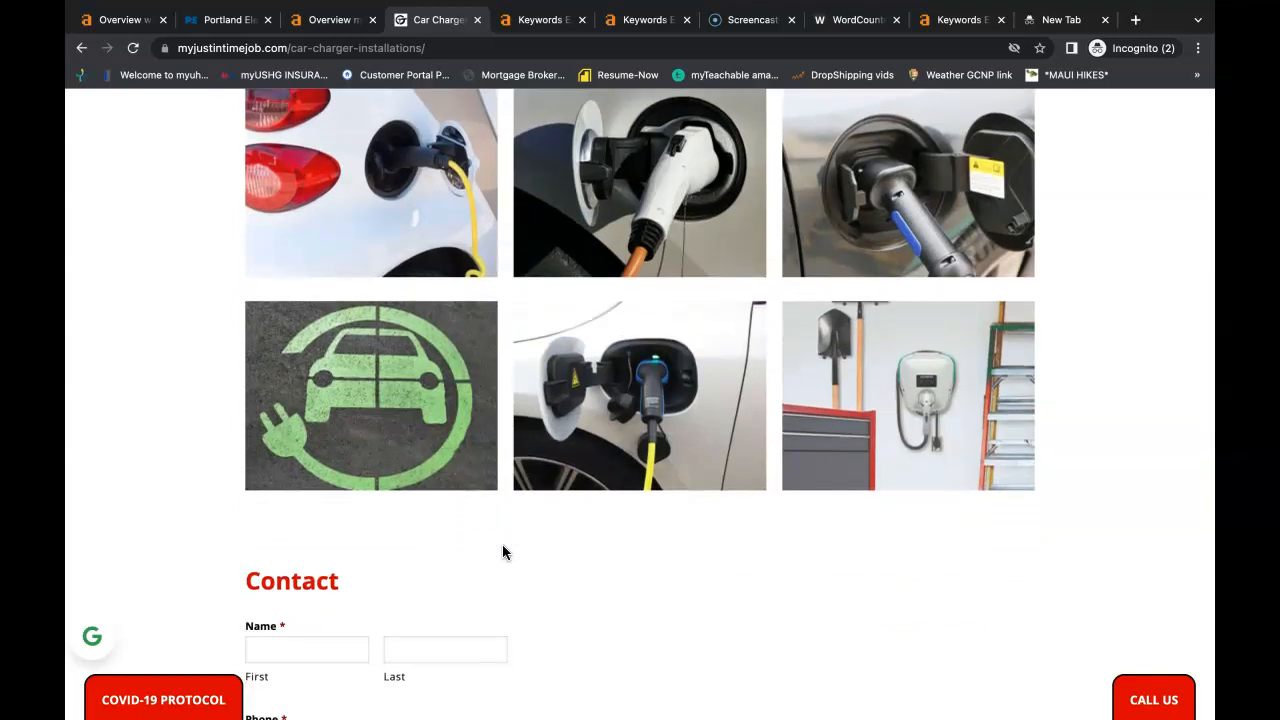
scroll("up", 3)
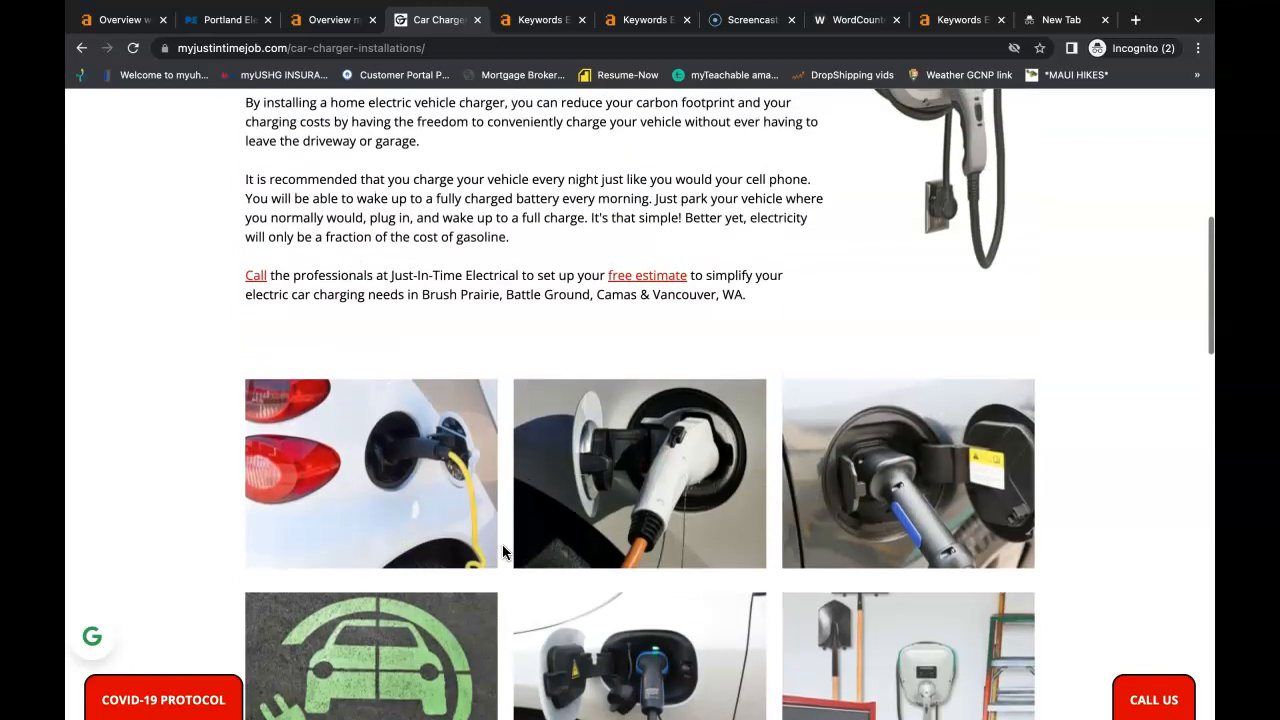
scroll("up", 3)
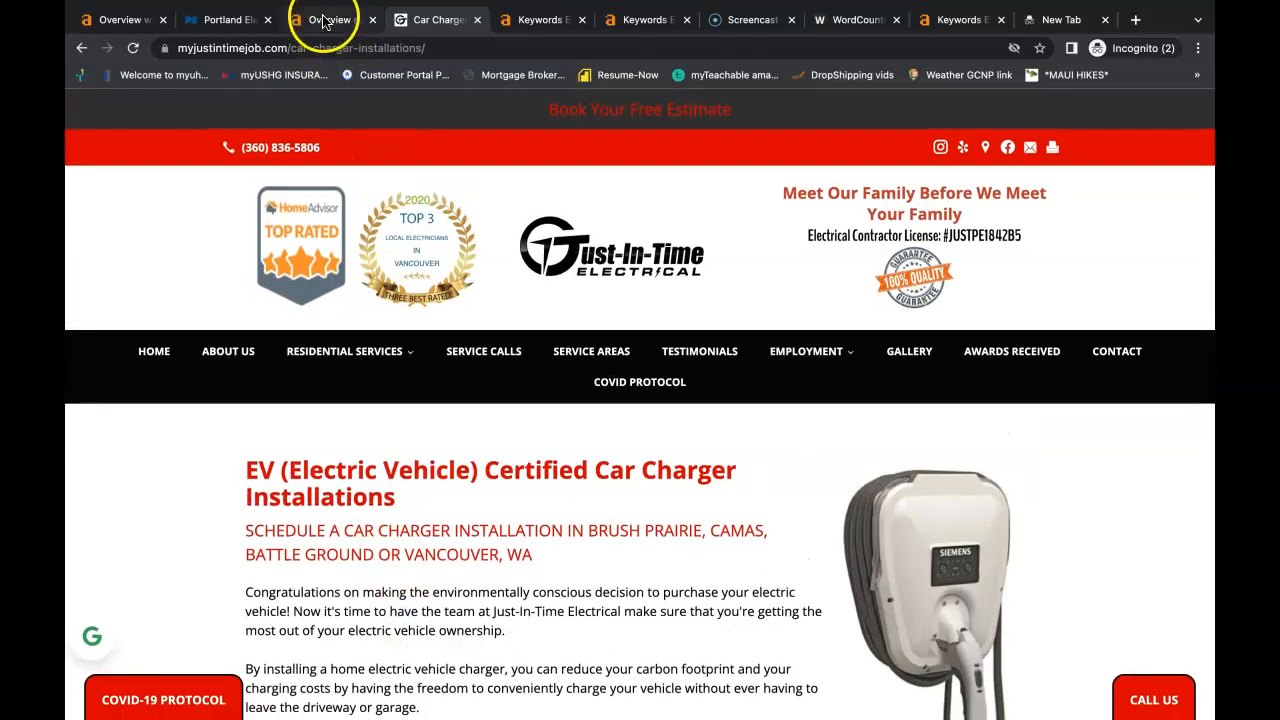
left_click(330, 20)
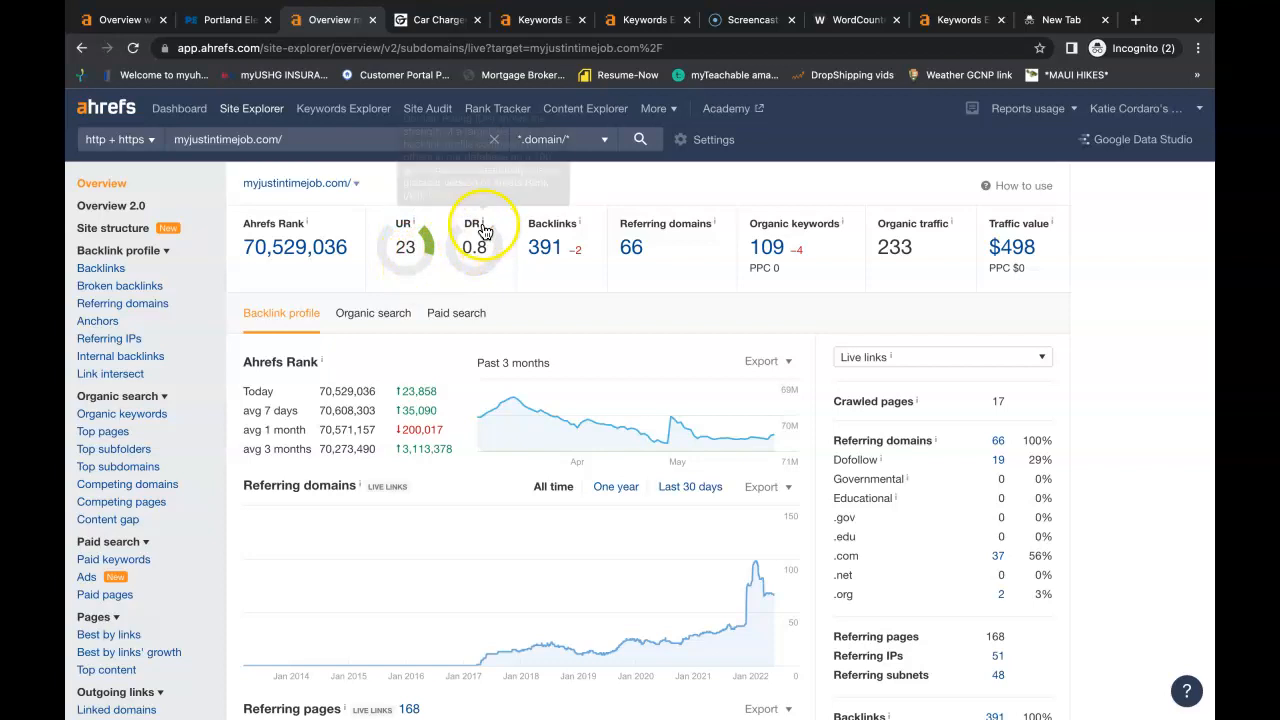
mouse_move(475, 276)
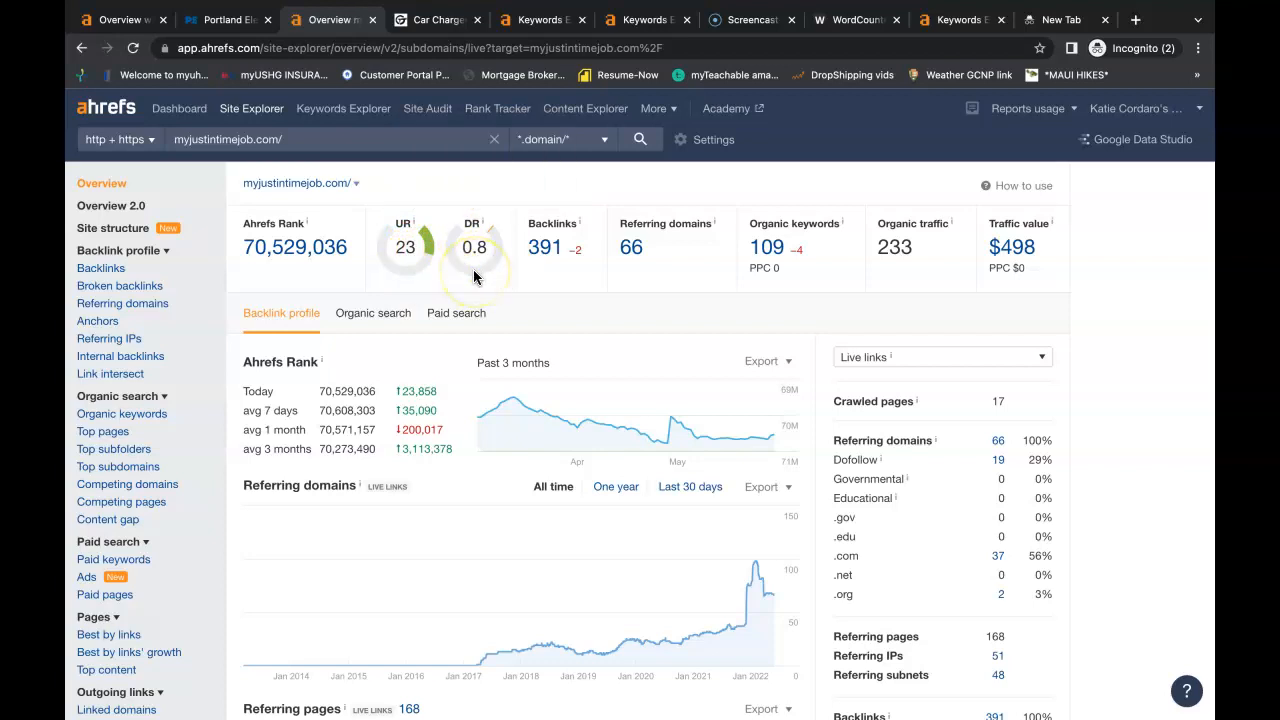
mouse_move(985, 283)
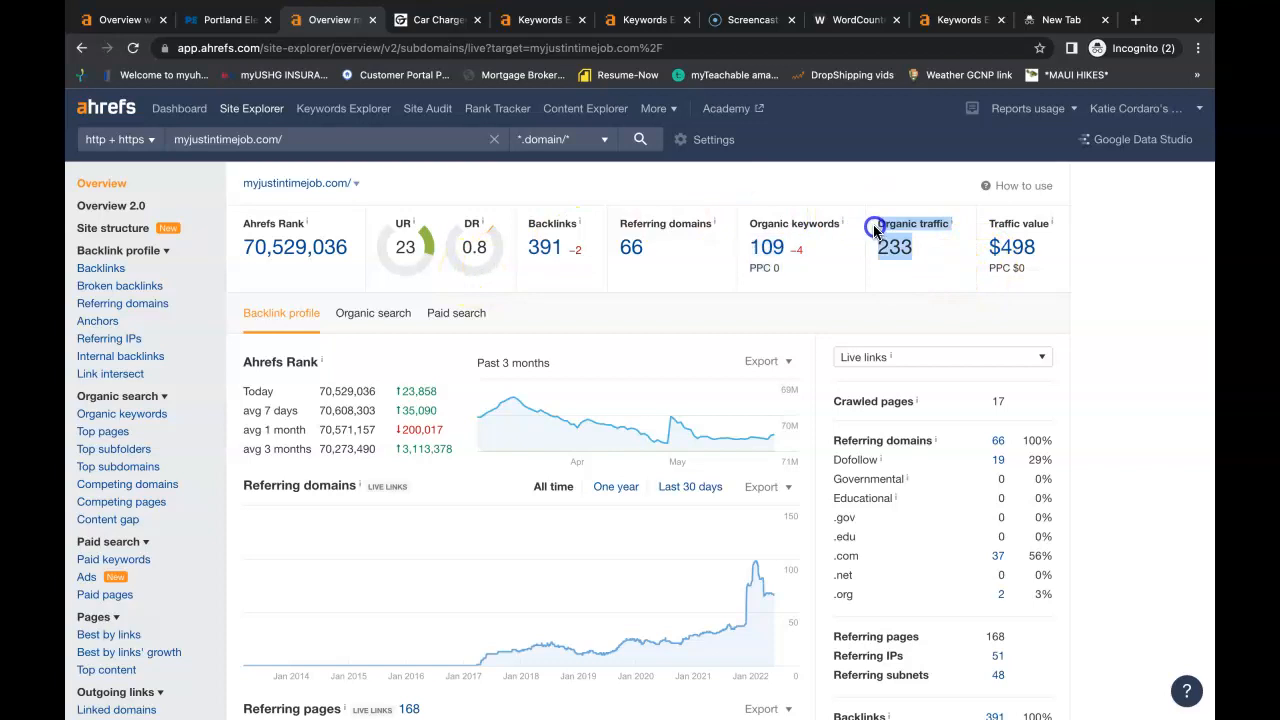
mouse_move(814, 399)
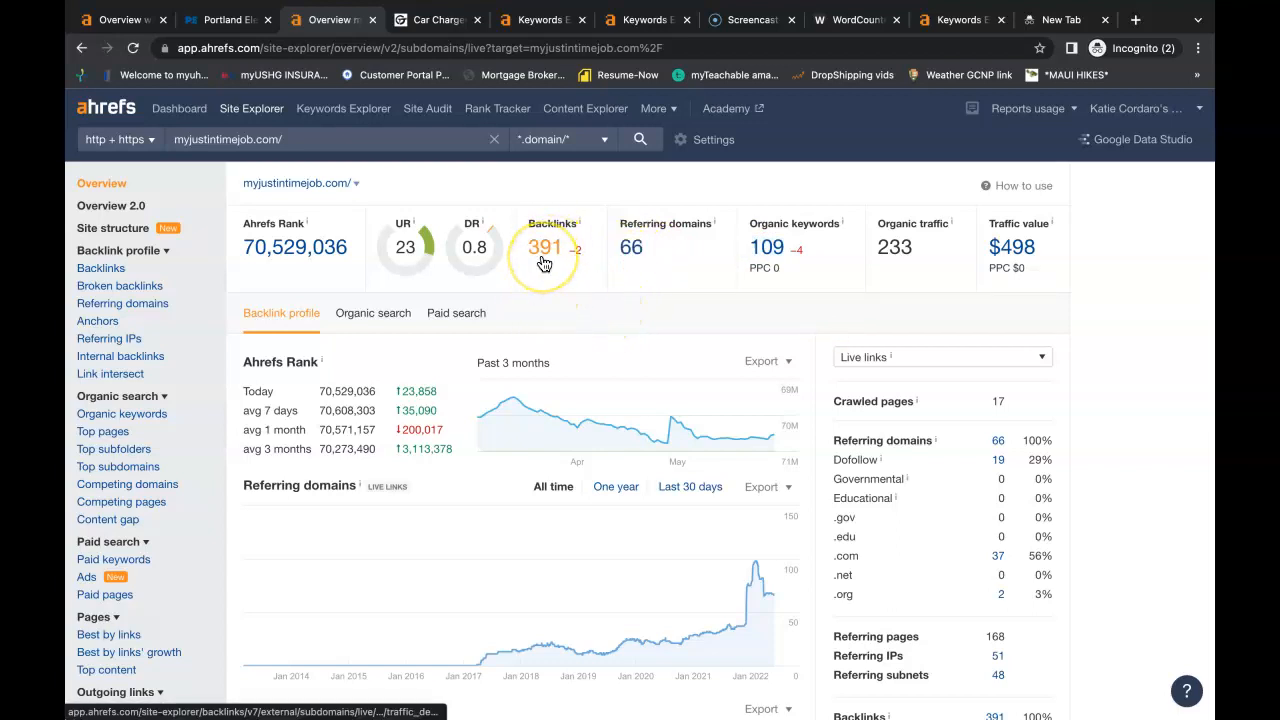
mouse_move(407, 263)
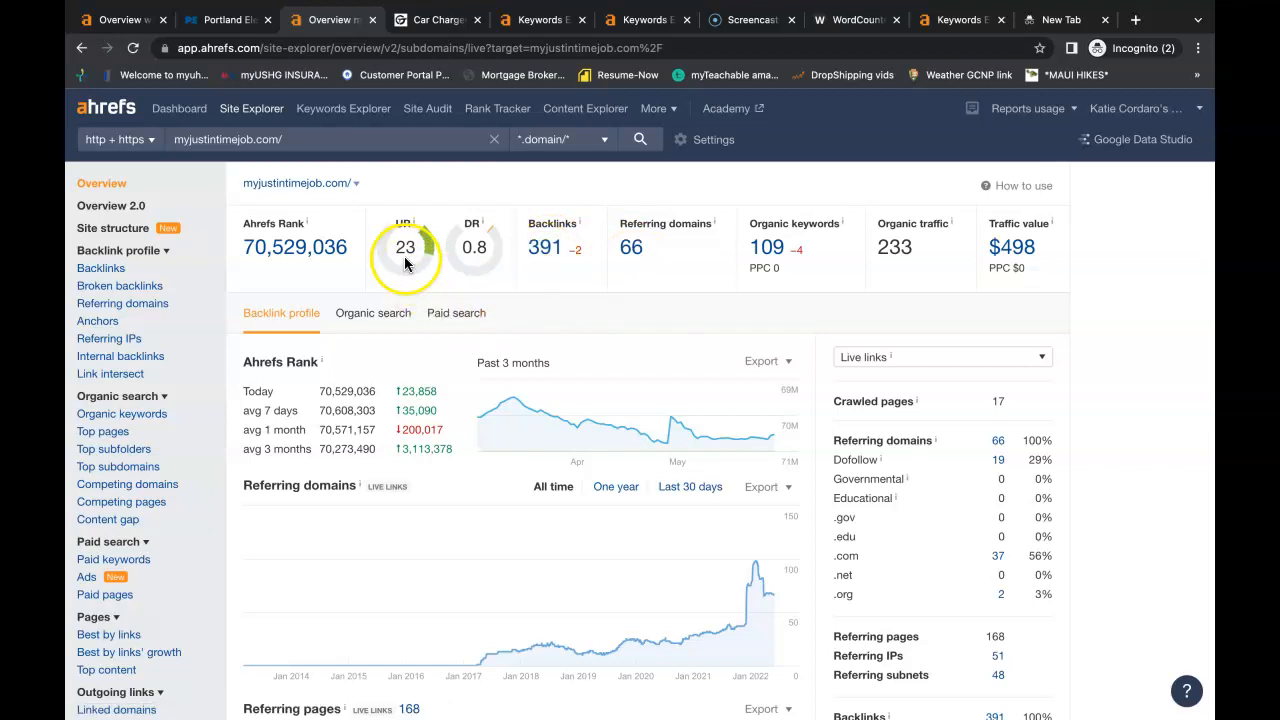
mouse_move(469, 261)
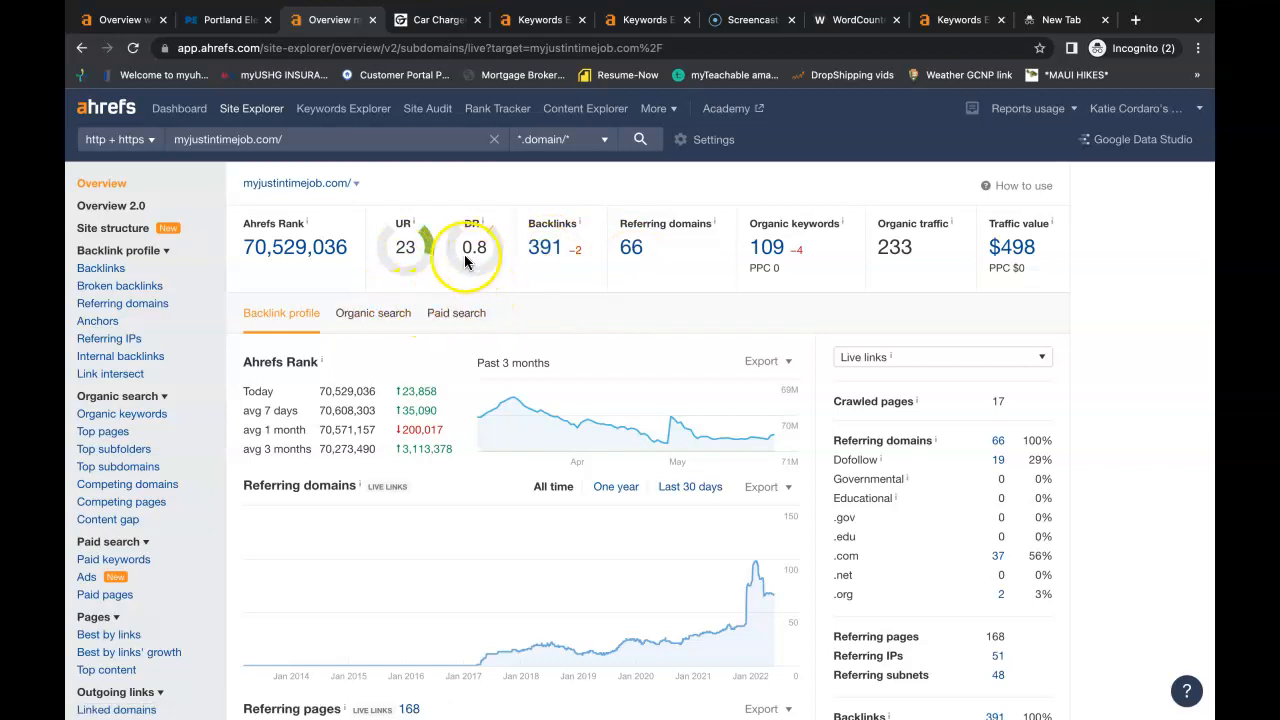
mouse_move(404, 262)
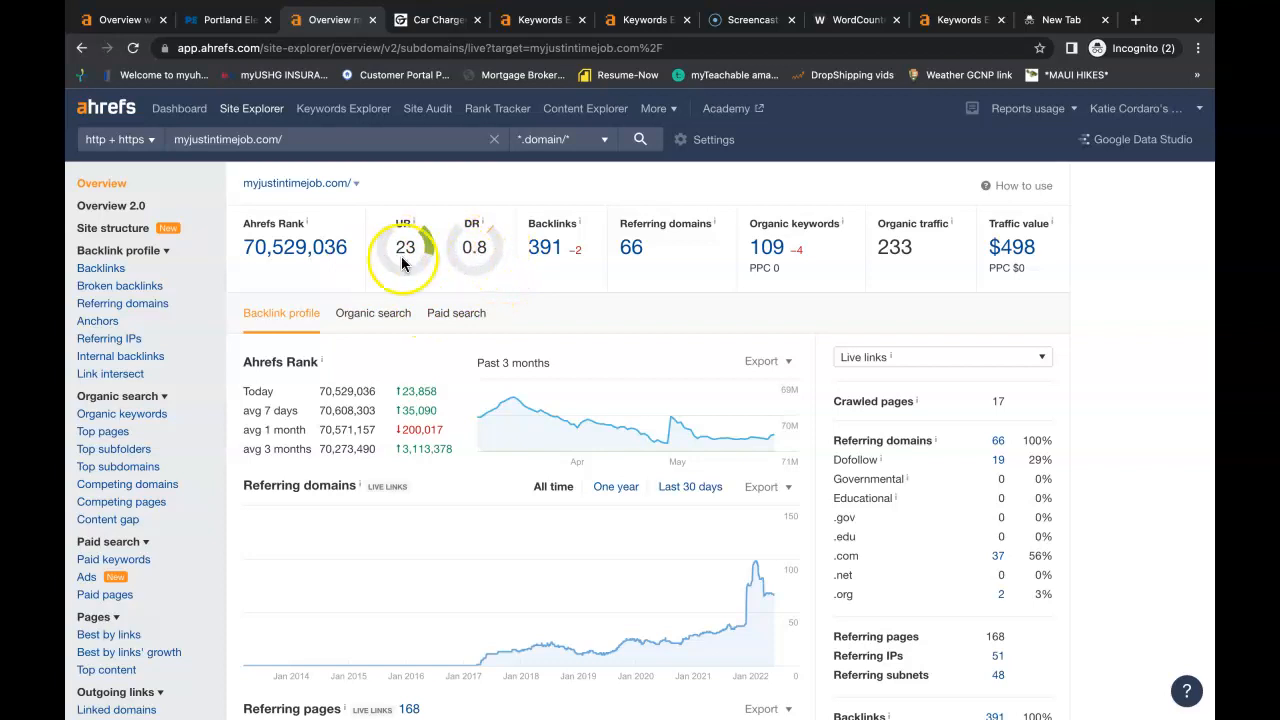
mouse_move(434, 262)
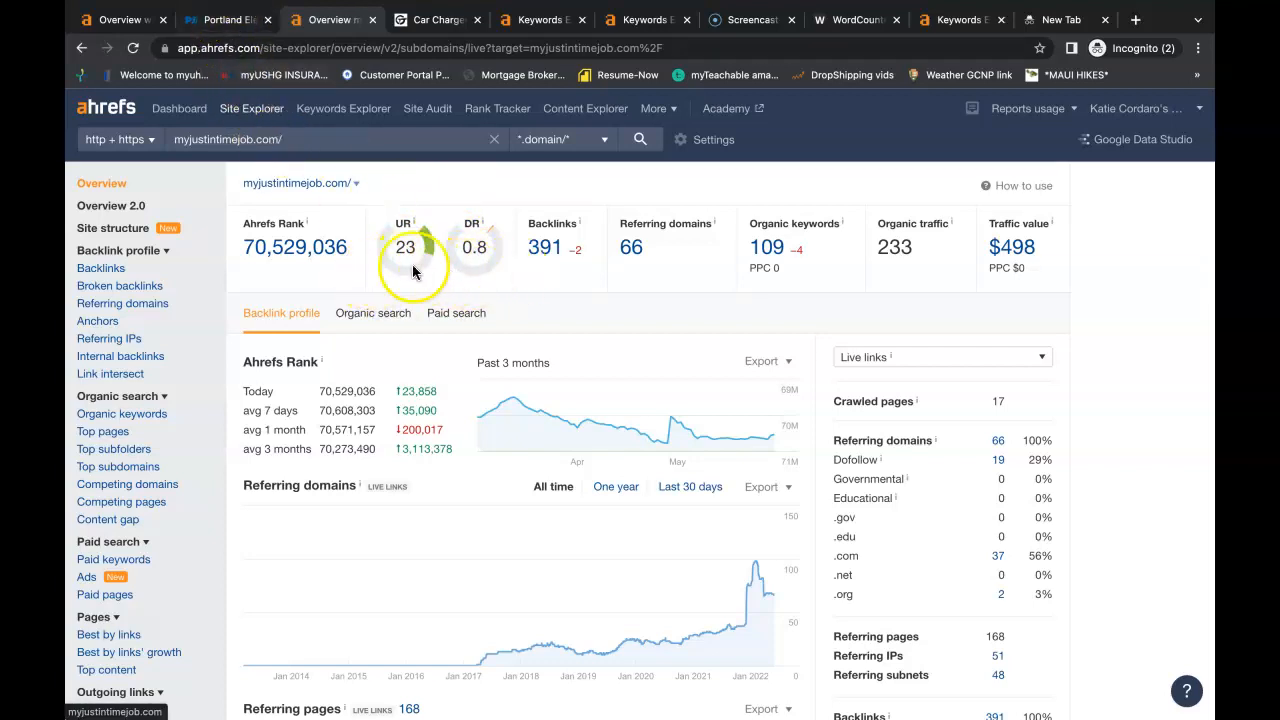
mouse_move(350, 225)
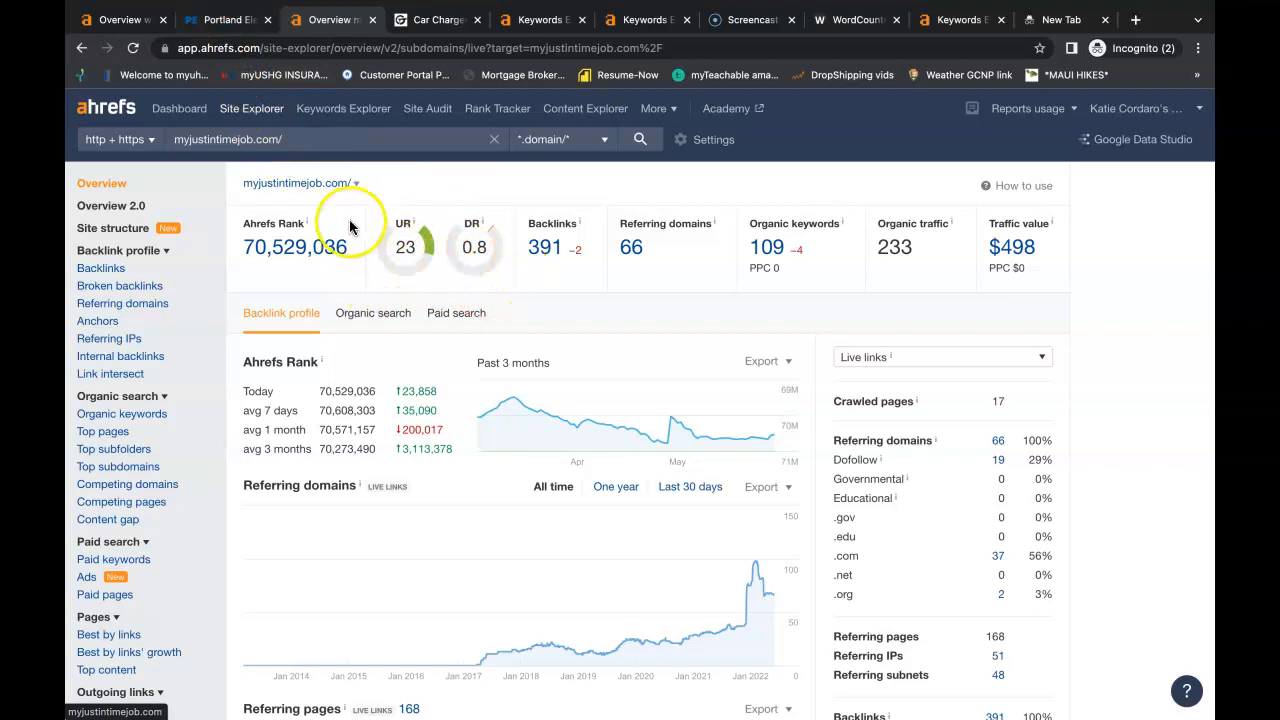
Switch to the Prairie Electric competitor homepage tab.
left_click(227, 19)
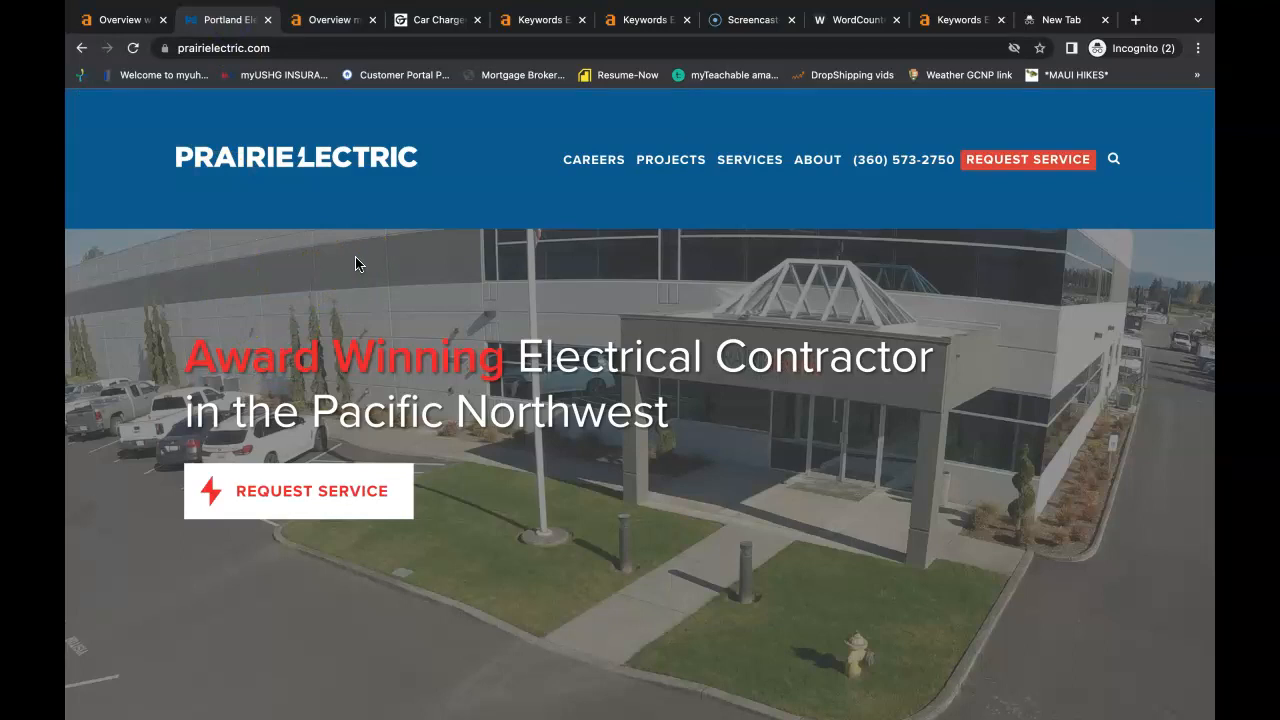
Scroll the prairielectric.com homepage, then show its Ahrefs overview (DR 25, 4.8K keywords).
scroll("down", 3)
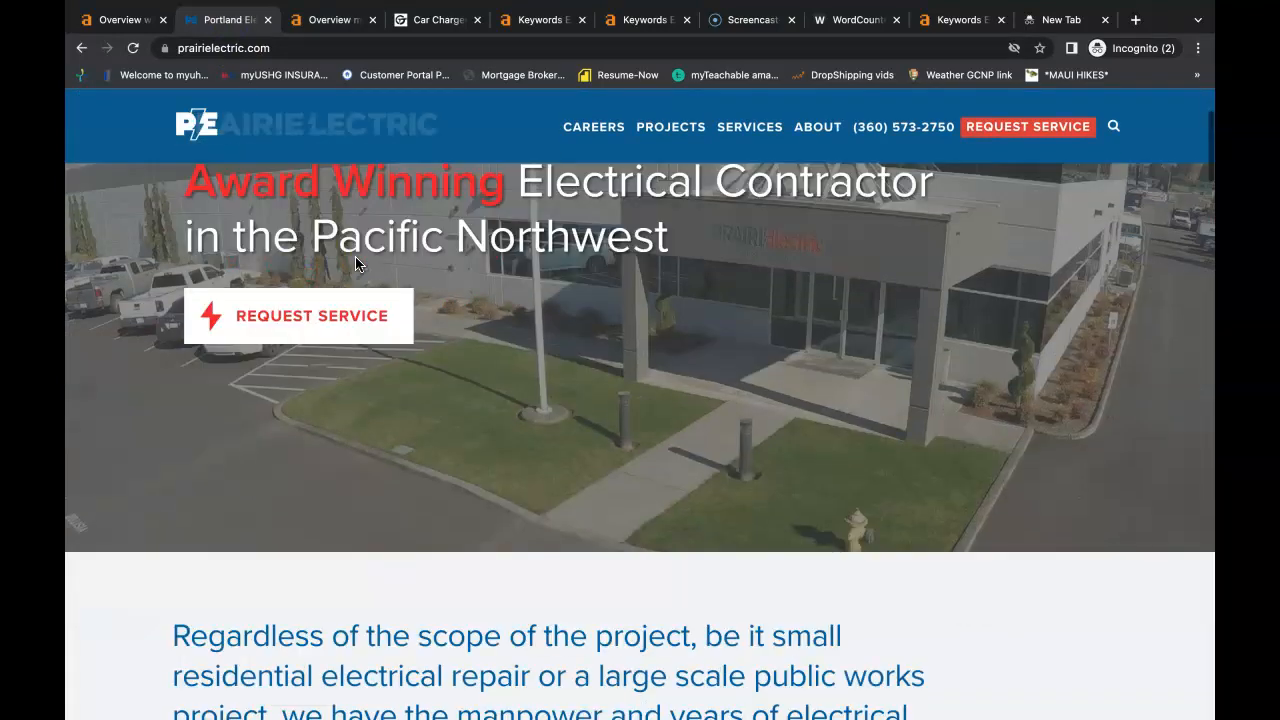
scroll("down", 3)
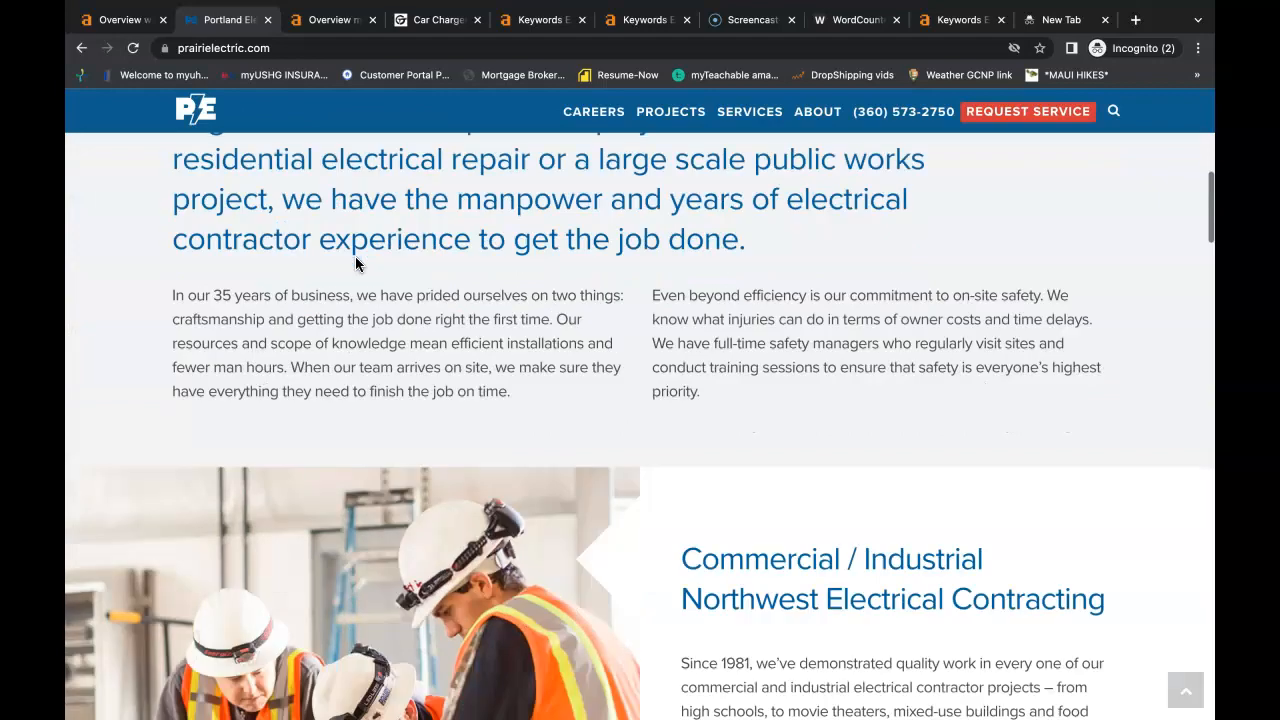
scroll("down", 3)
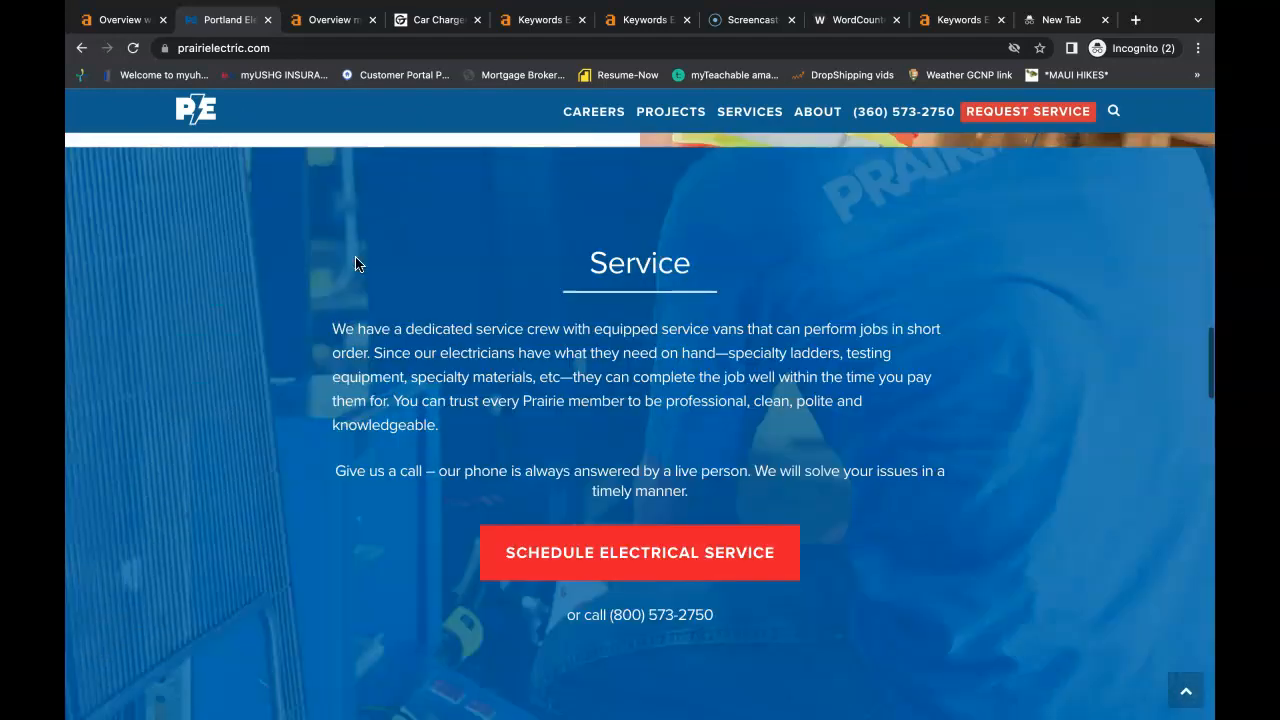
scroll("down", 3)
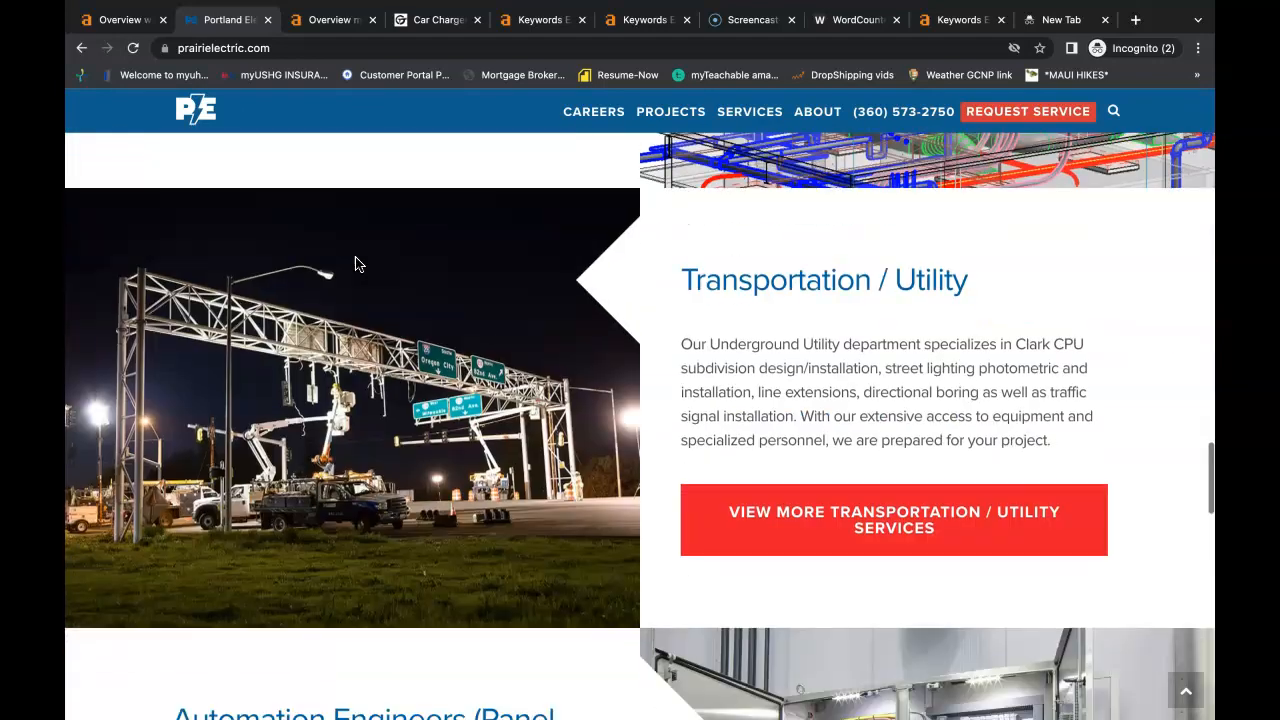
scroll("down", 3)
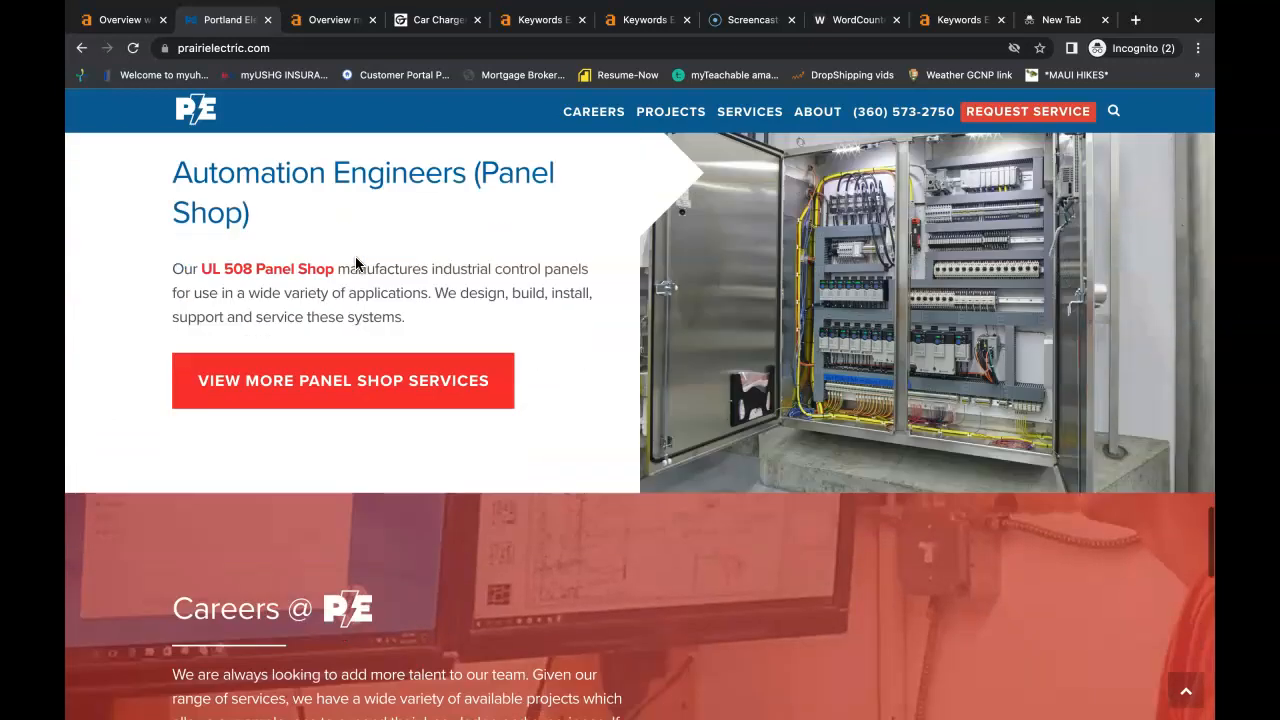
scroll("down", 3)
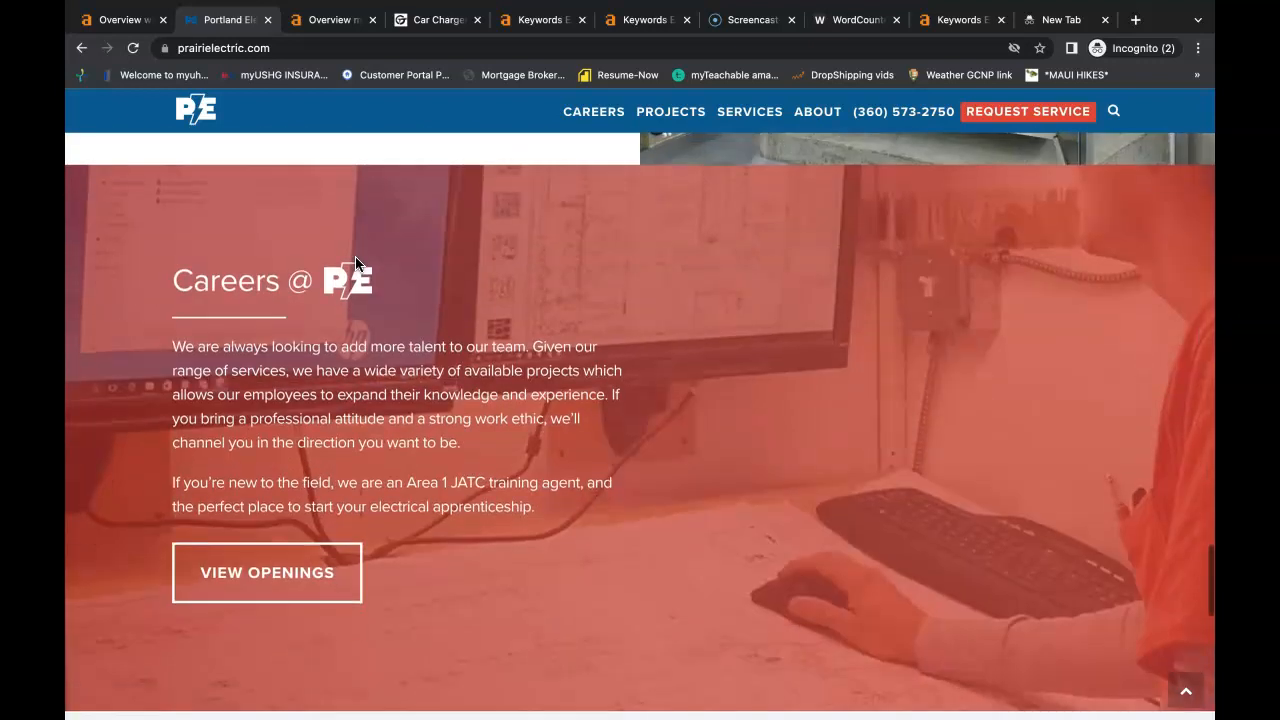
scroll("down", 3)
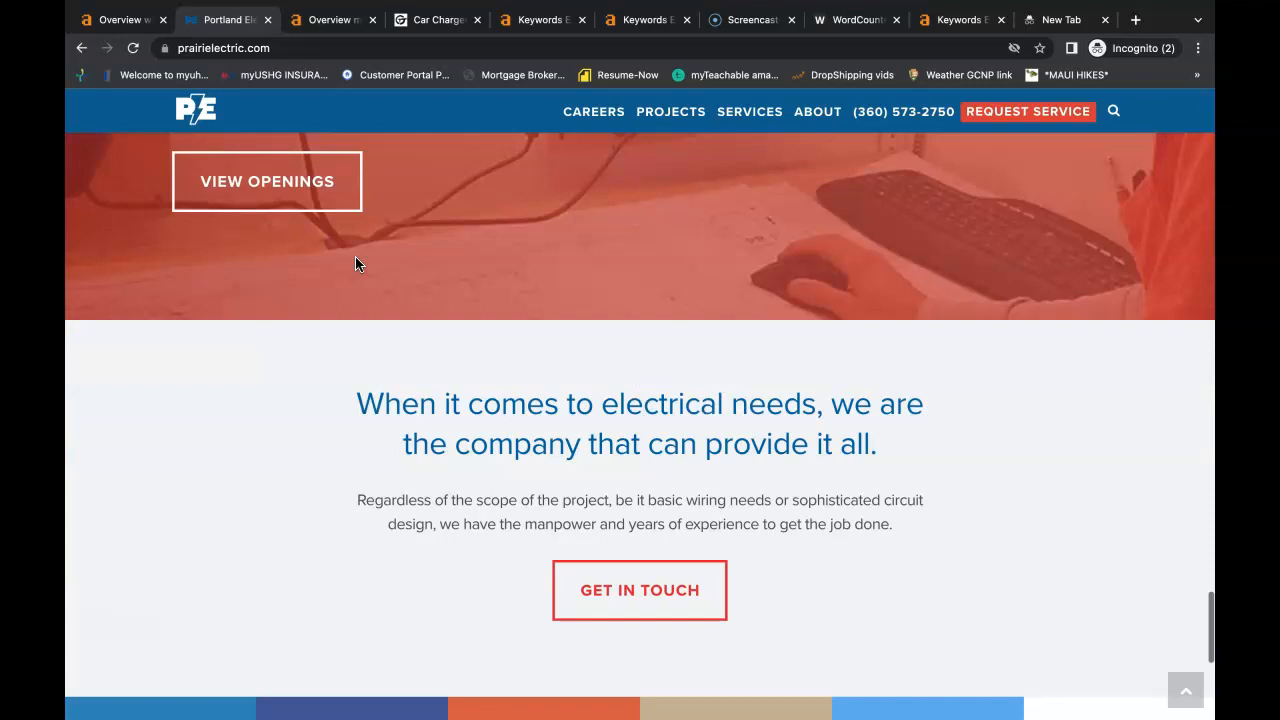
left_click(118, 19)
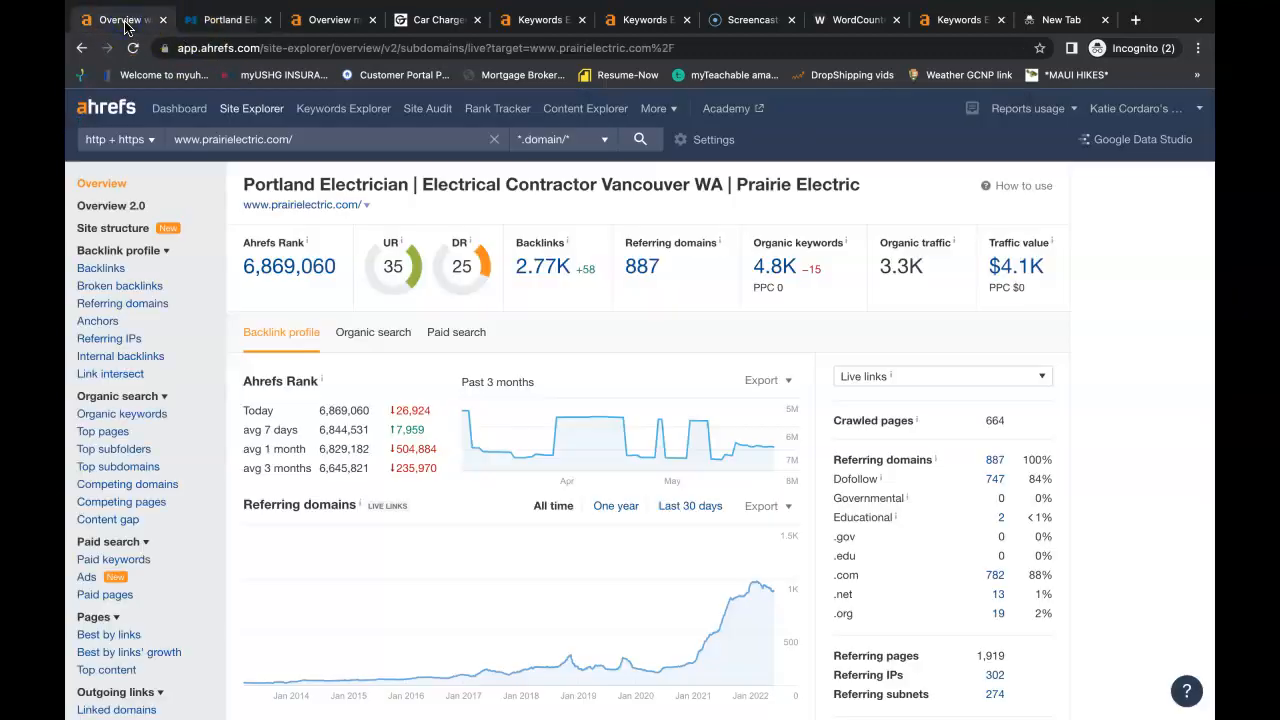
mouse_move(402, 243)
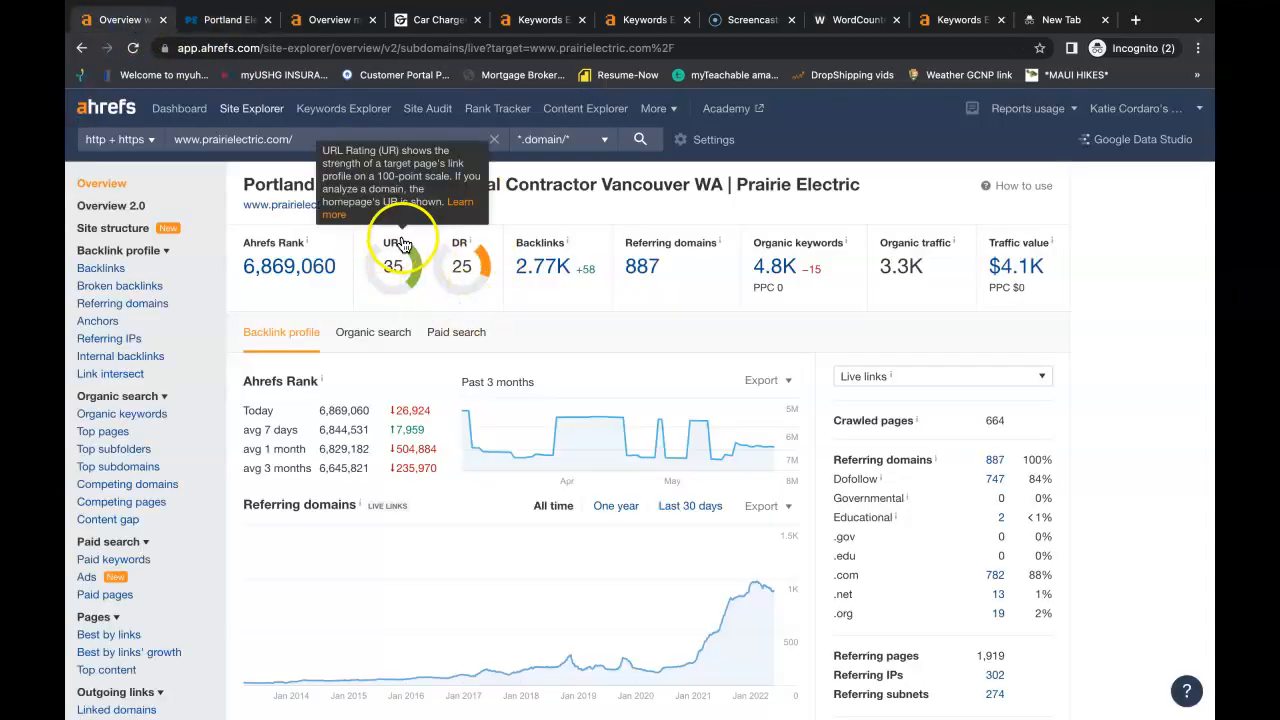
mouse_move(468, 243)
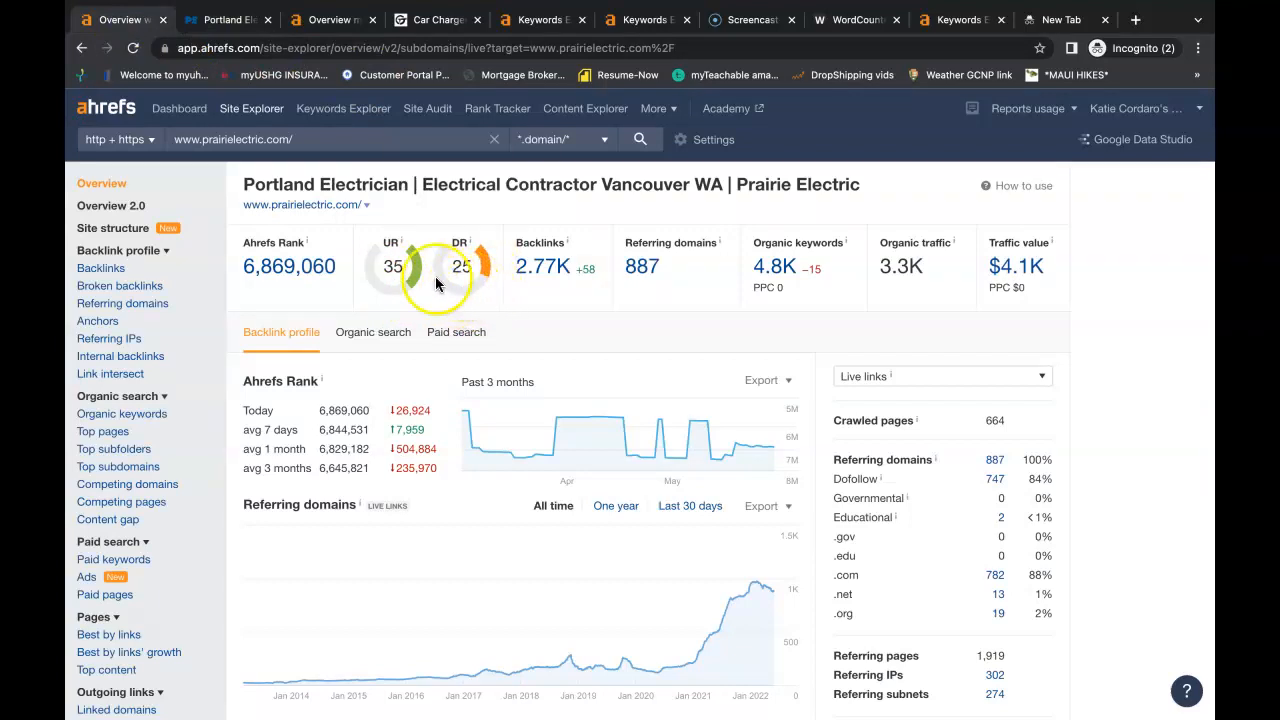
mouse_move(428, 295)
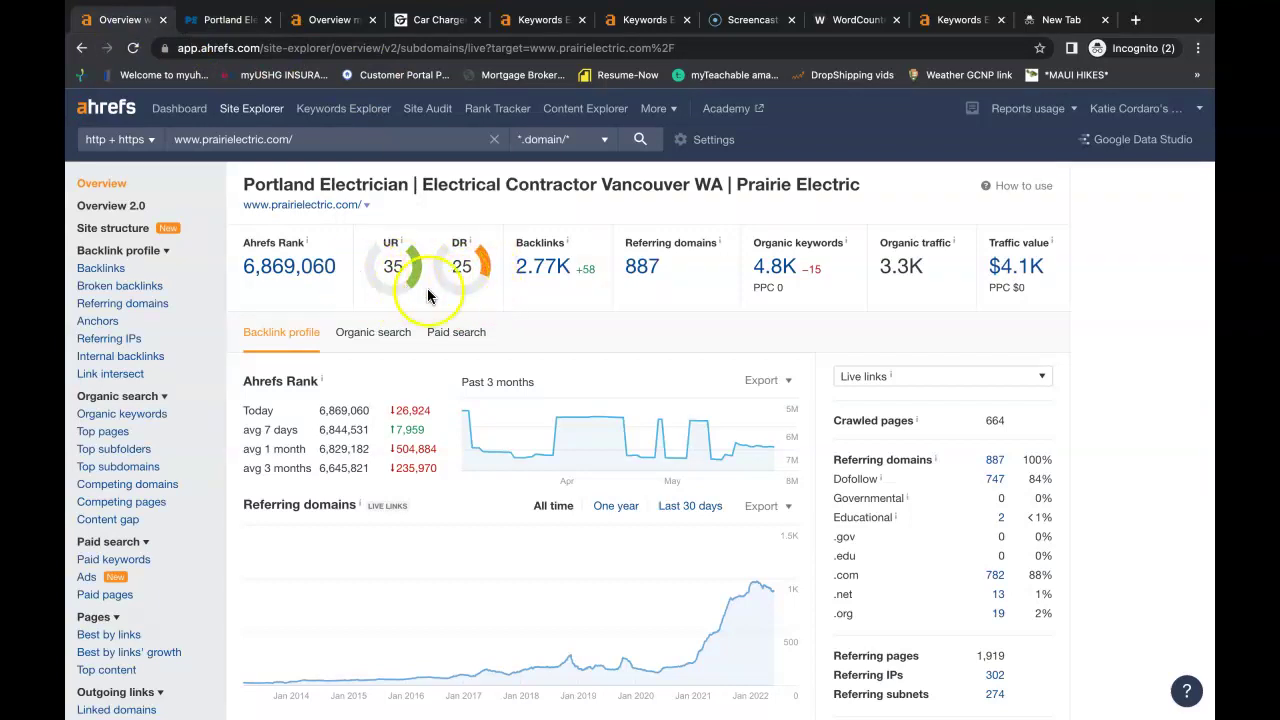
mouse_move(471, 291)
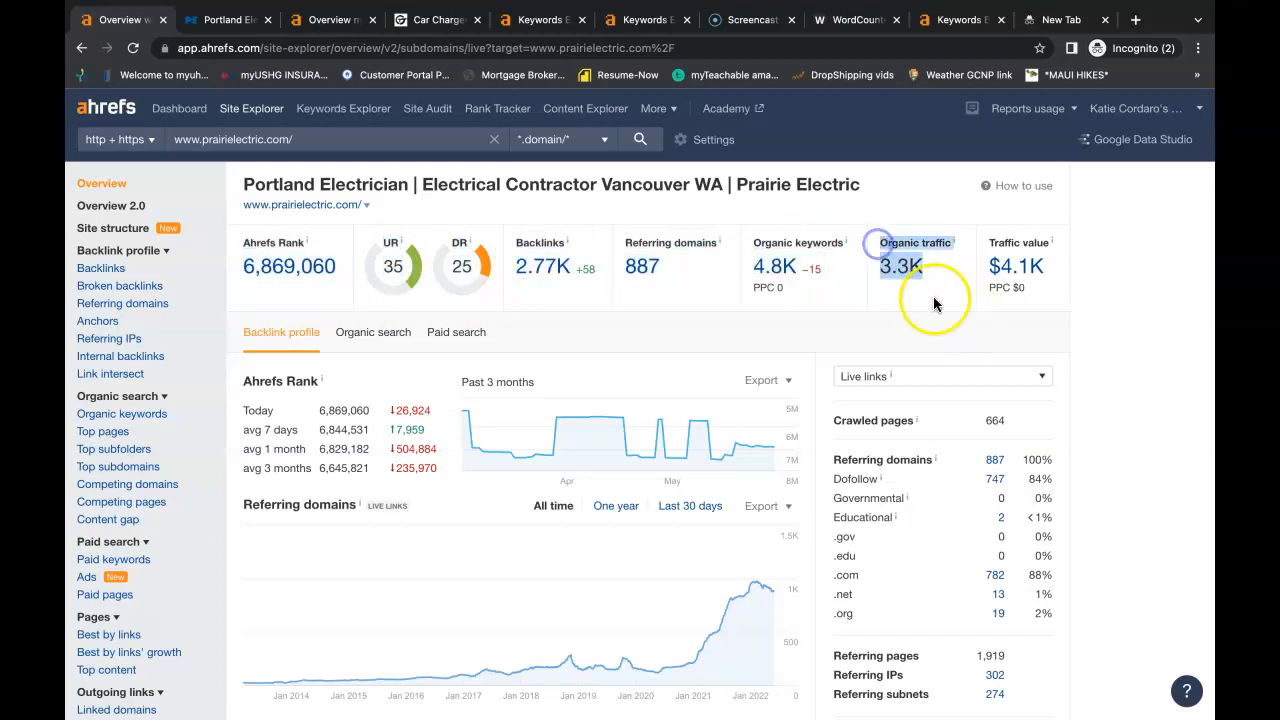
mouse_move(931, 303)
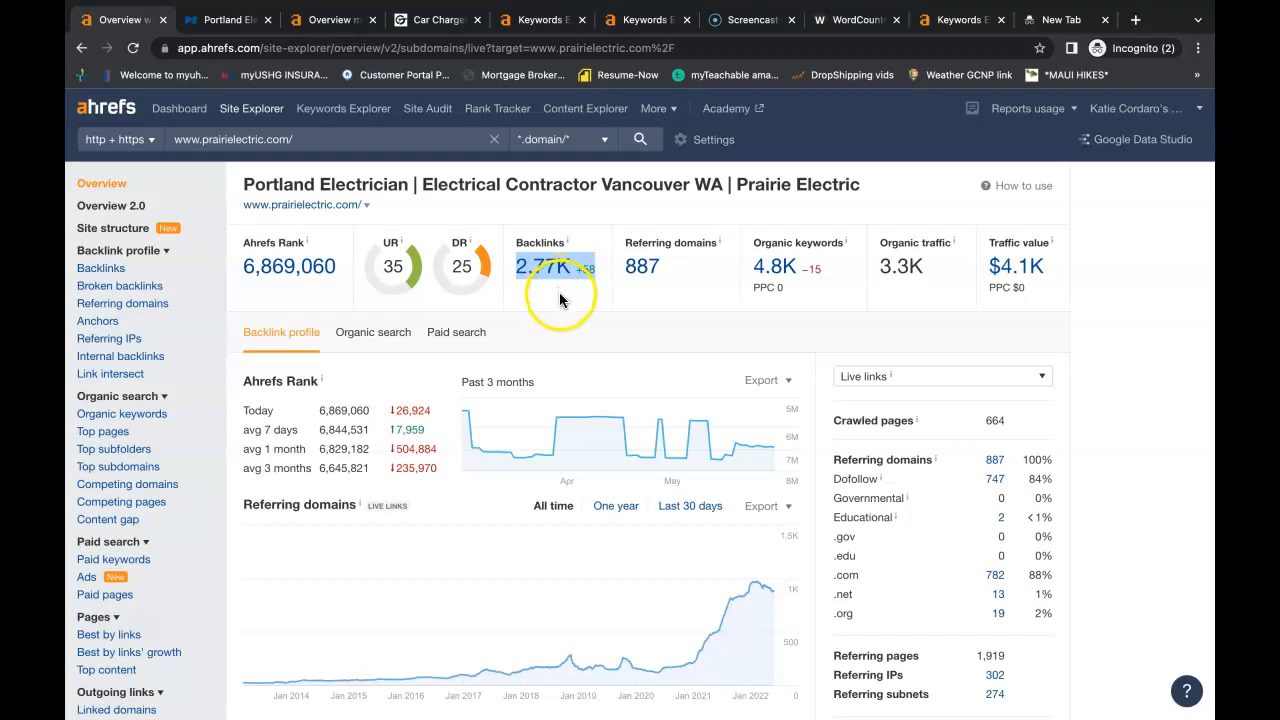
Open Prairie Electric's referring domains report from the overview count.
left_click(642, 267)
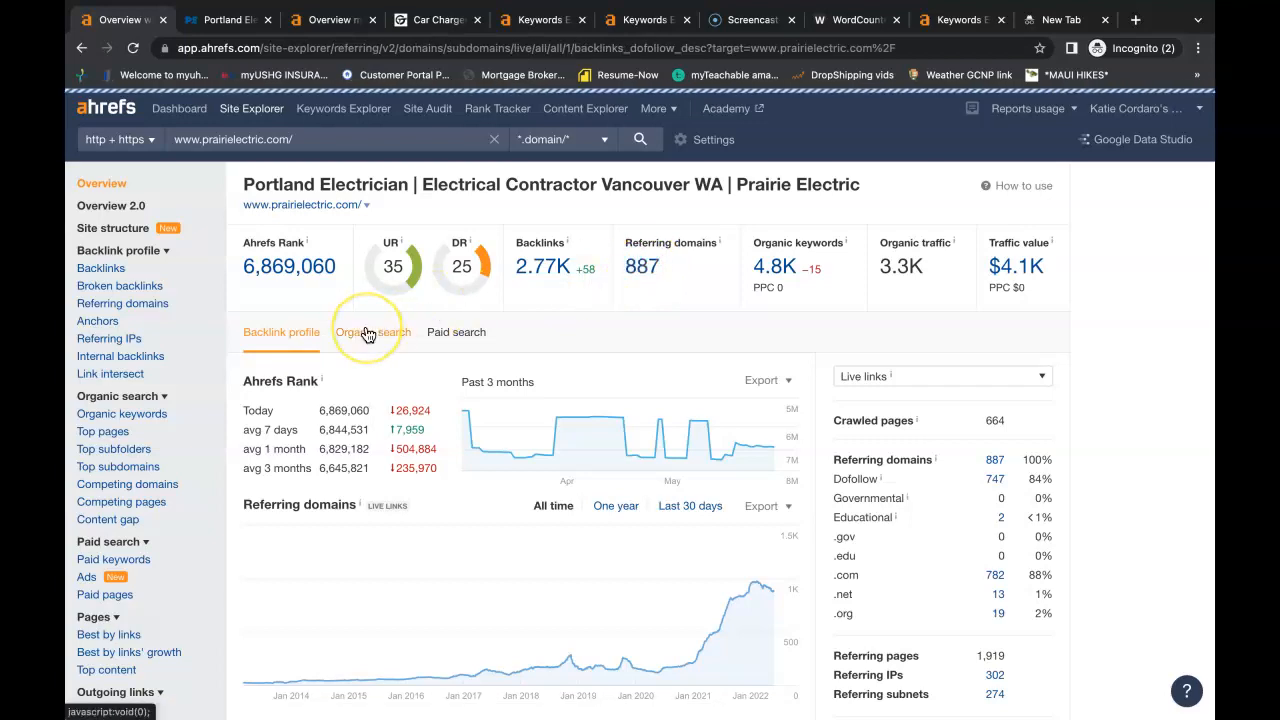
Scroll the table of 887 referring domains sorted by dofollow links.
left_click(122, 303)
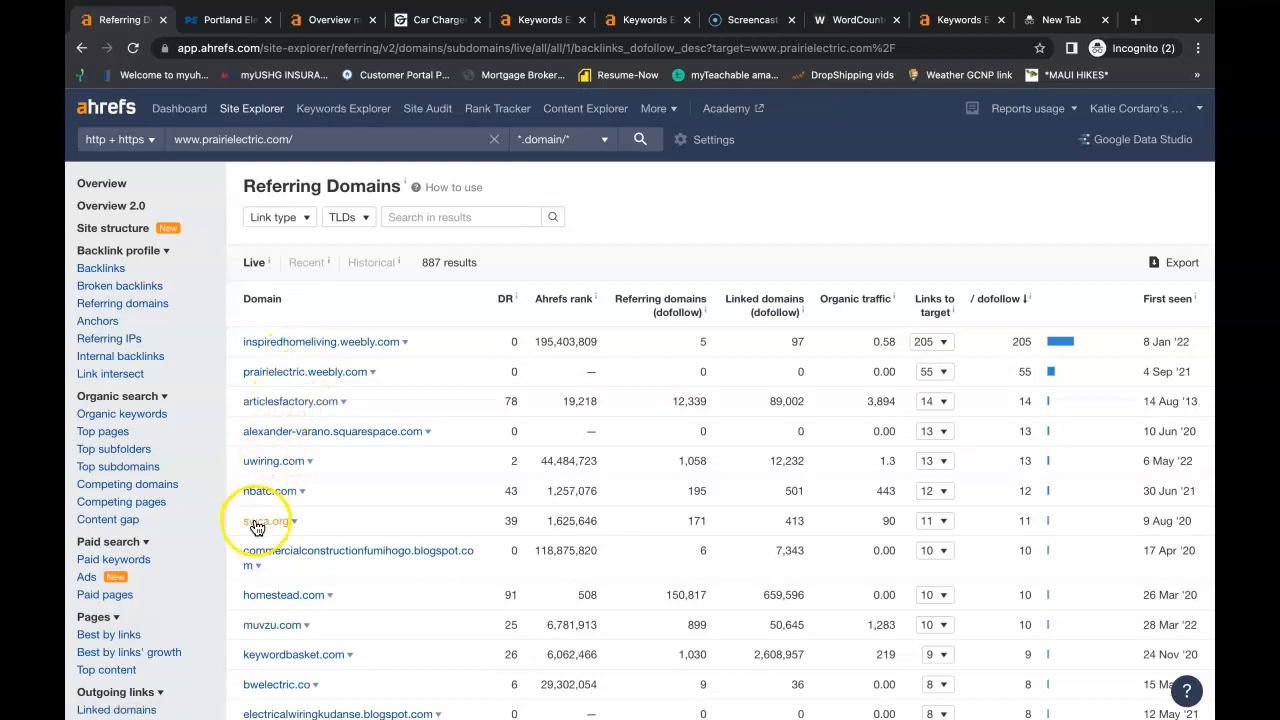
scroll("down", 3)
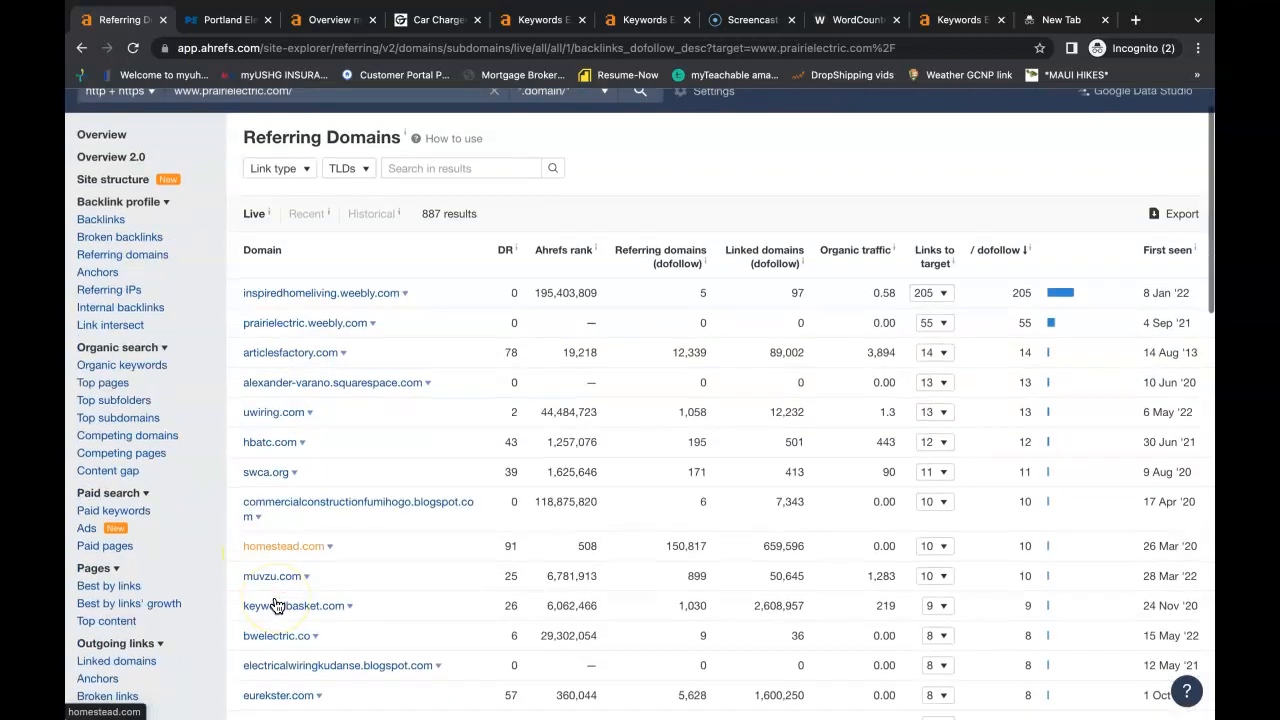
scroll("down", 3)
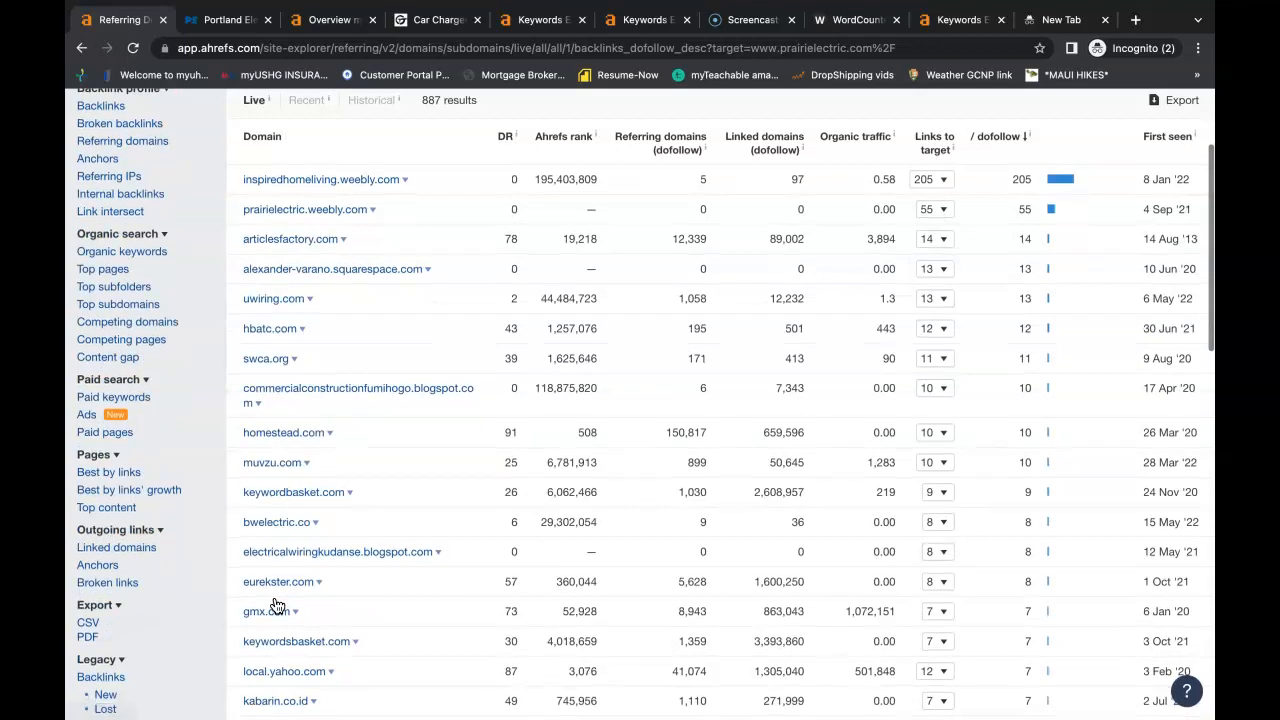
scroll("down", 3)
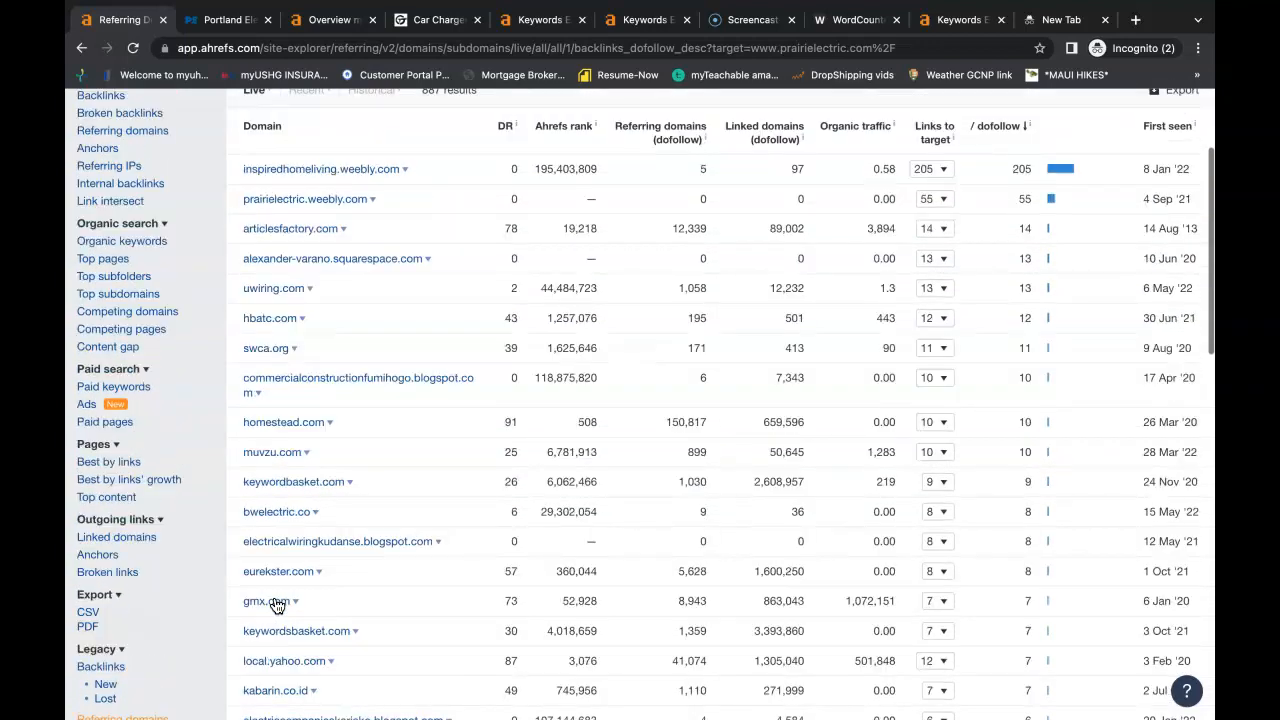
Go back from Prairie Electric to the 'electrician vancouver wa' results and expand More businesses.
left_click(225, 19)
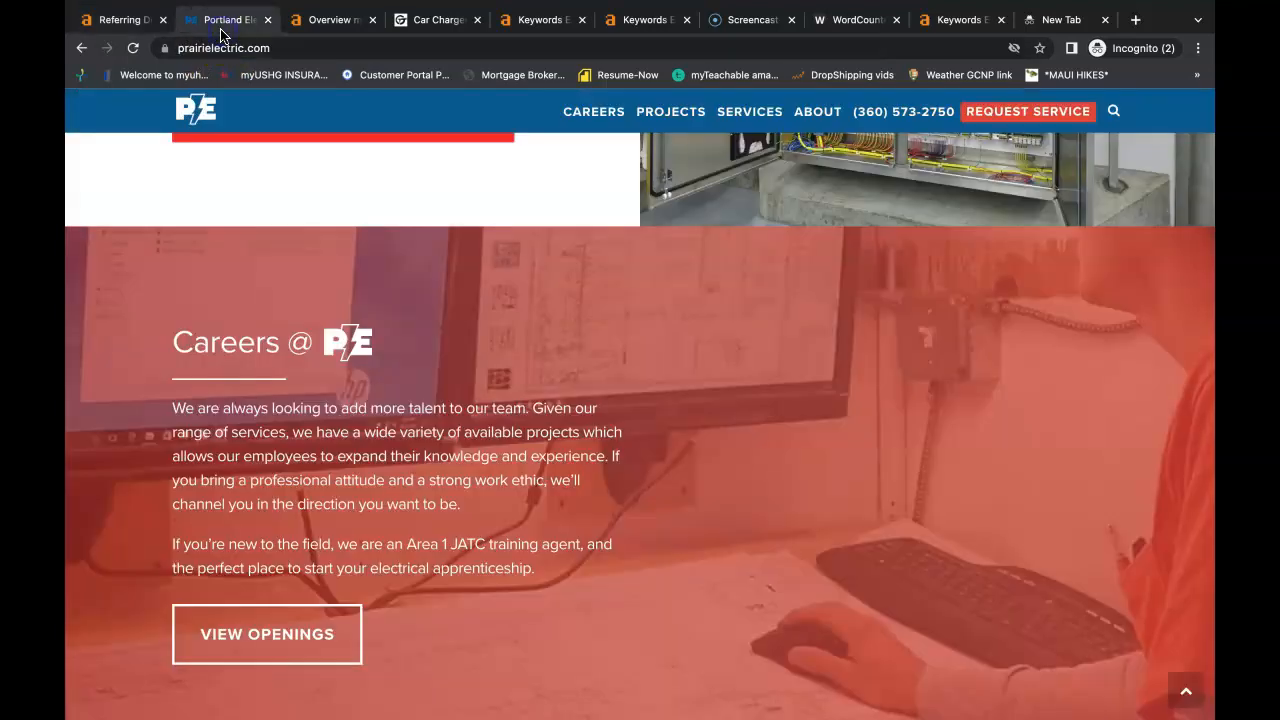
left_click(81, 48)
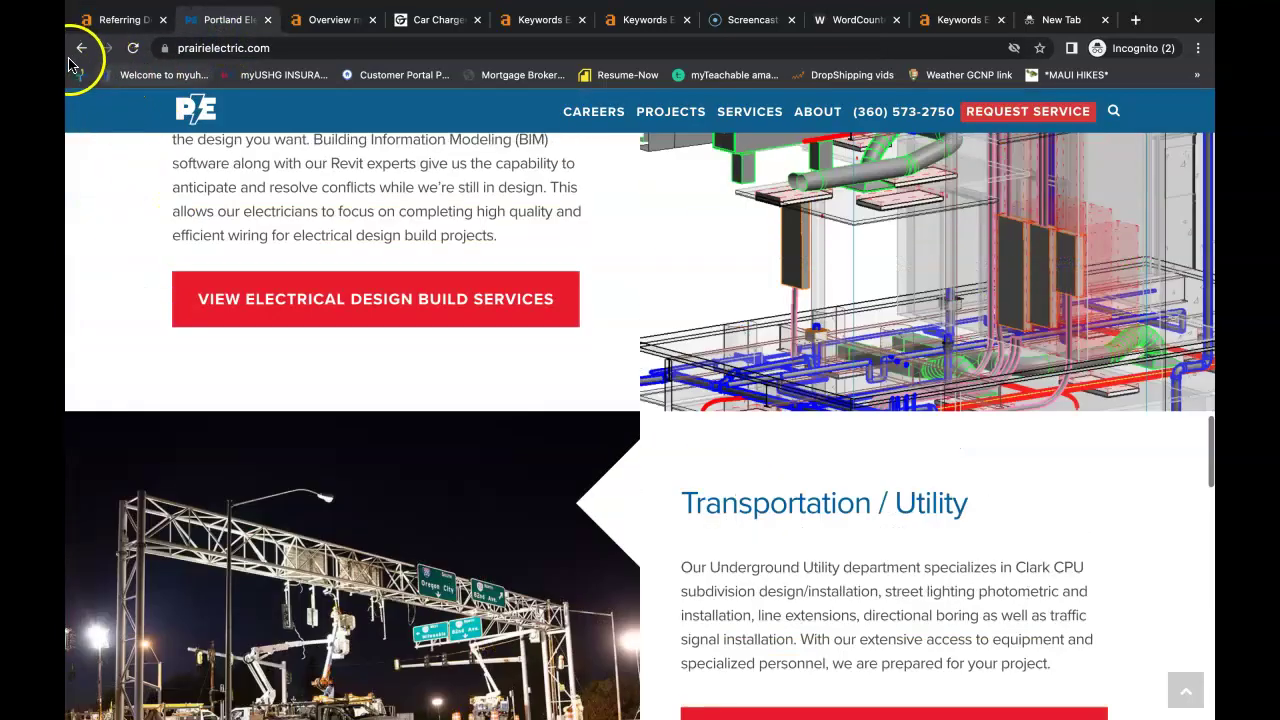
left_click(82, 48)
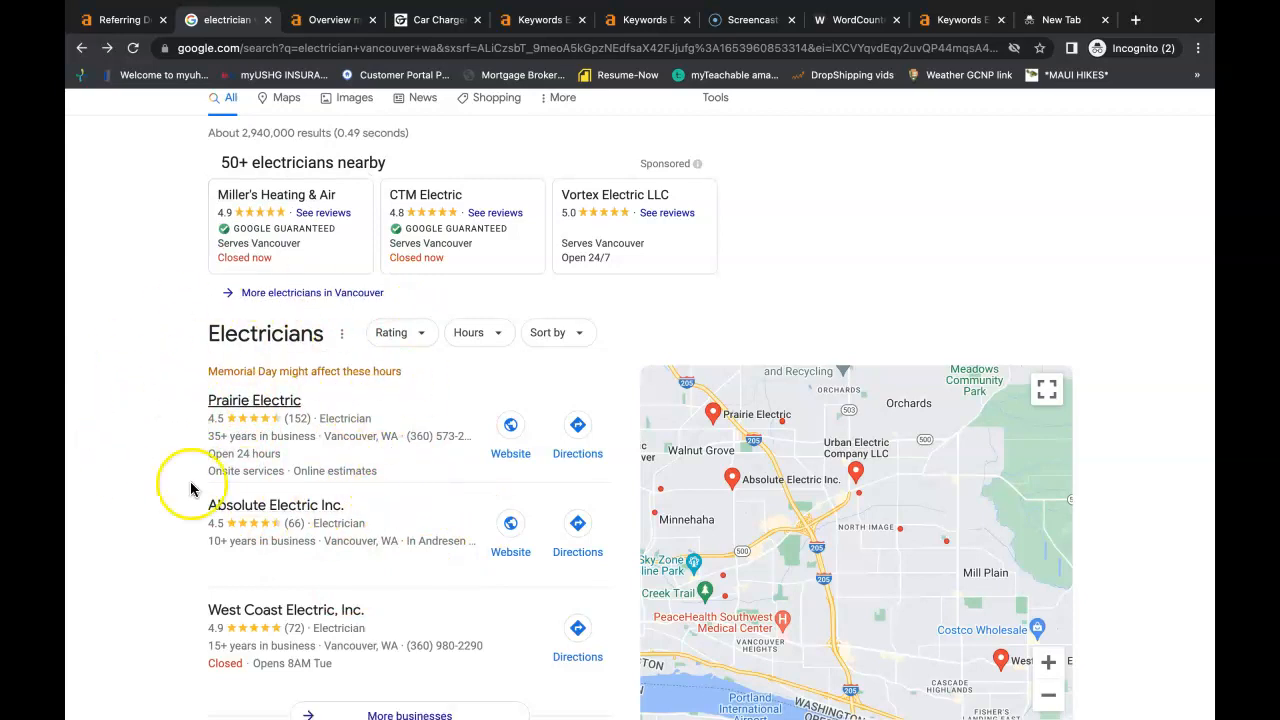
mouse_move(325, 390)
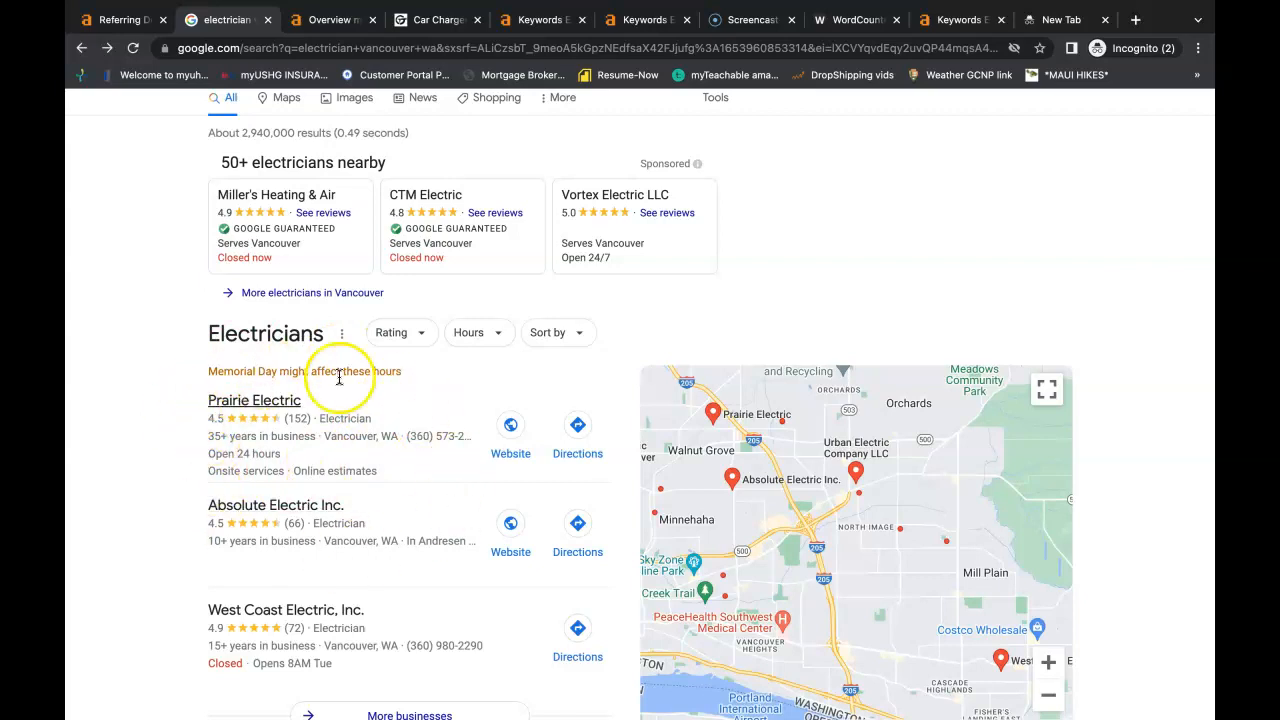
mouse_move(352, 386)
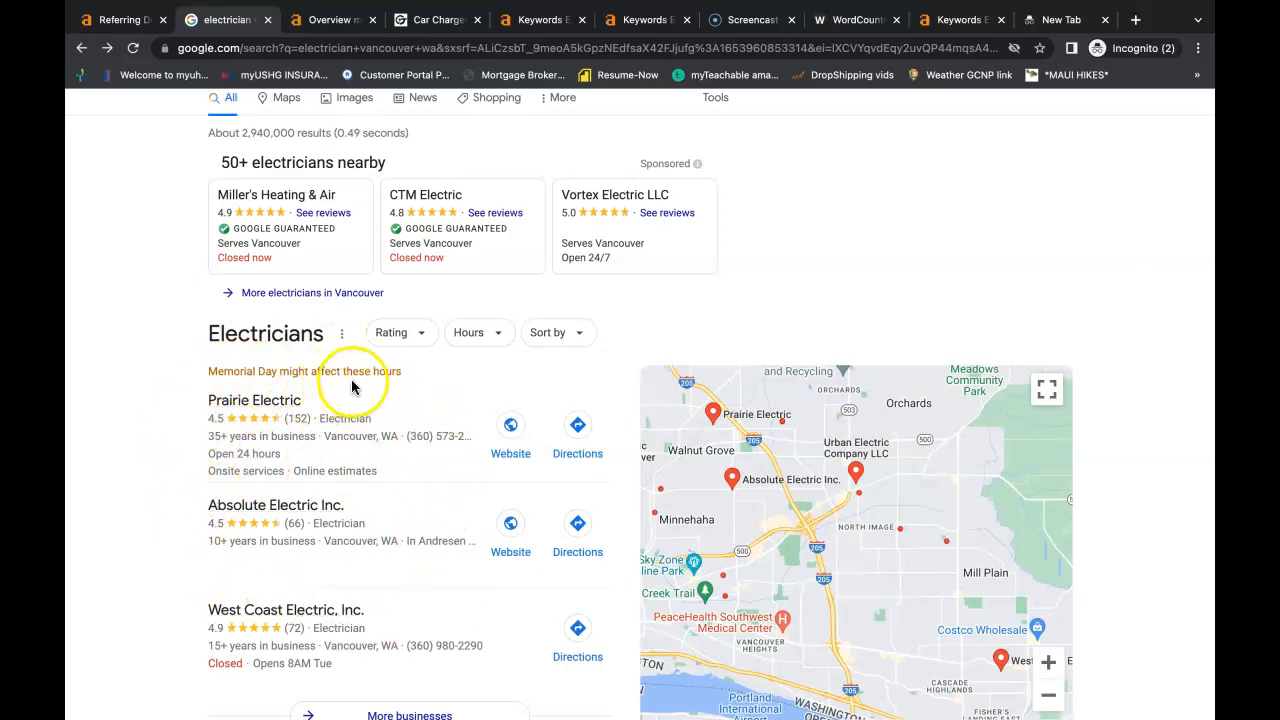
mouse_move(318, 447)
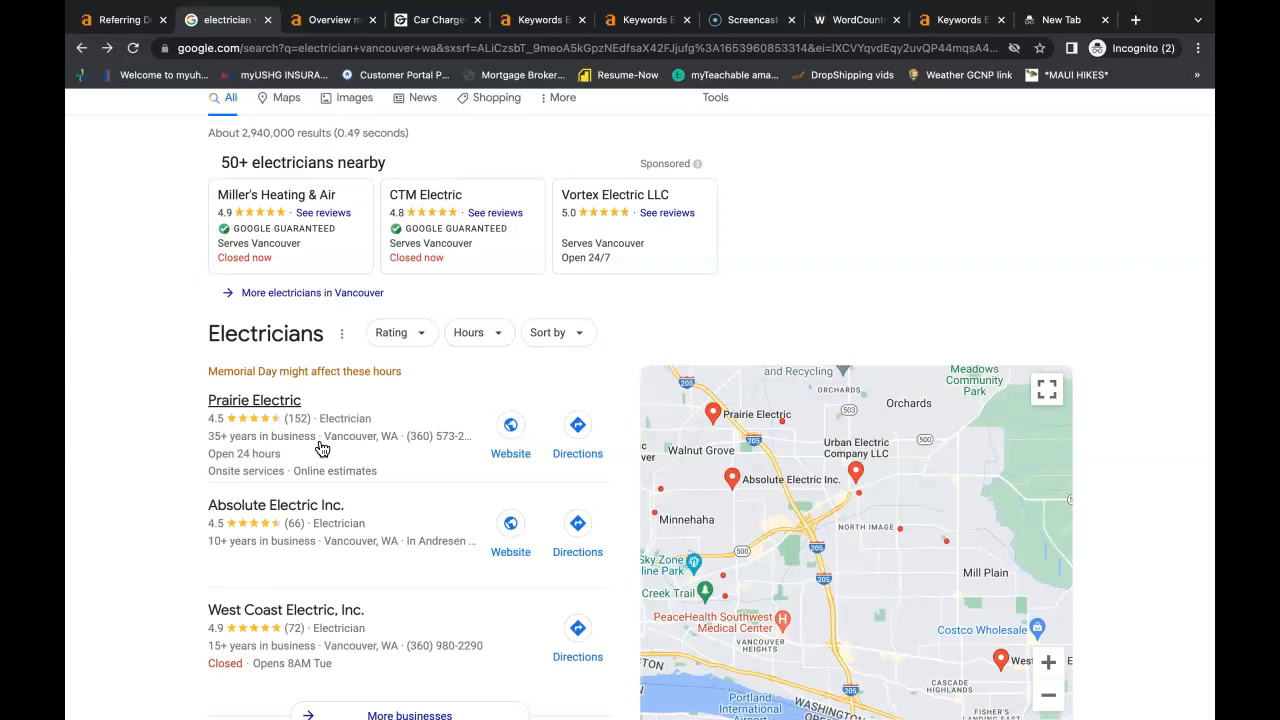
left_click(409, 628)
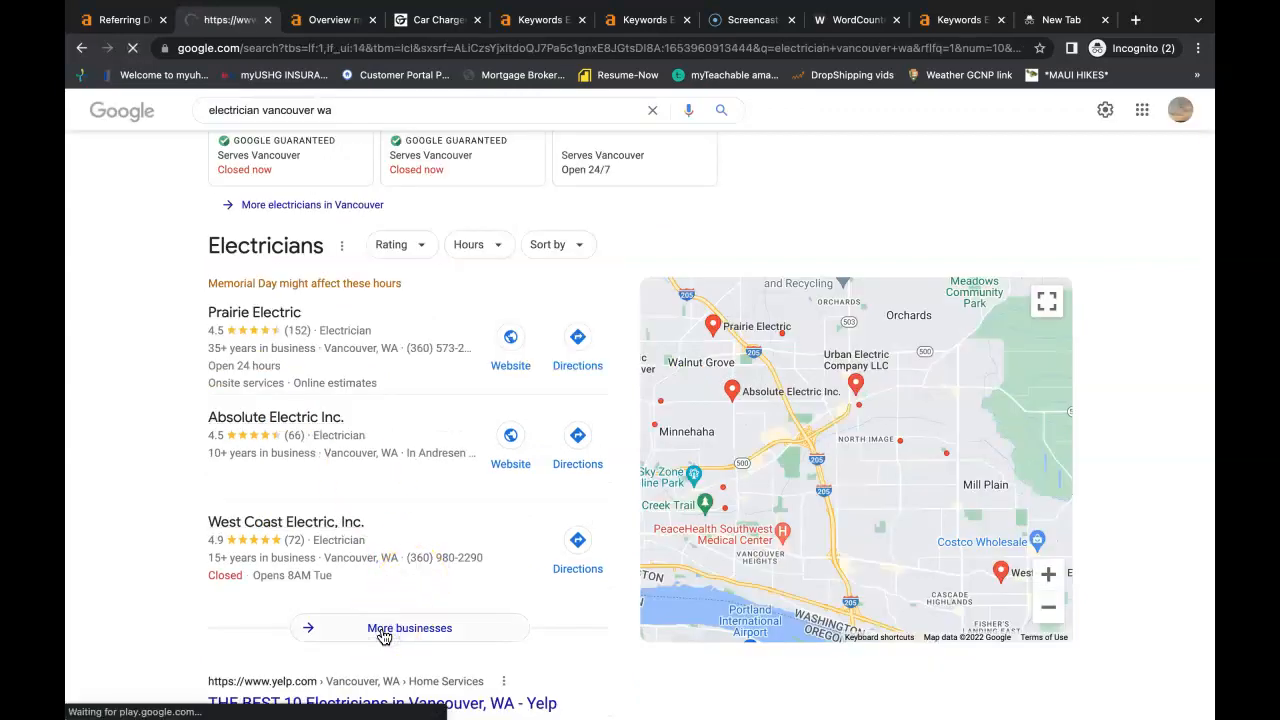
Load the full 'electrician vancouver wa' local business list and scroll it.
left_click(409, 628)
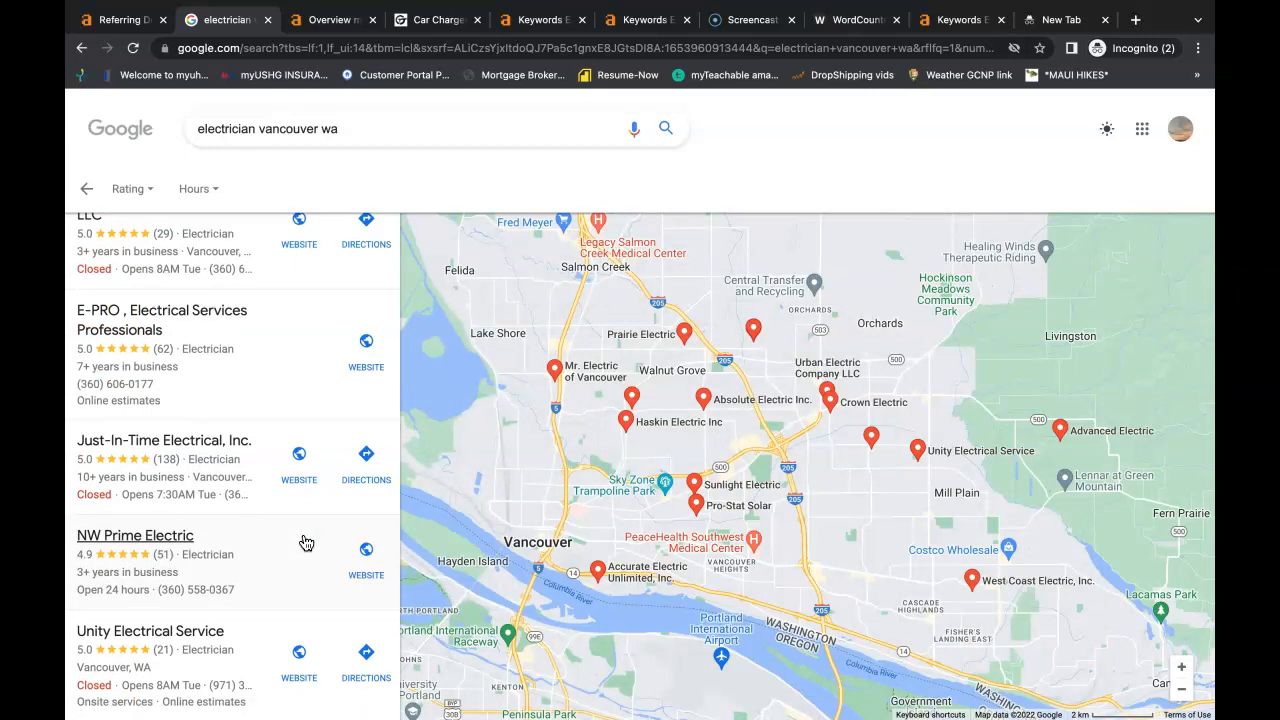
scroll("down", 3)
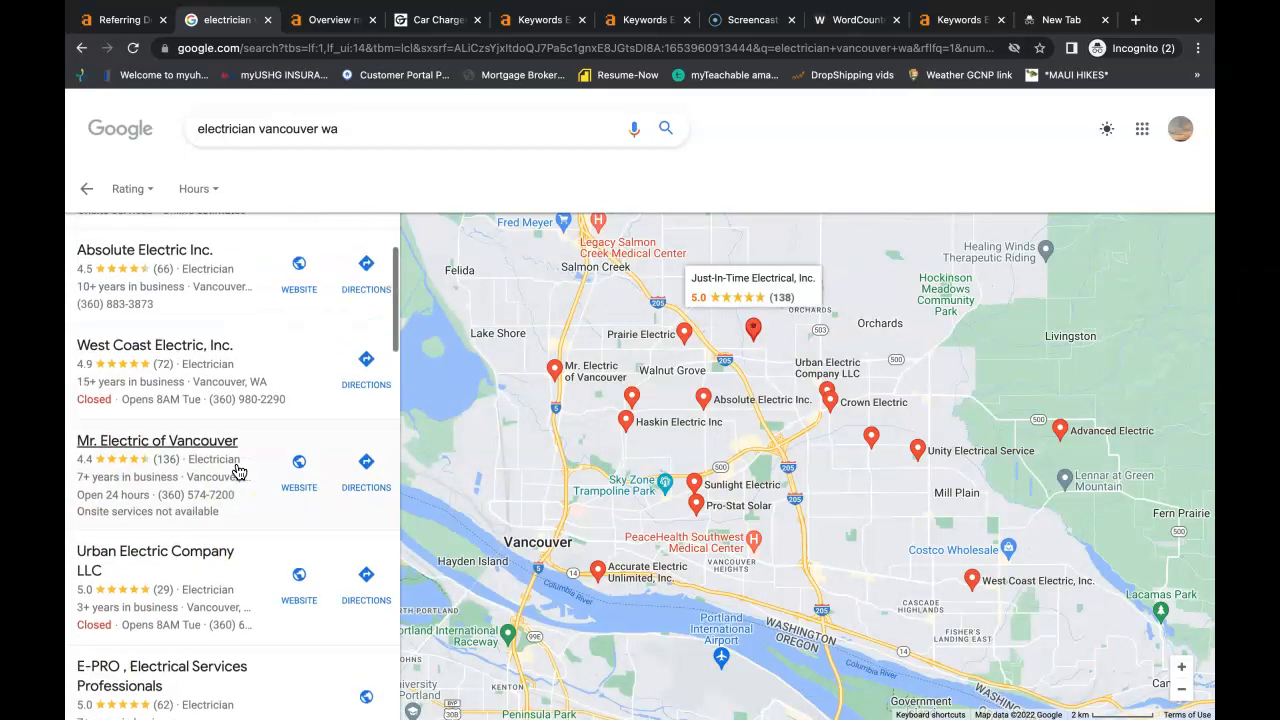